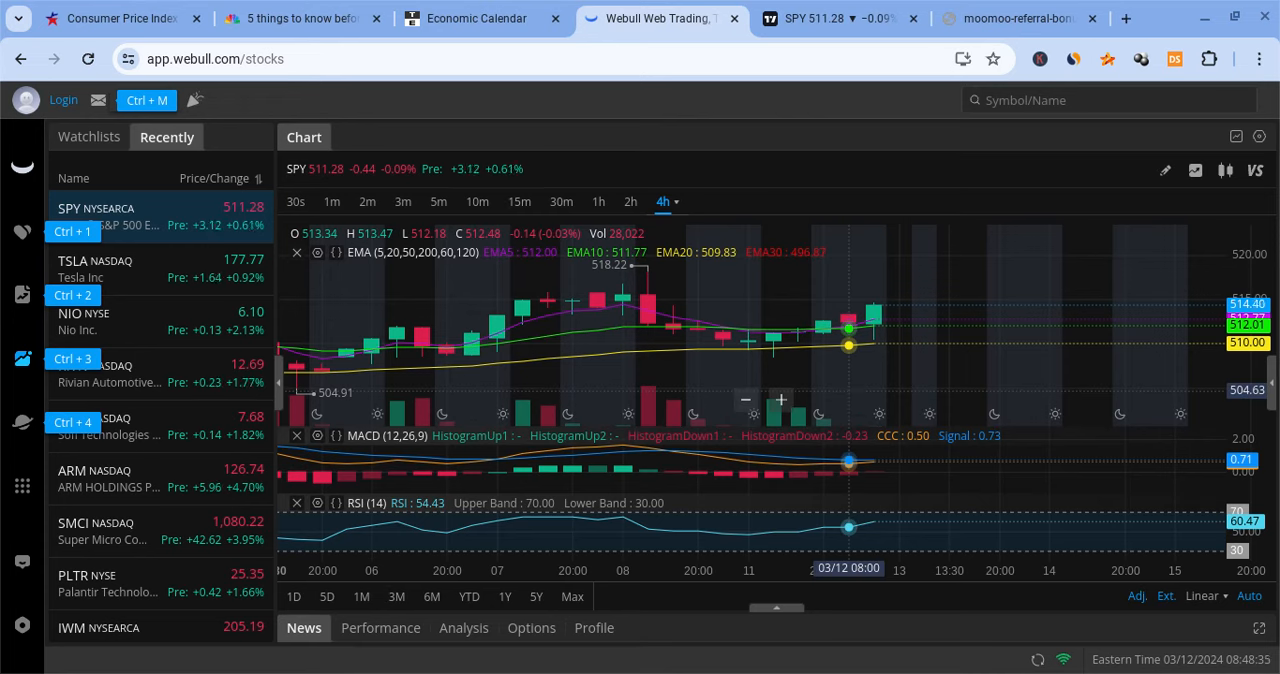
mouse_move(938, 374)
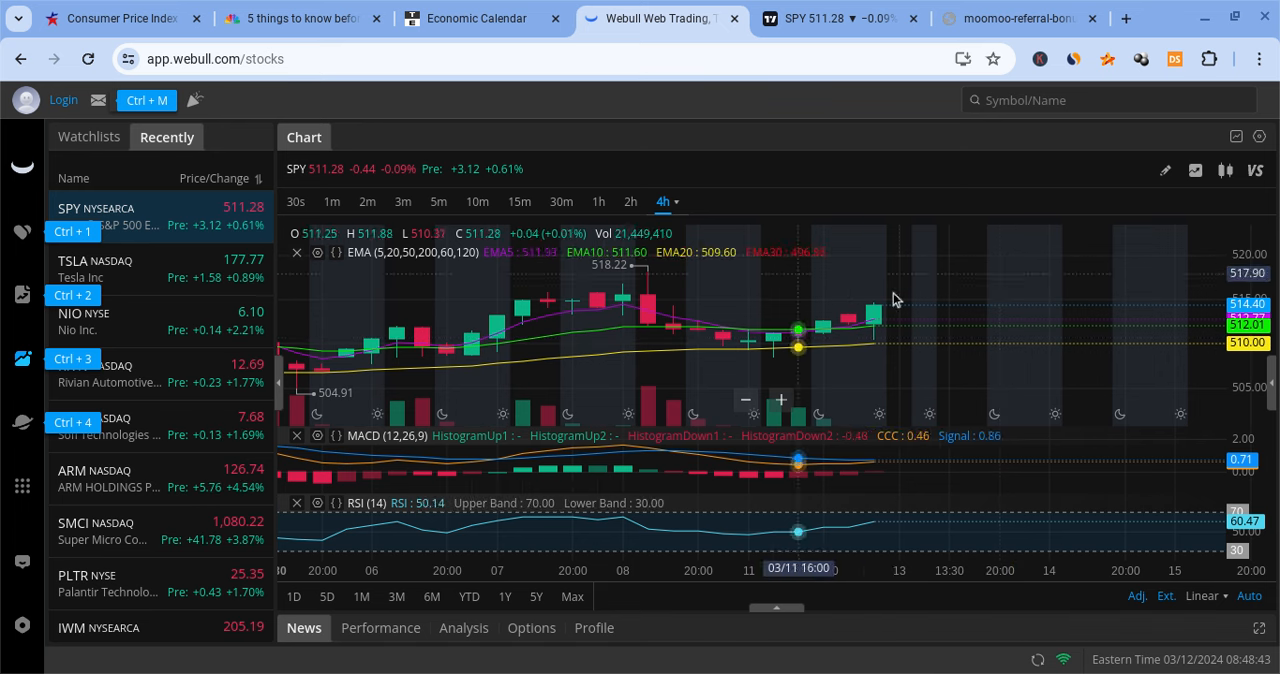
mouse_move(800, 306)
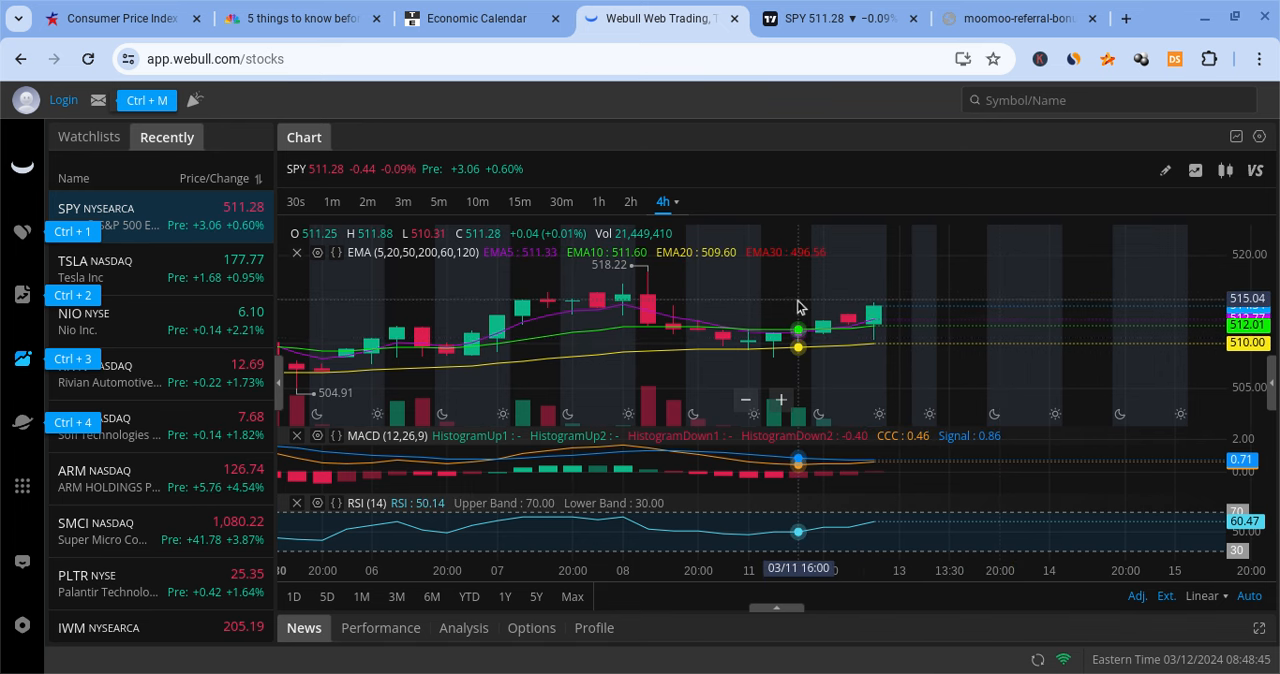
mouse_move(824, 302)
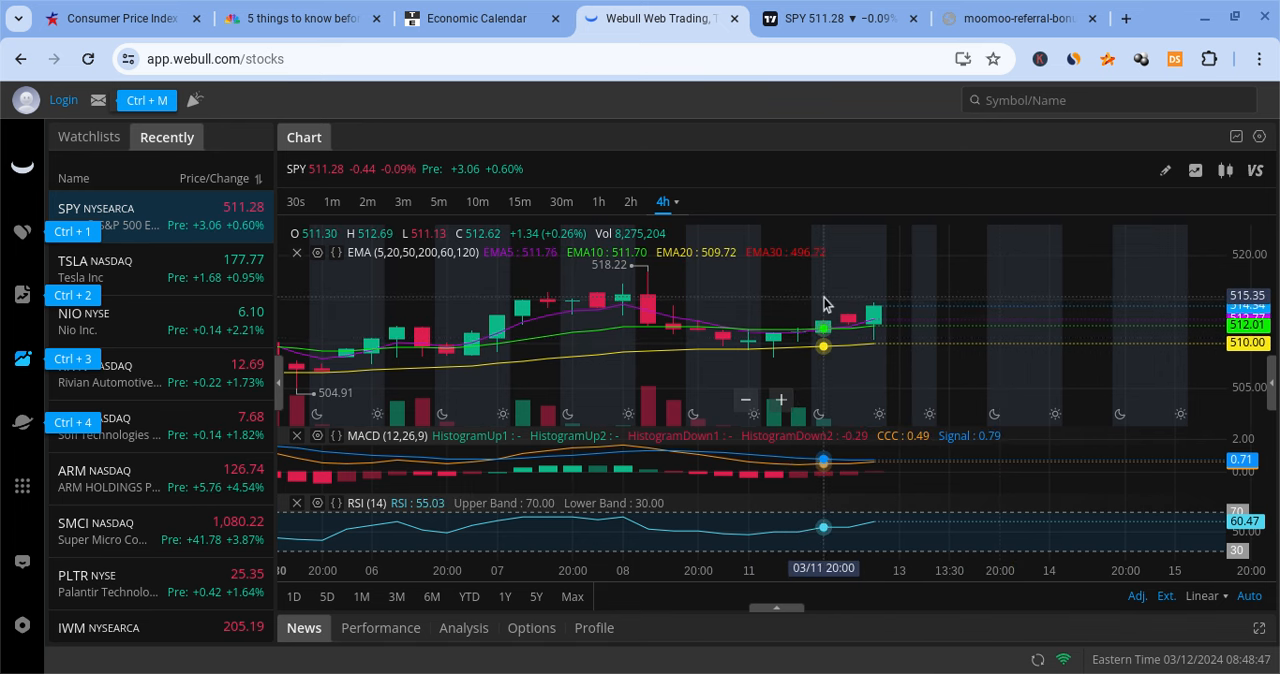
Show the moomoo referral image offering up to 15 free stocks.
left_click(1018, 18)
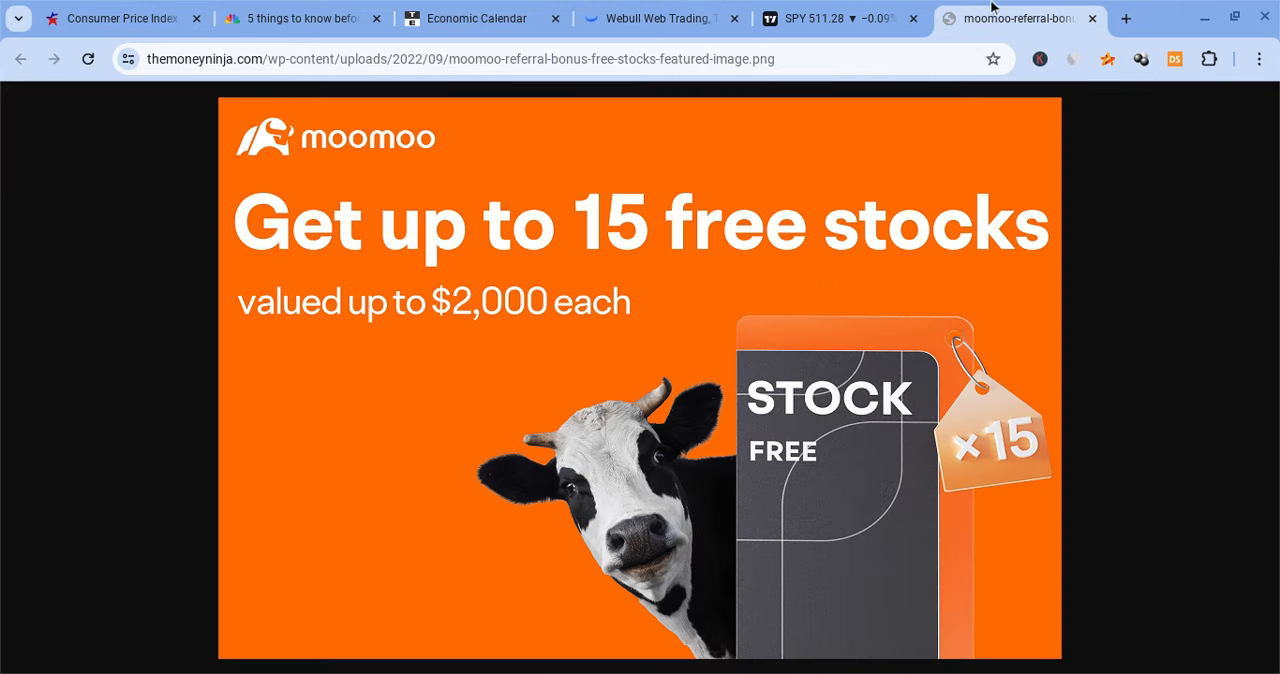
mouse_move(824, 278)
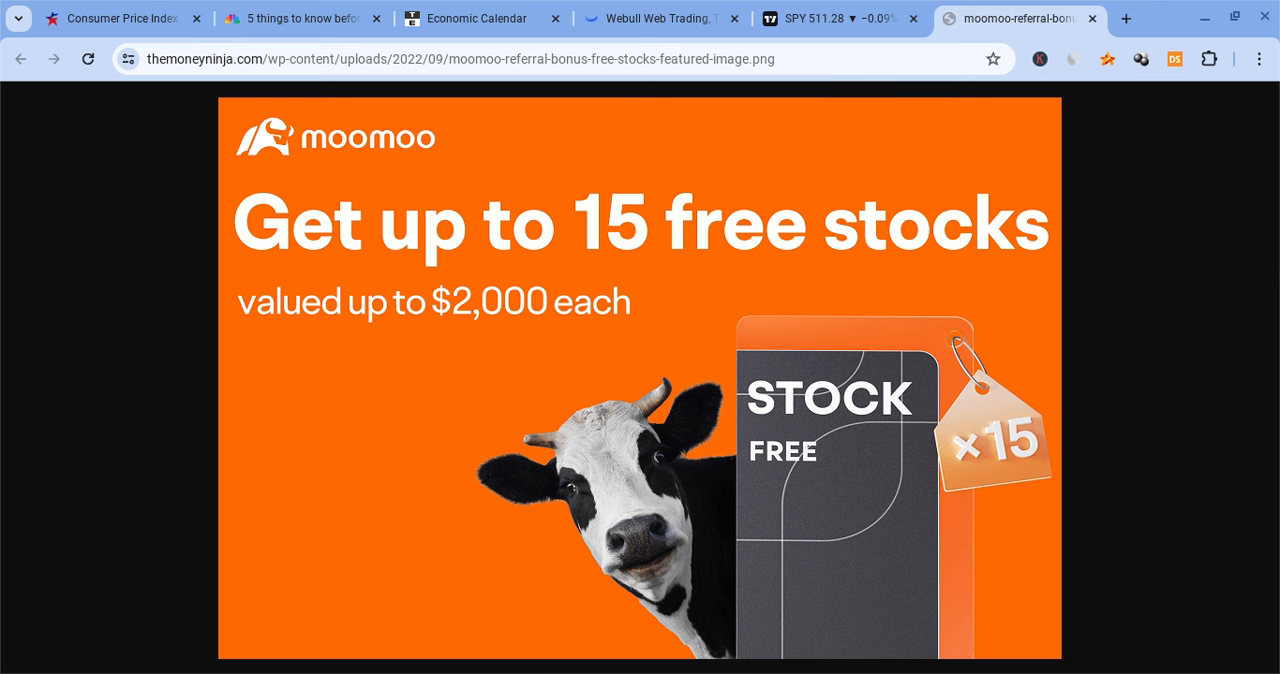
mouse_move(632, 264)
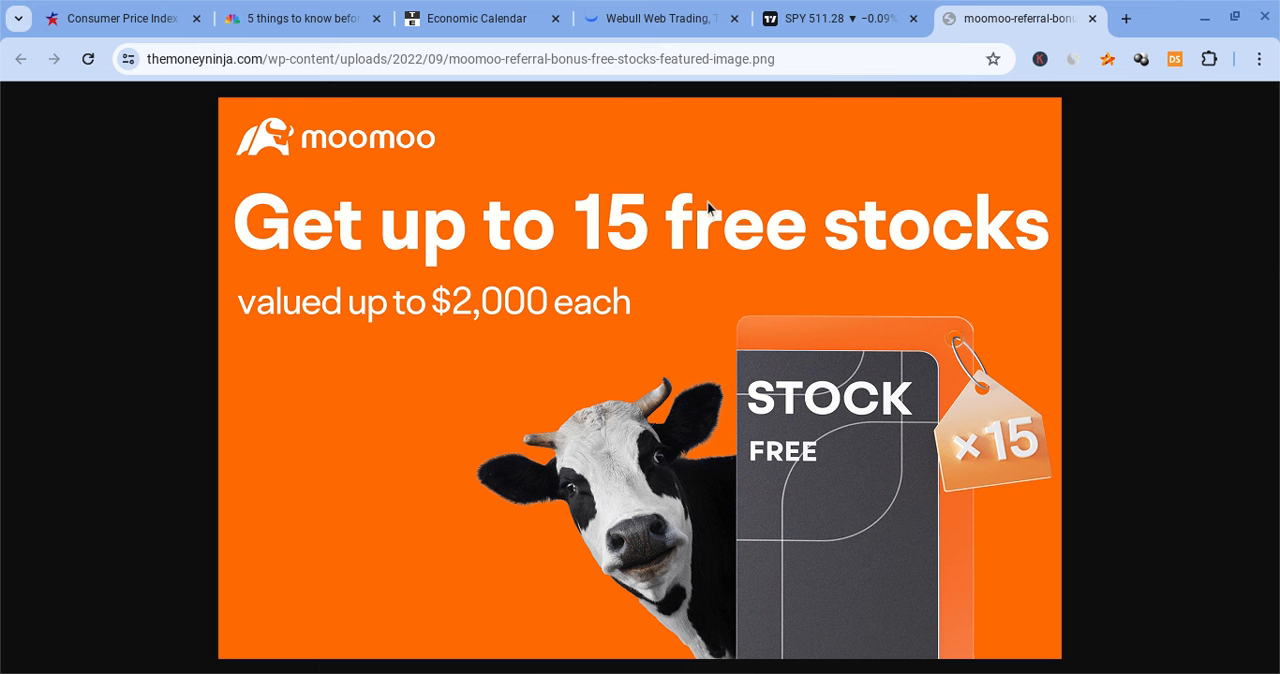
mouse_move(770, 232)
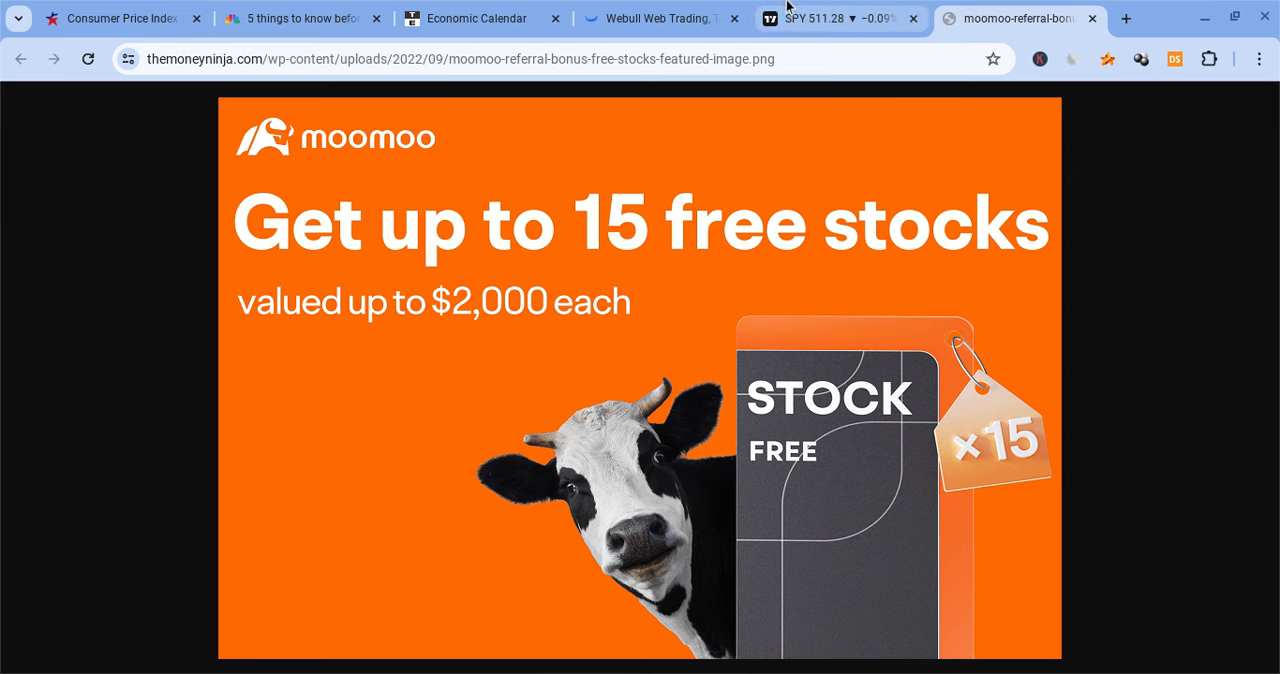
Bring up the SPY 1-hour TradingView chart with its support and resistance lines.
left_click(820, 20)
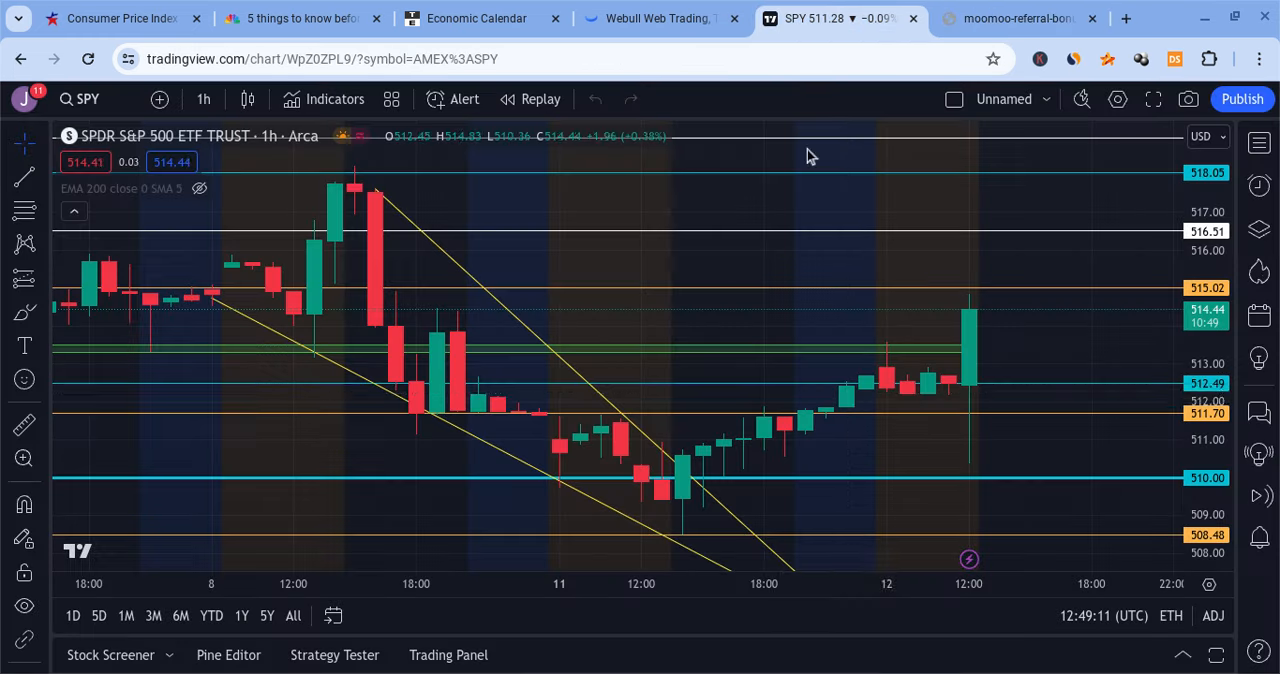
mouse_move(852, 420)
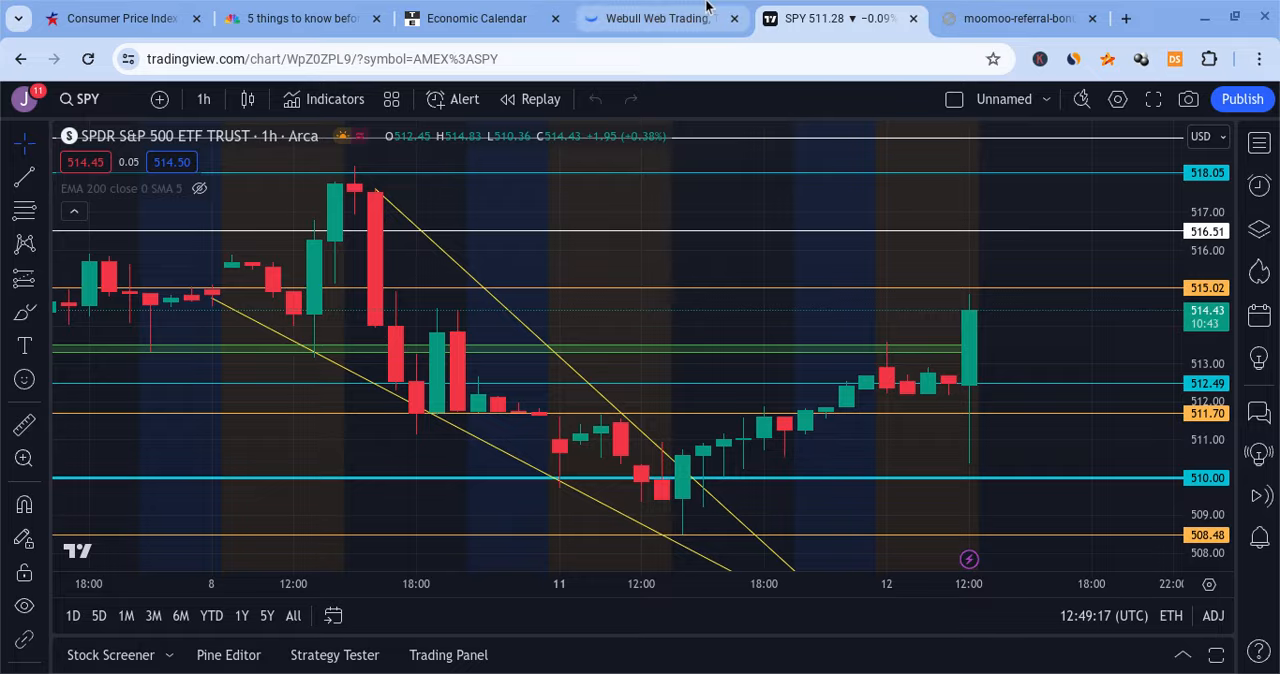
Browse watchlist tickers on Webull's 4-hour chart back to SPY and dismiss the free fractional shares offer.
left_click(656, 18)
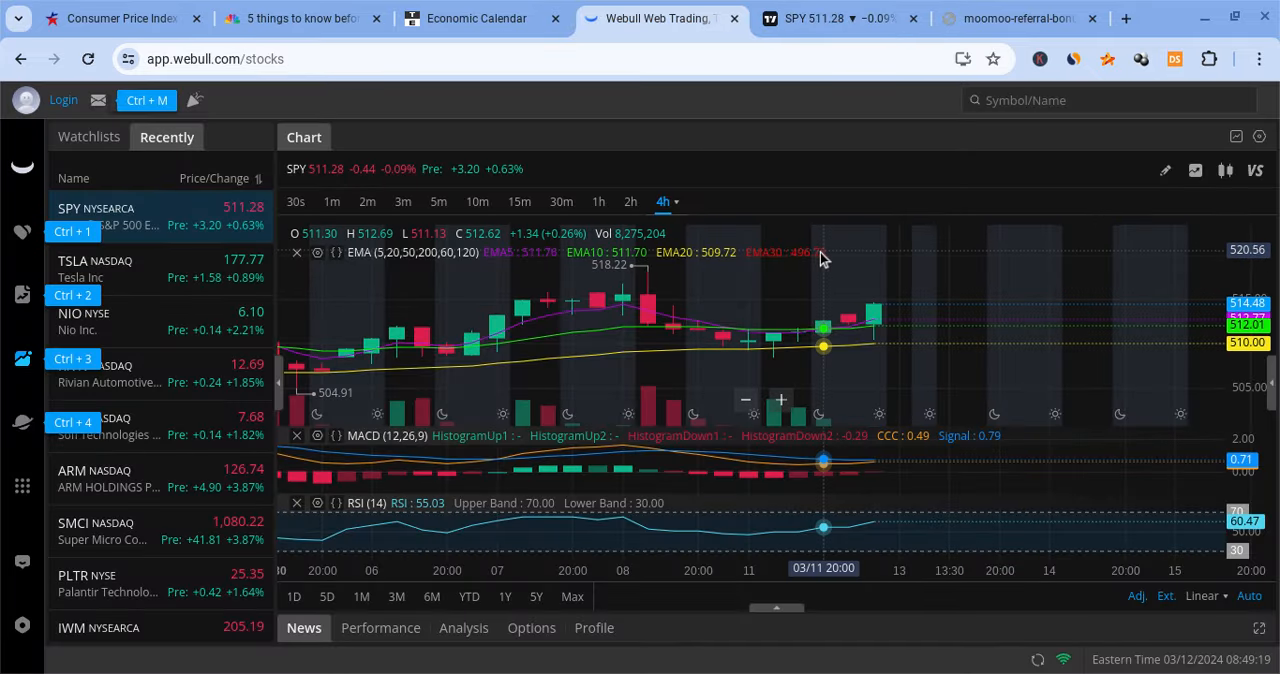
mouse_move(920, 278)
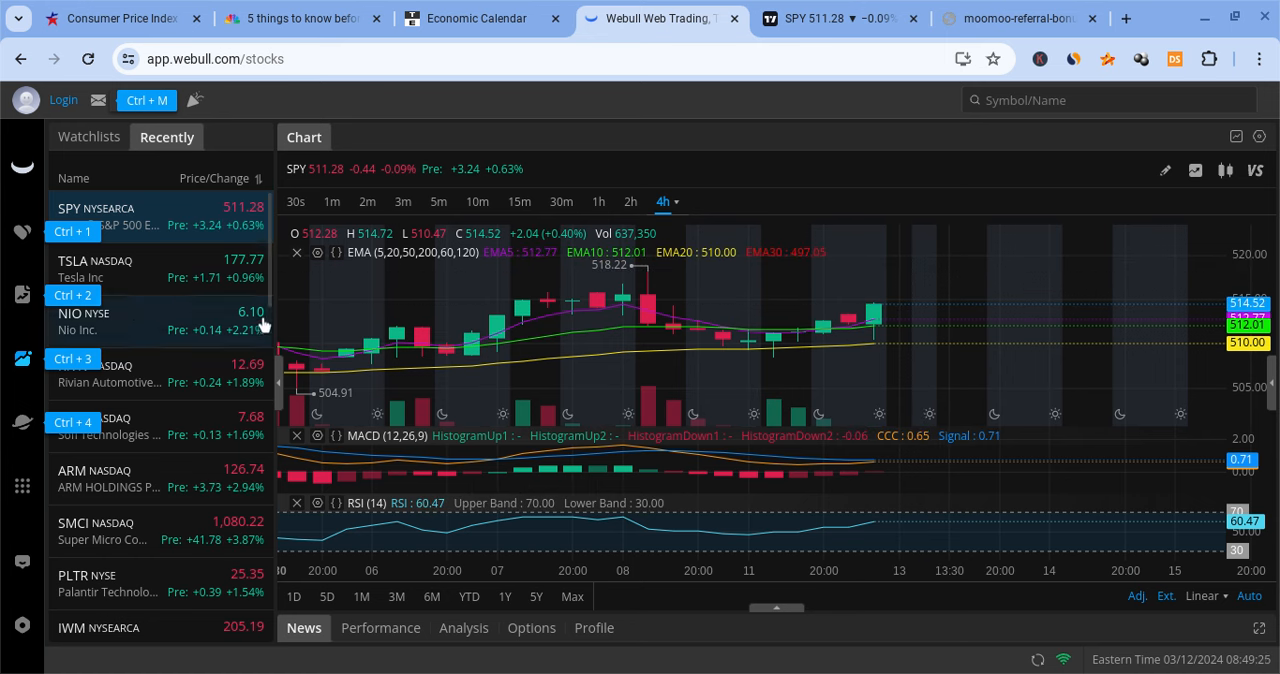
left_click(110, 268)
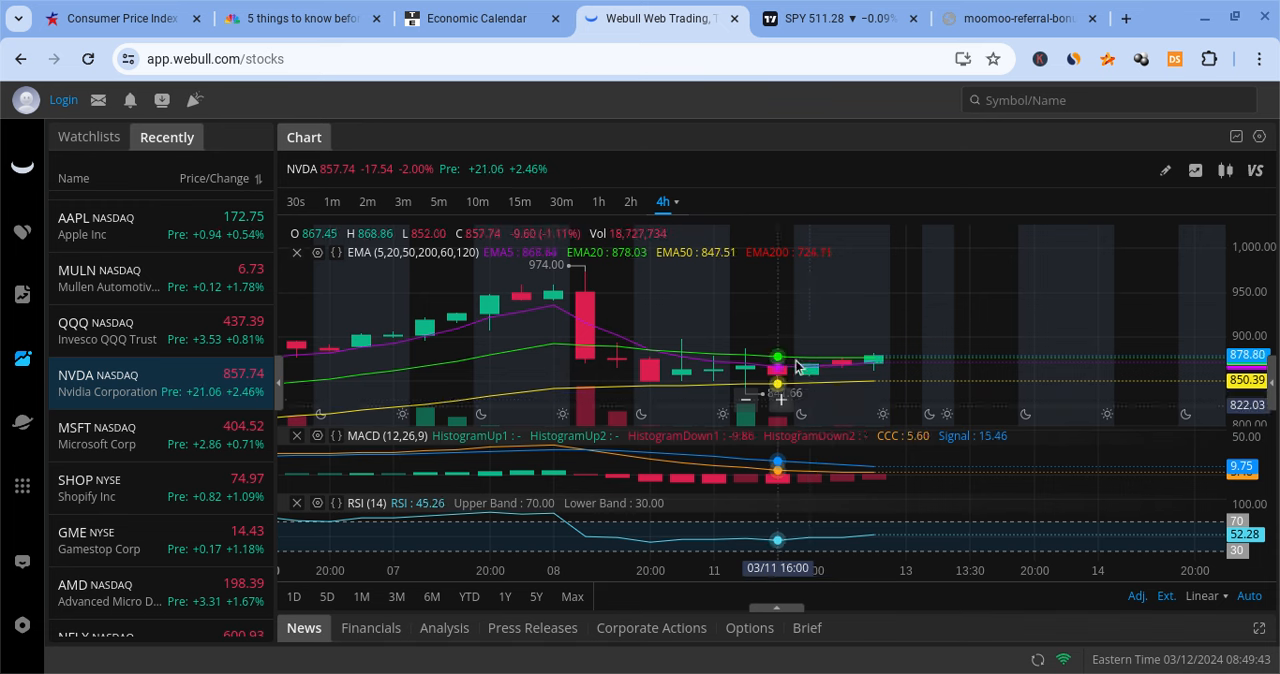
mouse_move(330, 368)
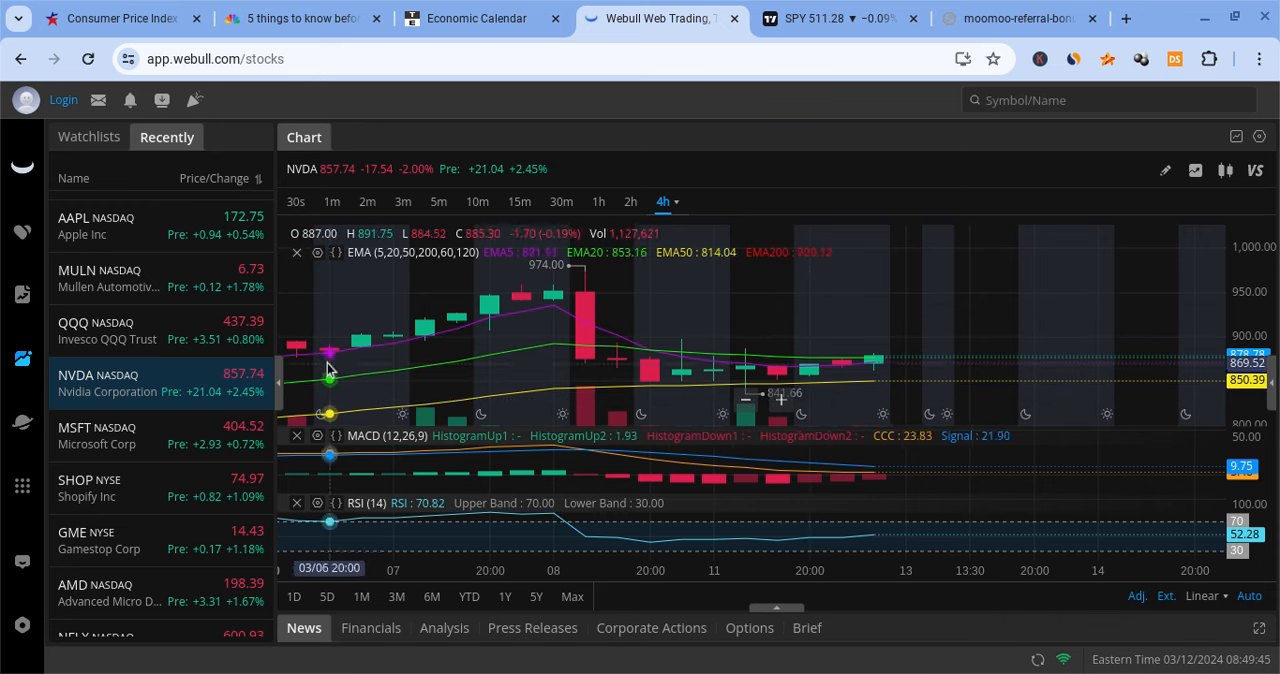
scroll("down", 3)
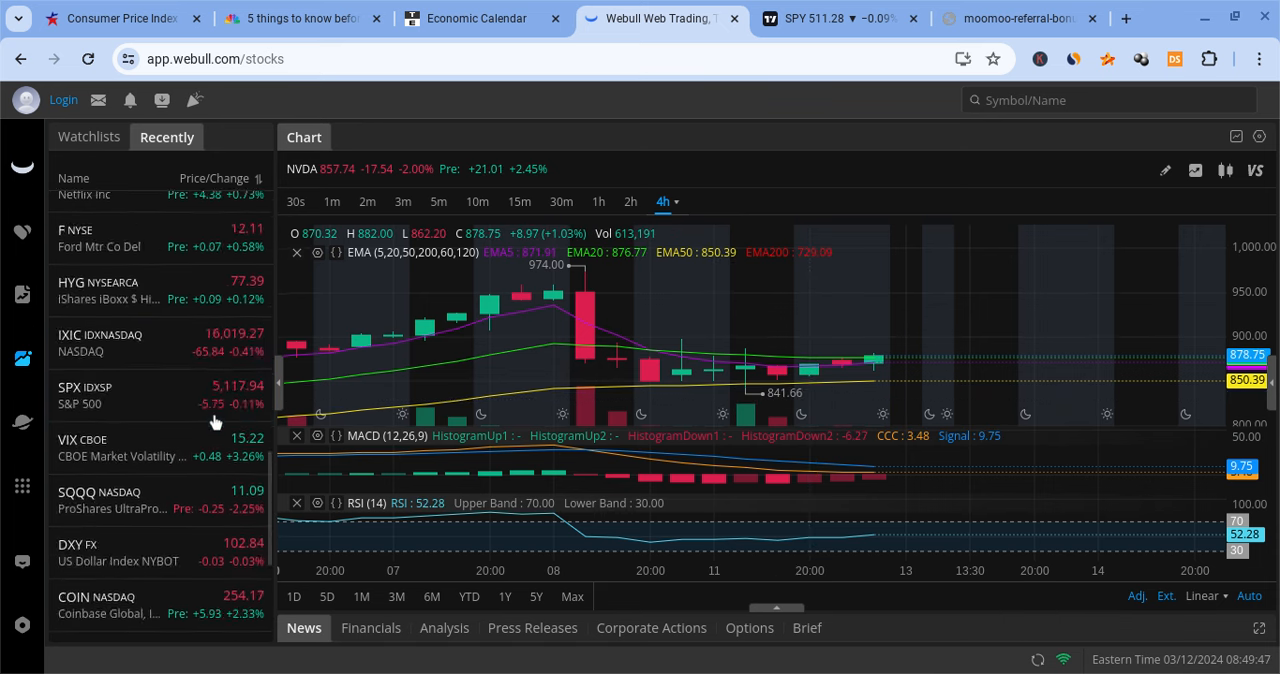
scroll("down", 3)
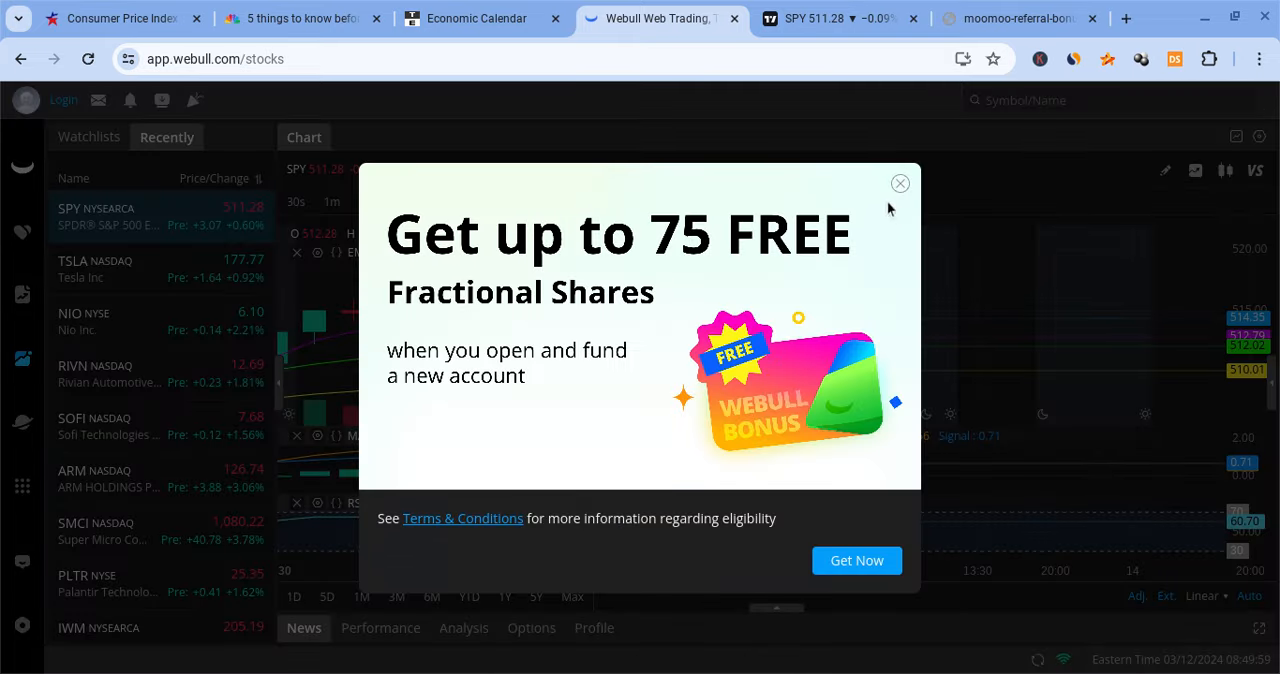
left_click(900, 184)
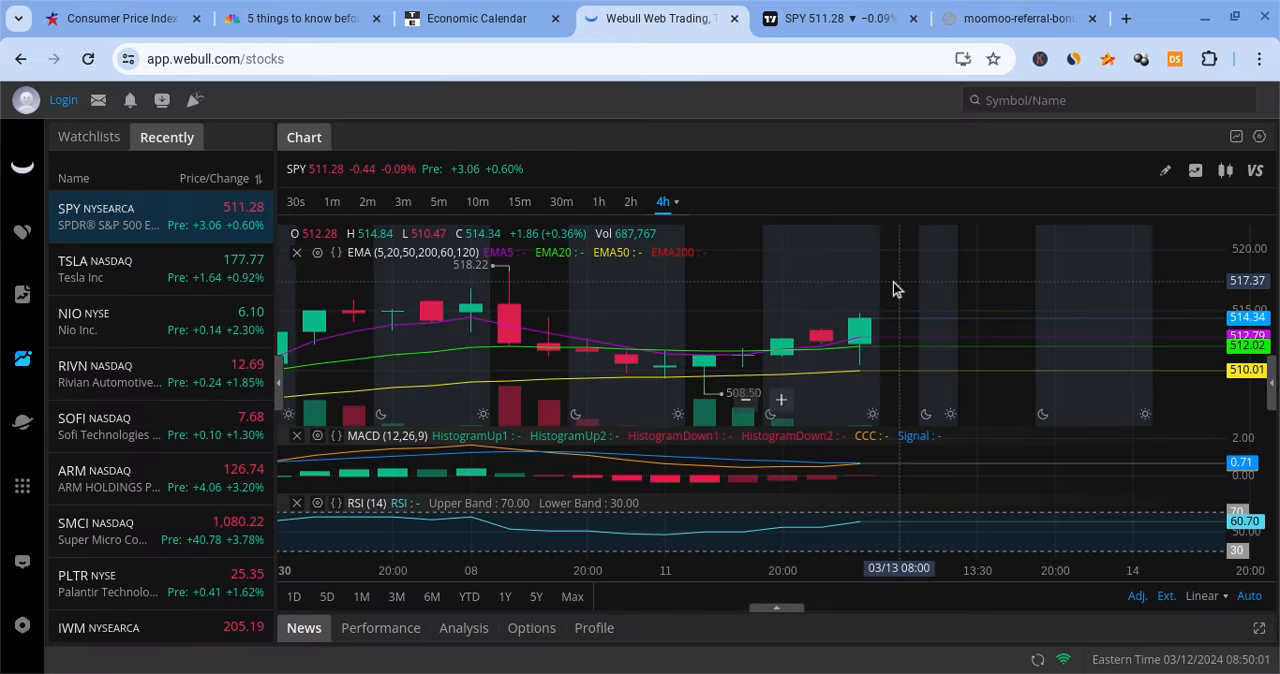
mouse_move(780, 330)
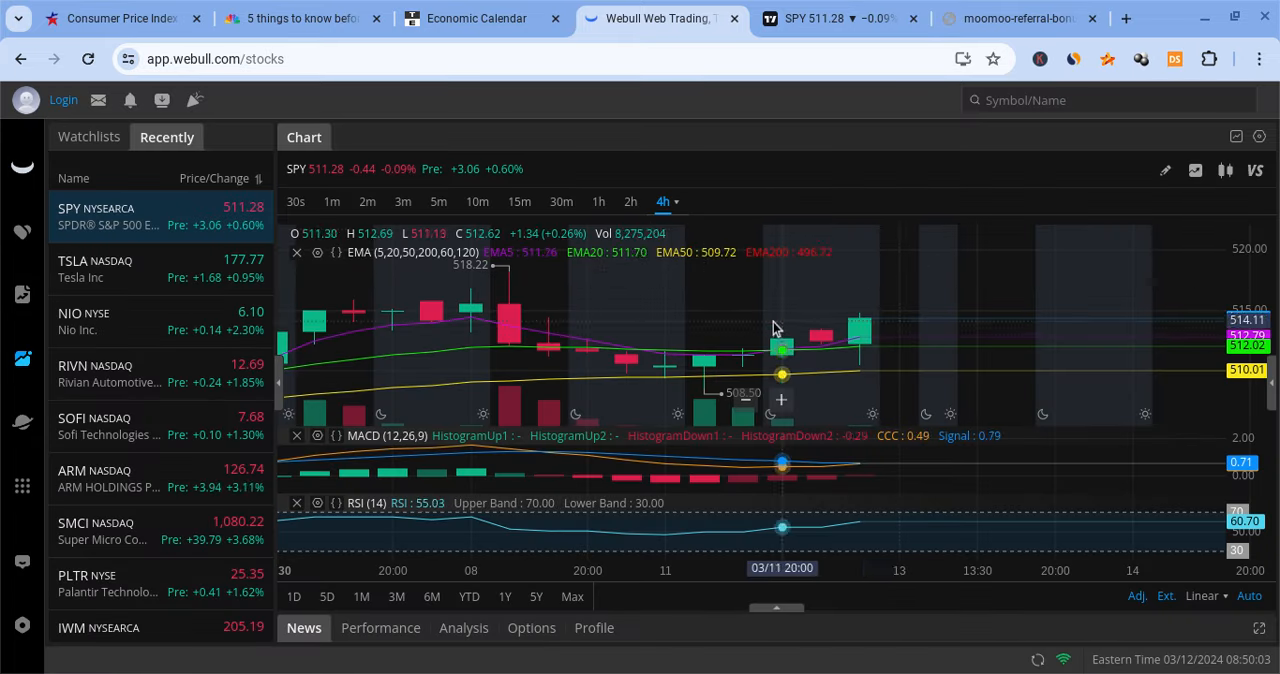
Show the Trading Economics calendar for March 12 2024 with the 08:30 US CPI releases.
left_click(470, 18)
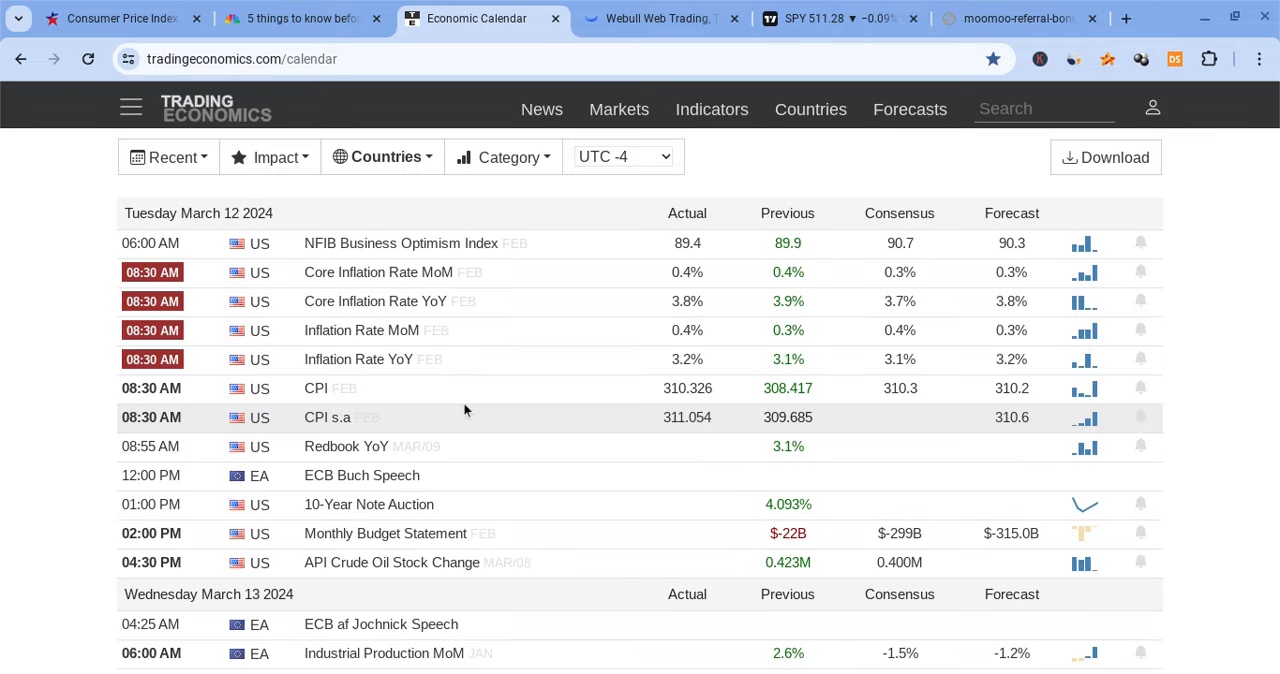
mouse_move(212, 322)
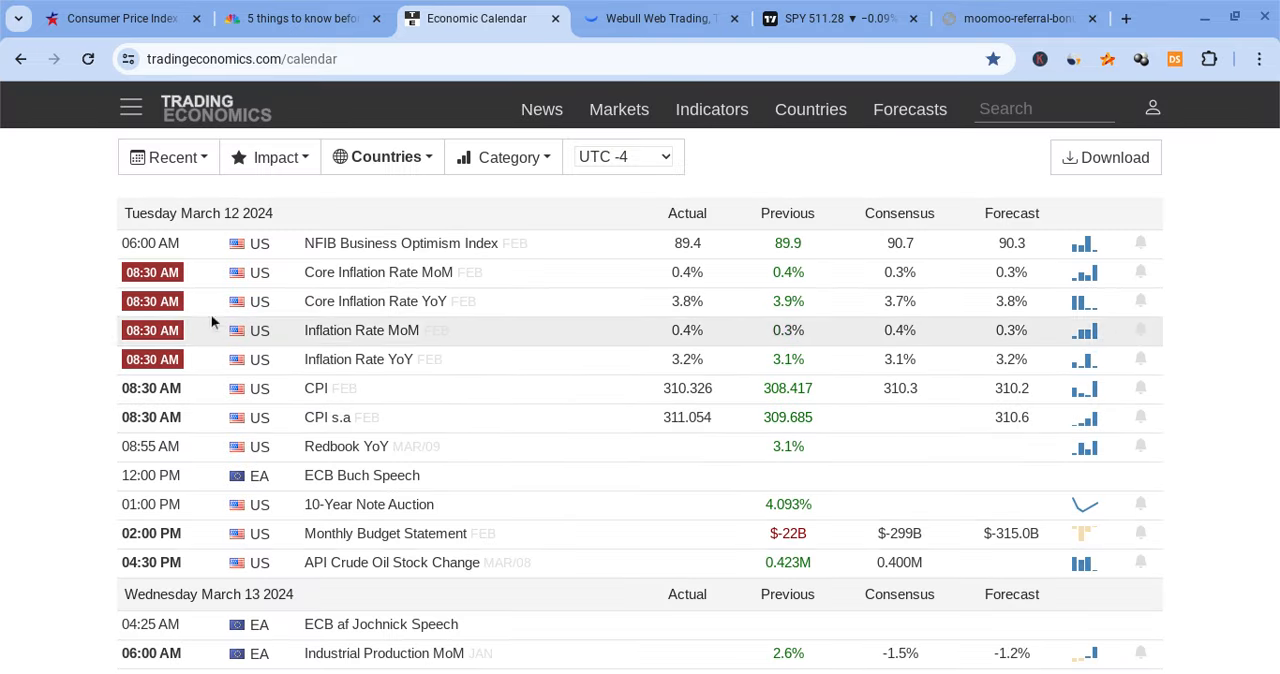
mouse_move(538, 288)
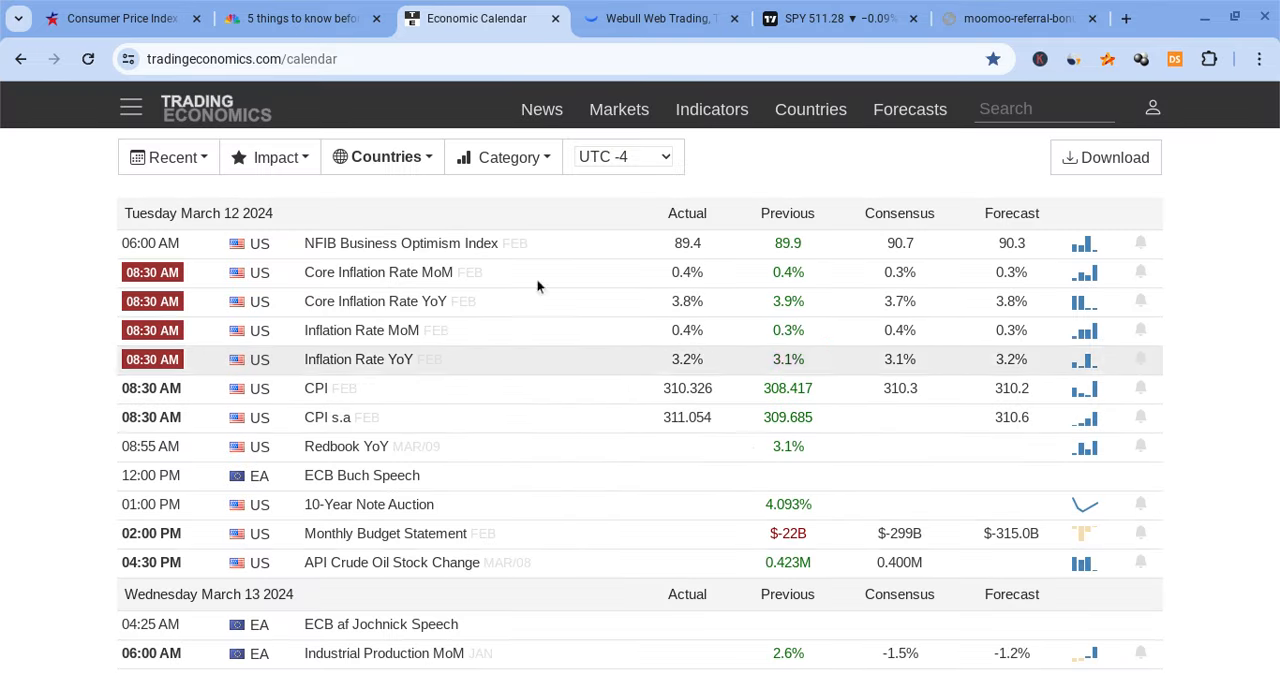
mouse_move(710, 308)
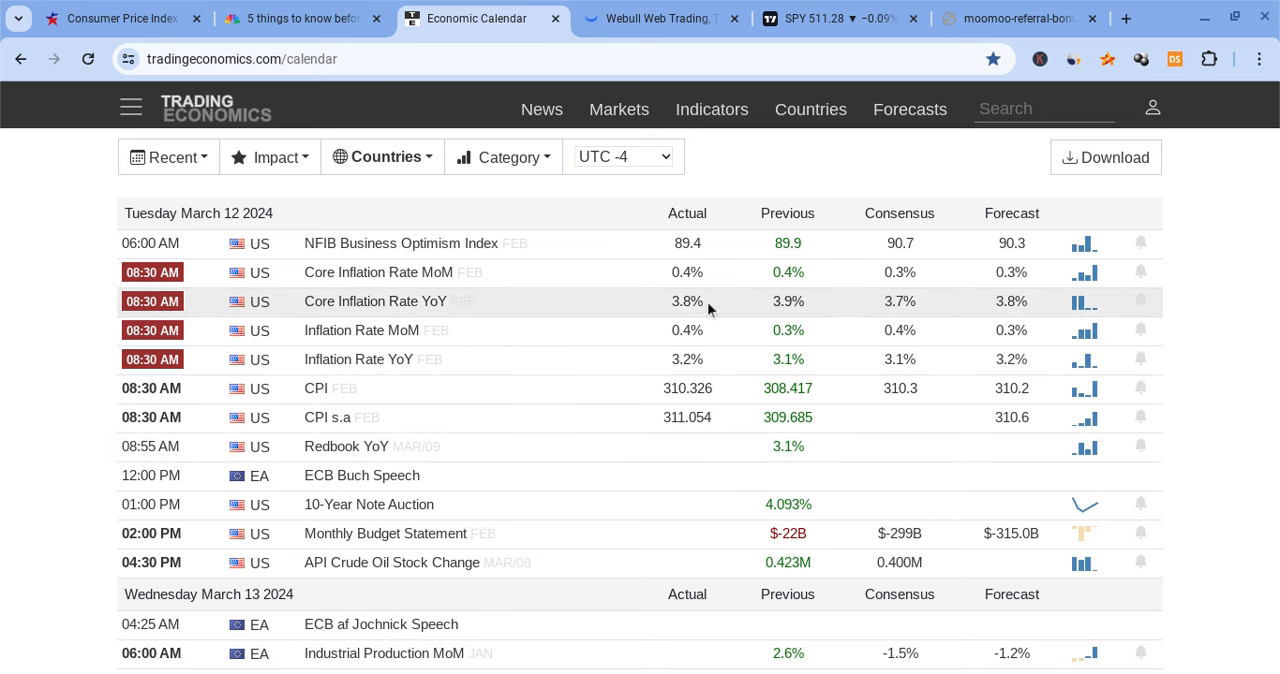
mouse_move(122, 368)
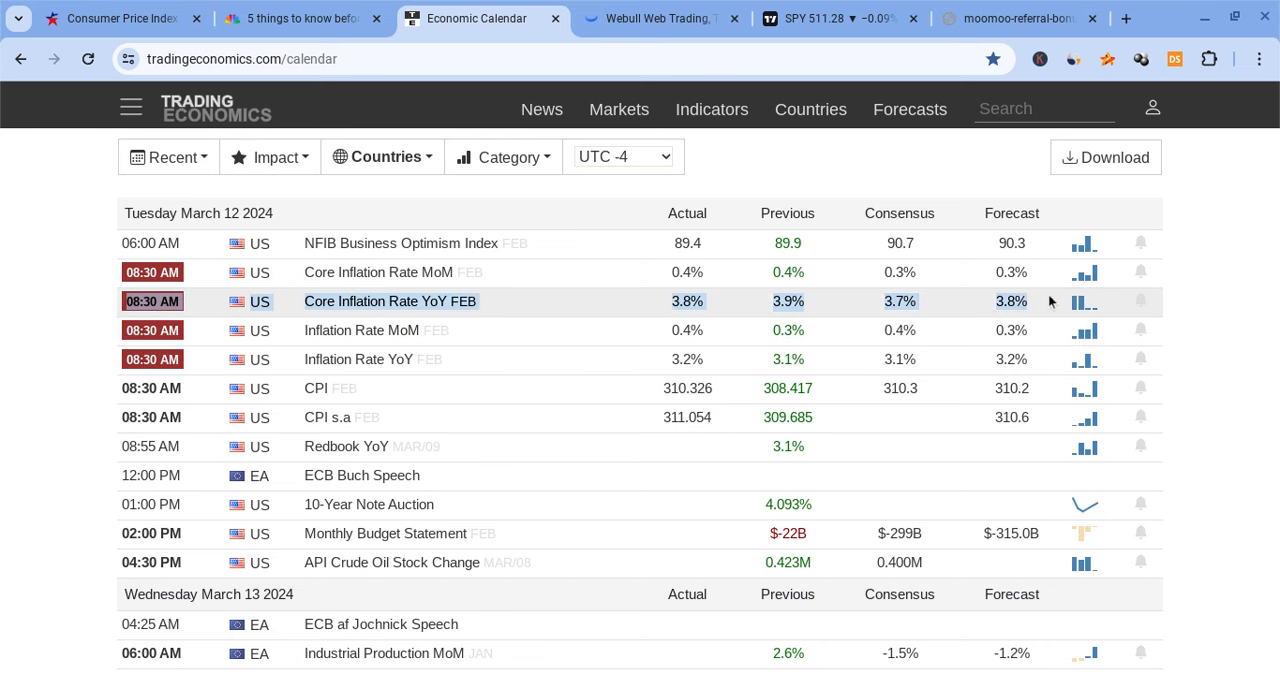
mouse_move(954, 312)
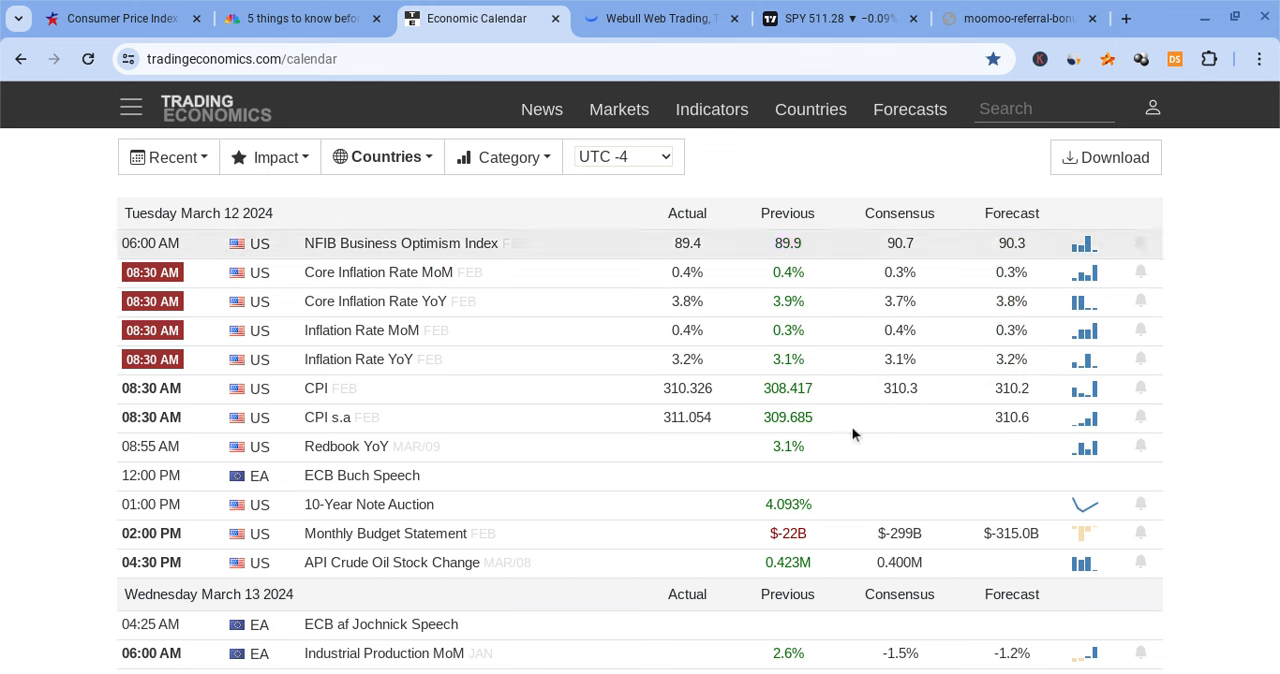
mouse_move(640, 370)
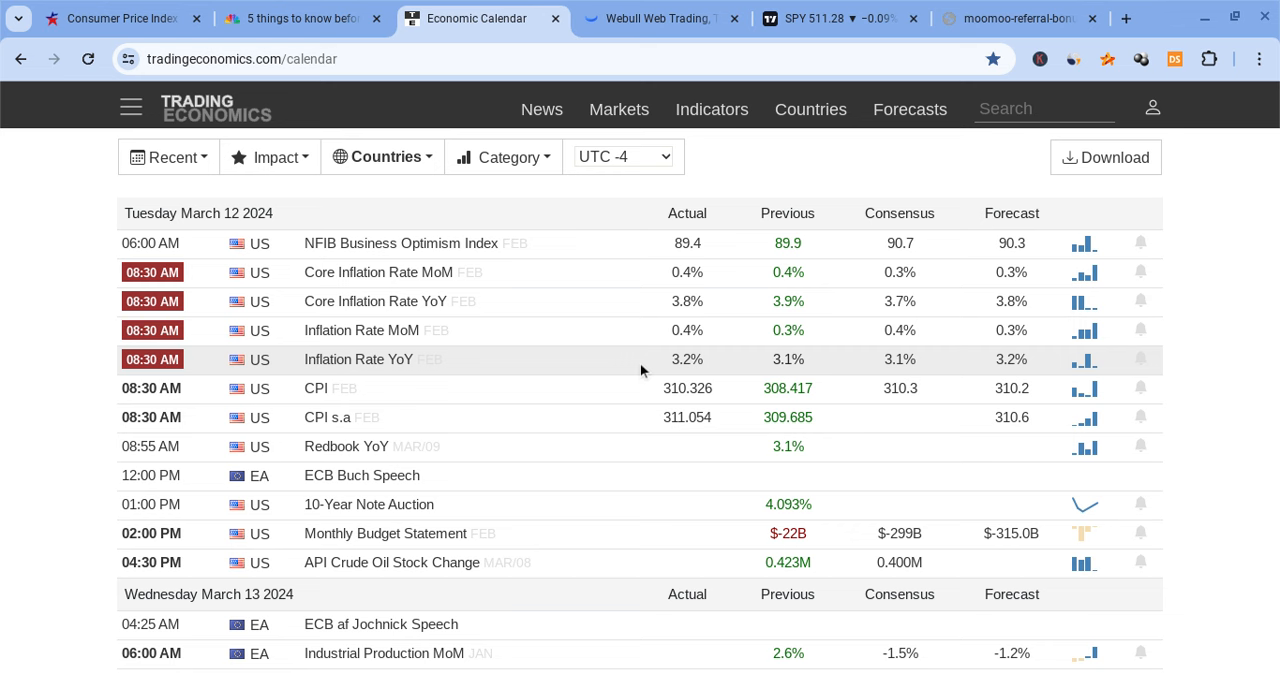
mouse_move(378, 272)
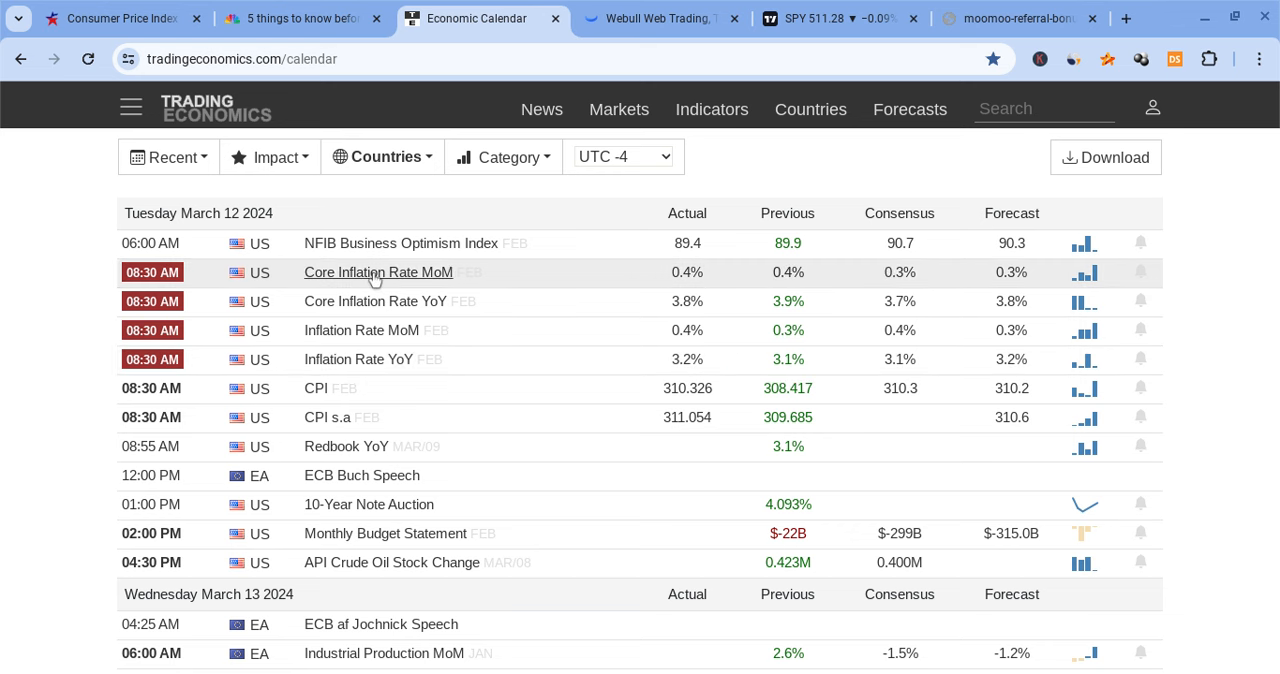
mouse_move(716, 300)
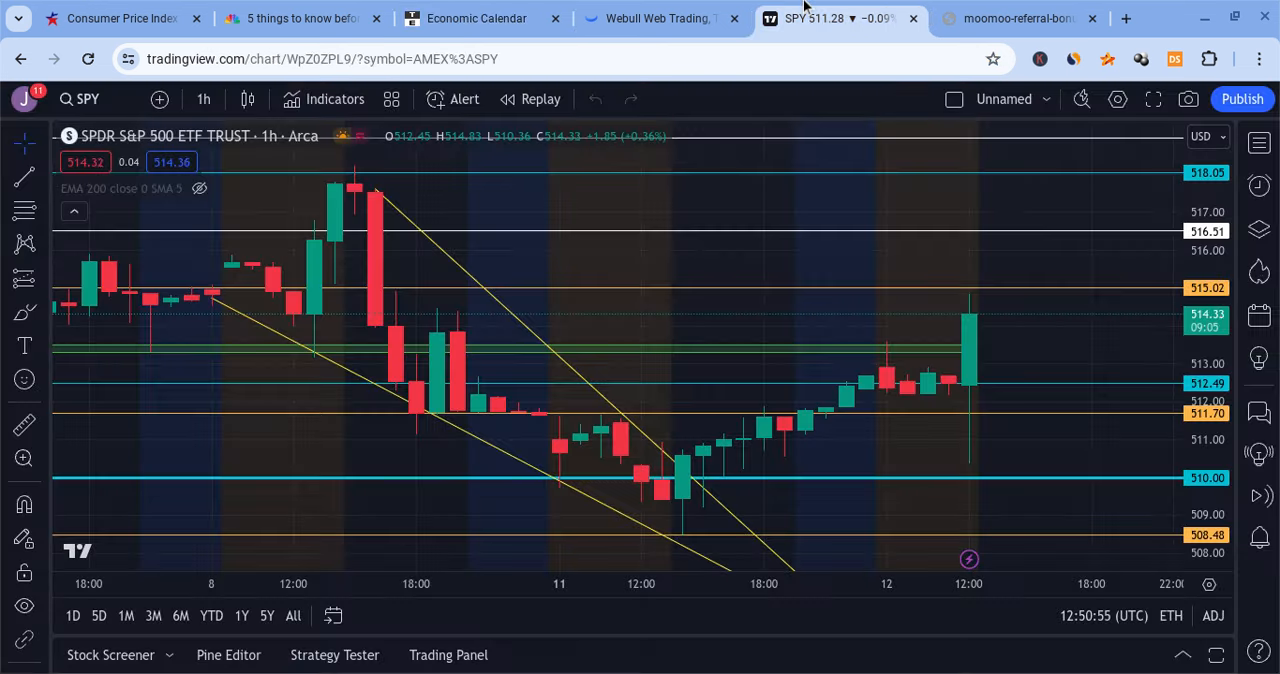
mouse_move(924, 388)
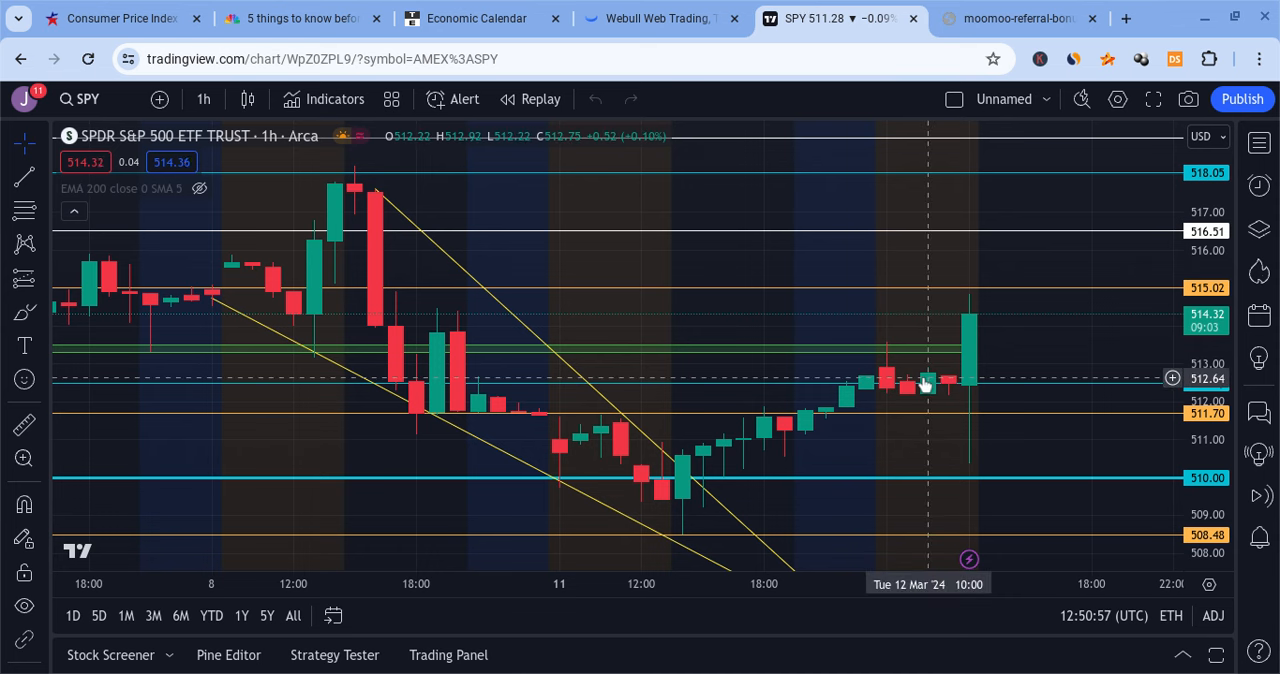
mouse_move(980, 298)
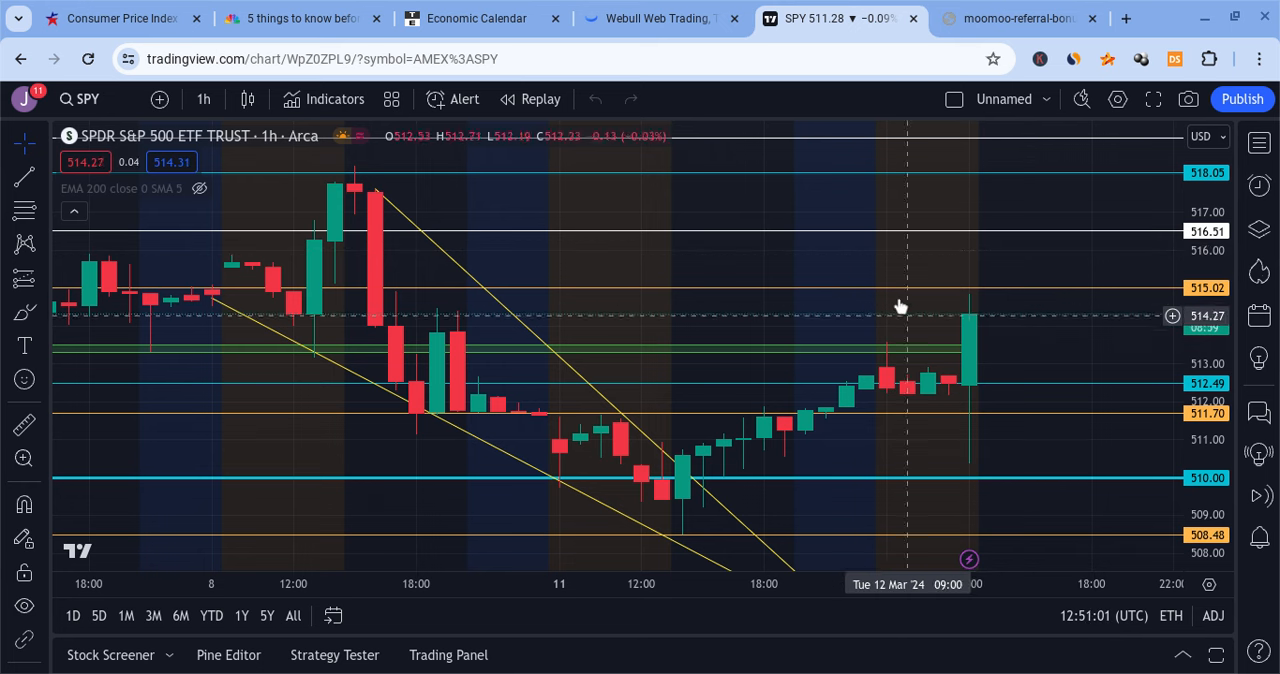
mouse_move(894, 256)
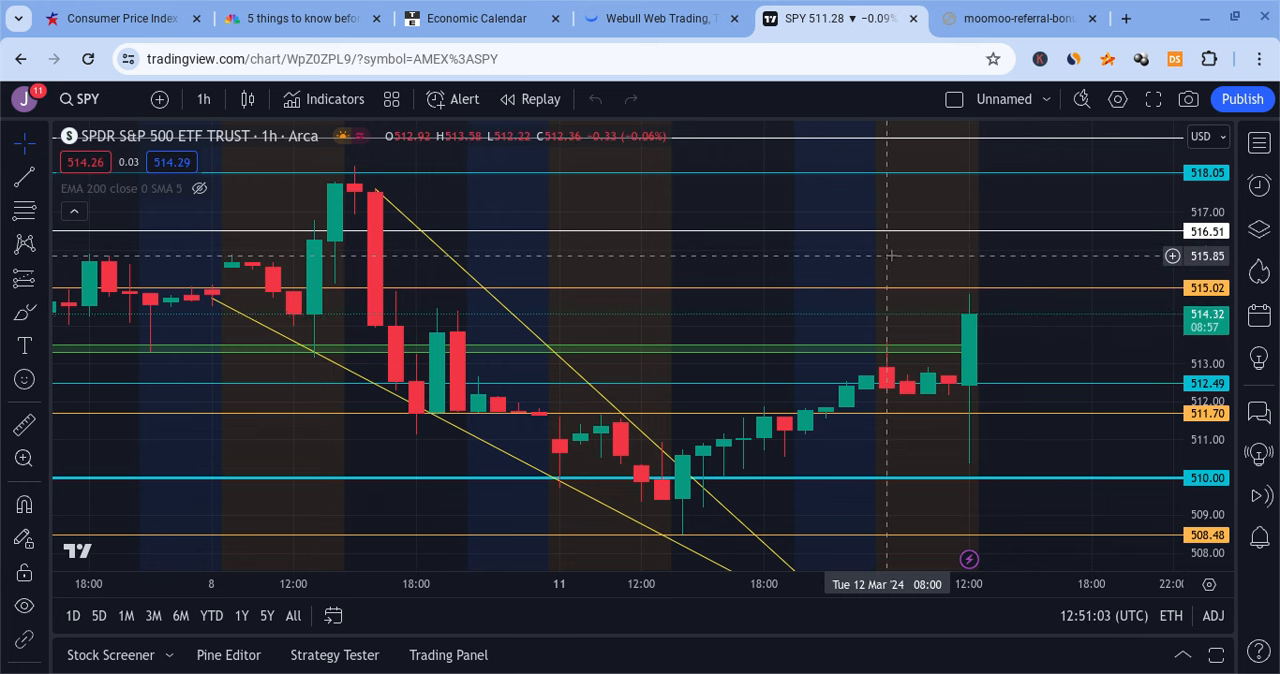
mouse_move(944, 288)
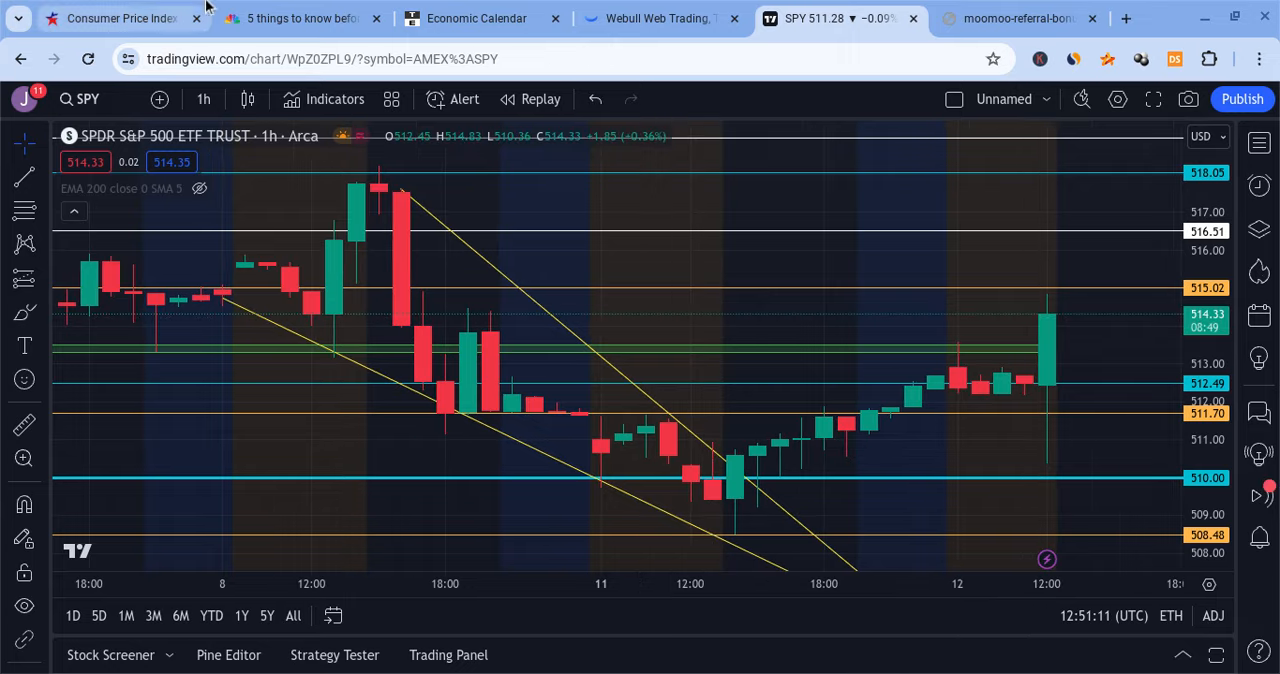
Review the February 2024 CPI report PDF through the changes table and back to the 12-month chart.
left_click(130, 18)
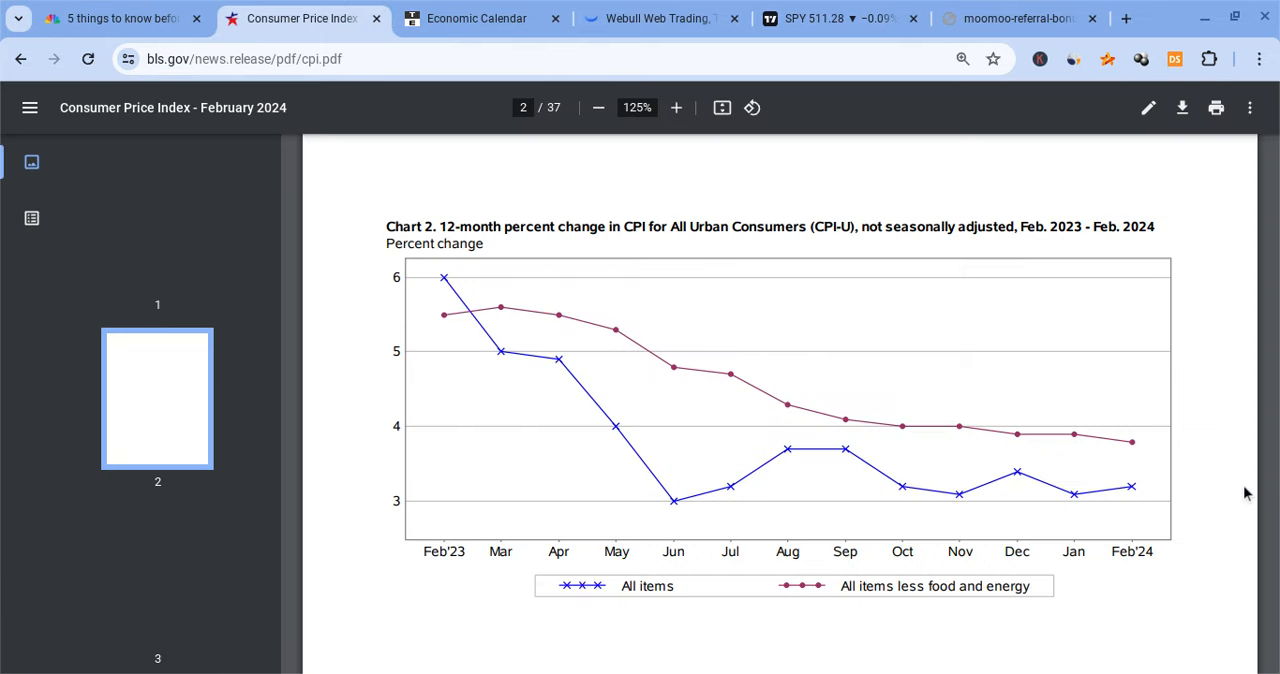
mouse_move(1088, 510)
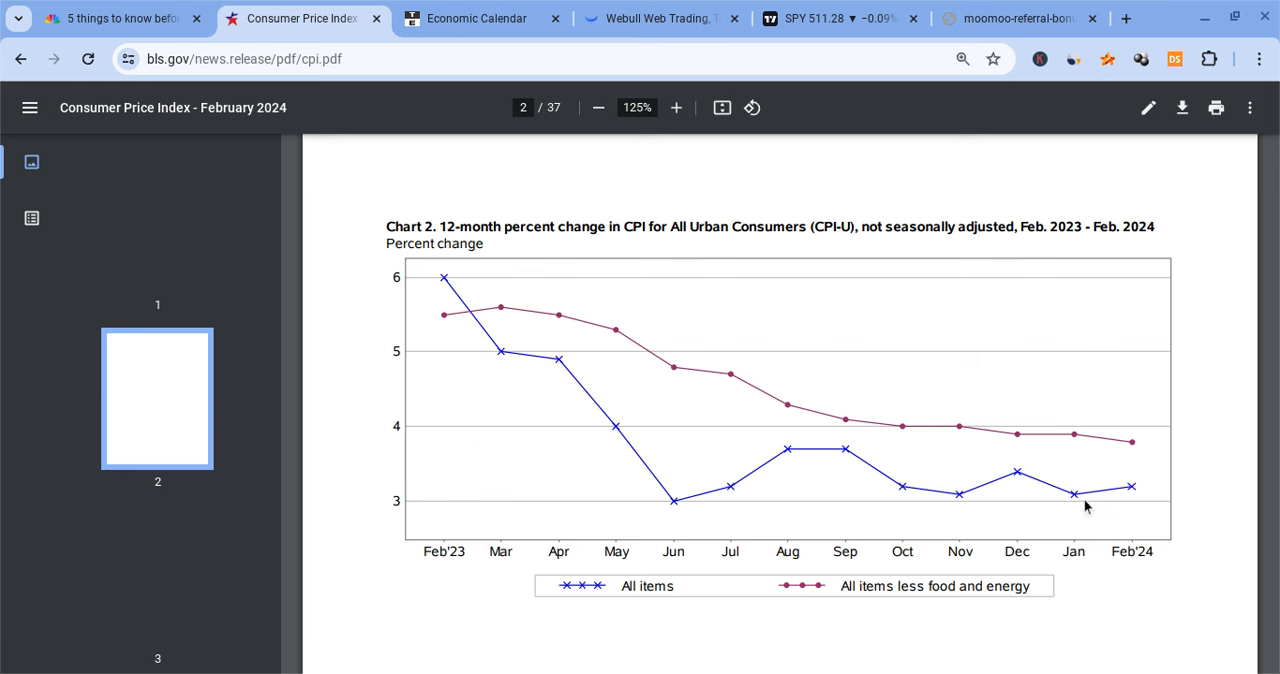
mouse_move(1140, 492)
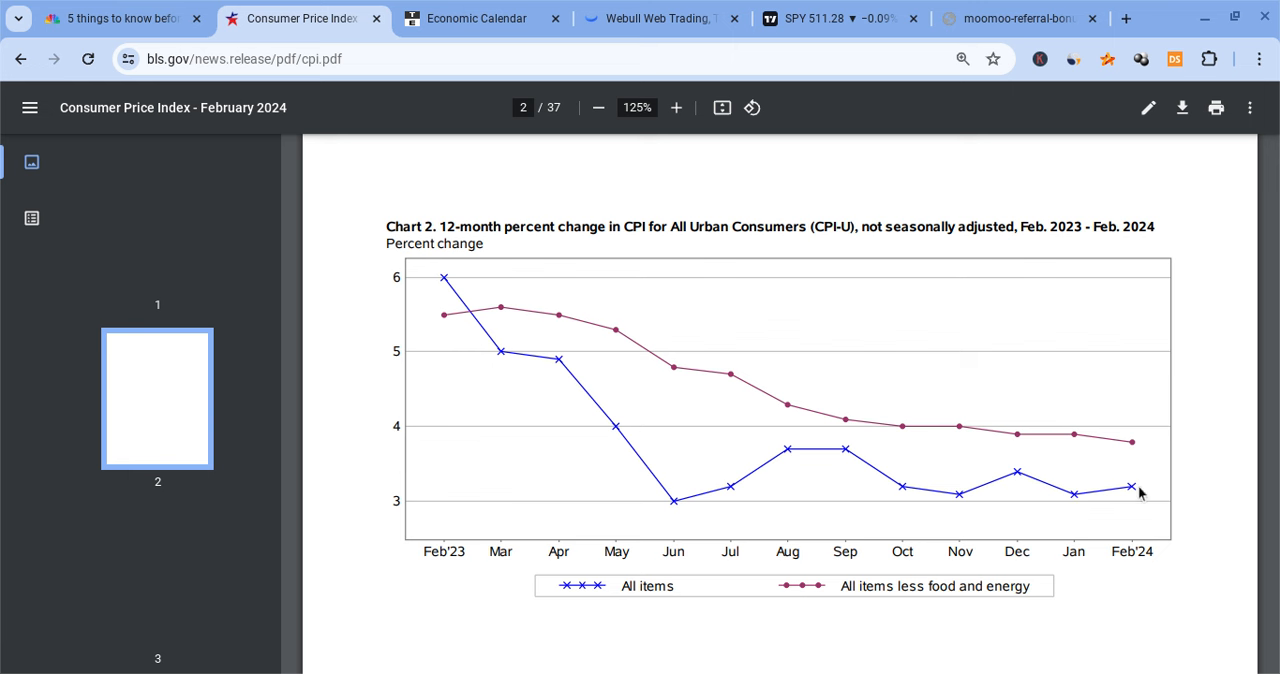
mouse_move(1088, 482)
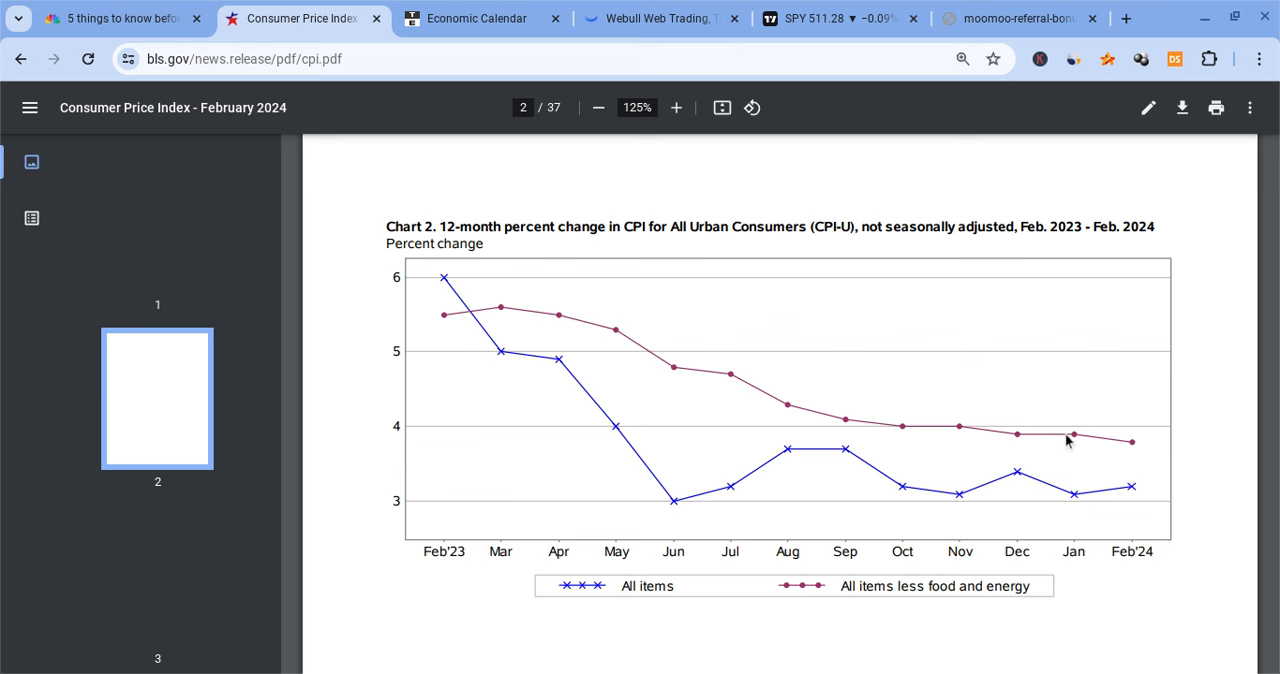
mouse_move(1208, 450)
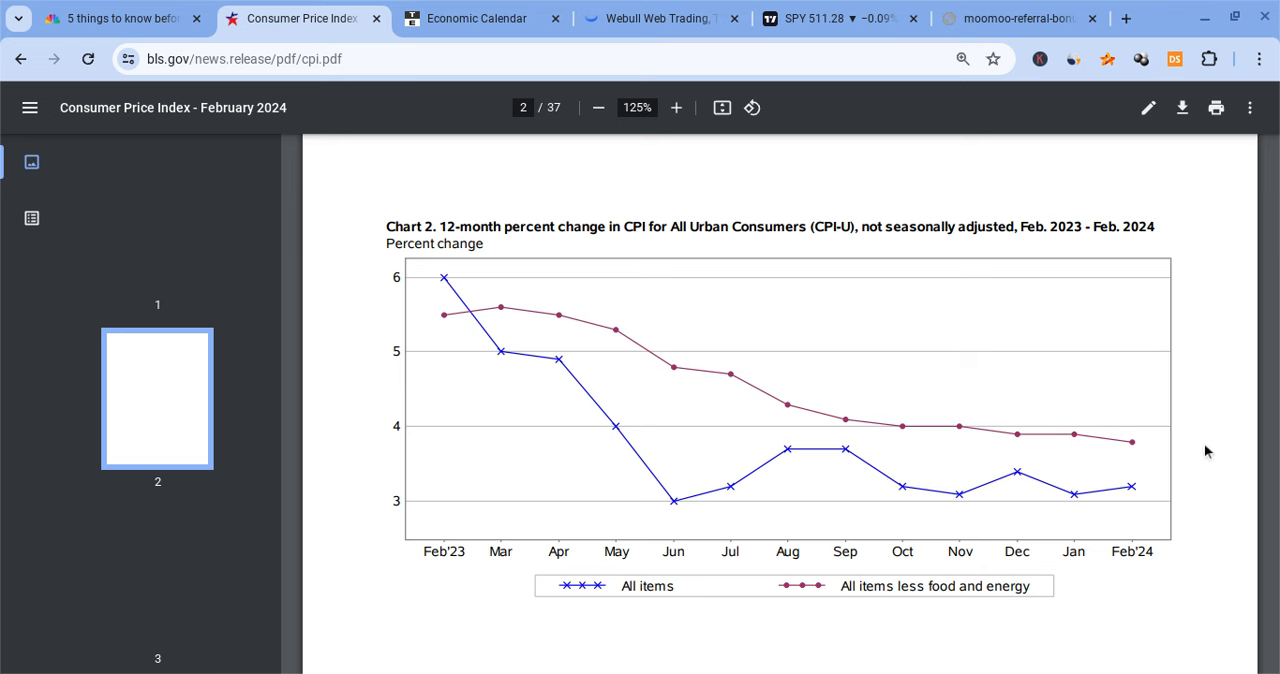
scroll("down", 3)
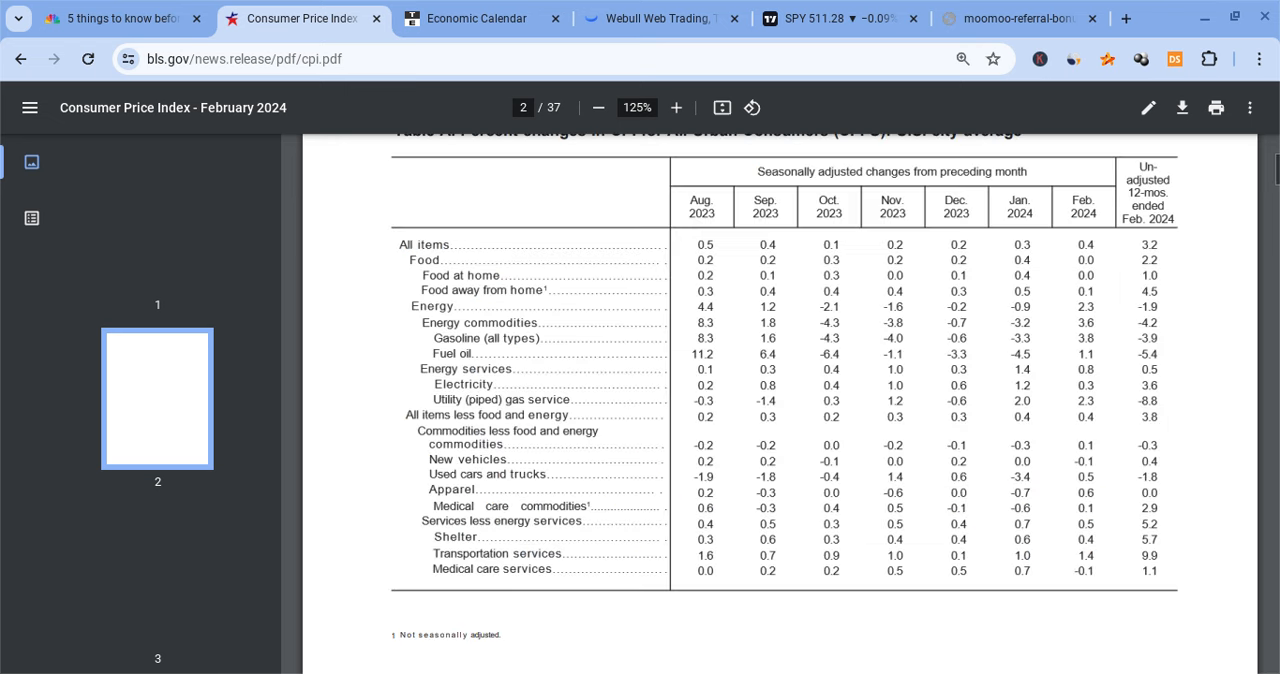
scroll("down", 3)
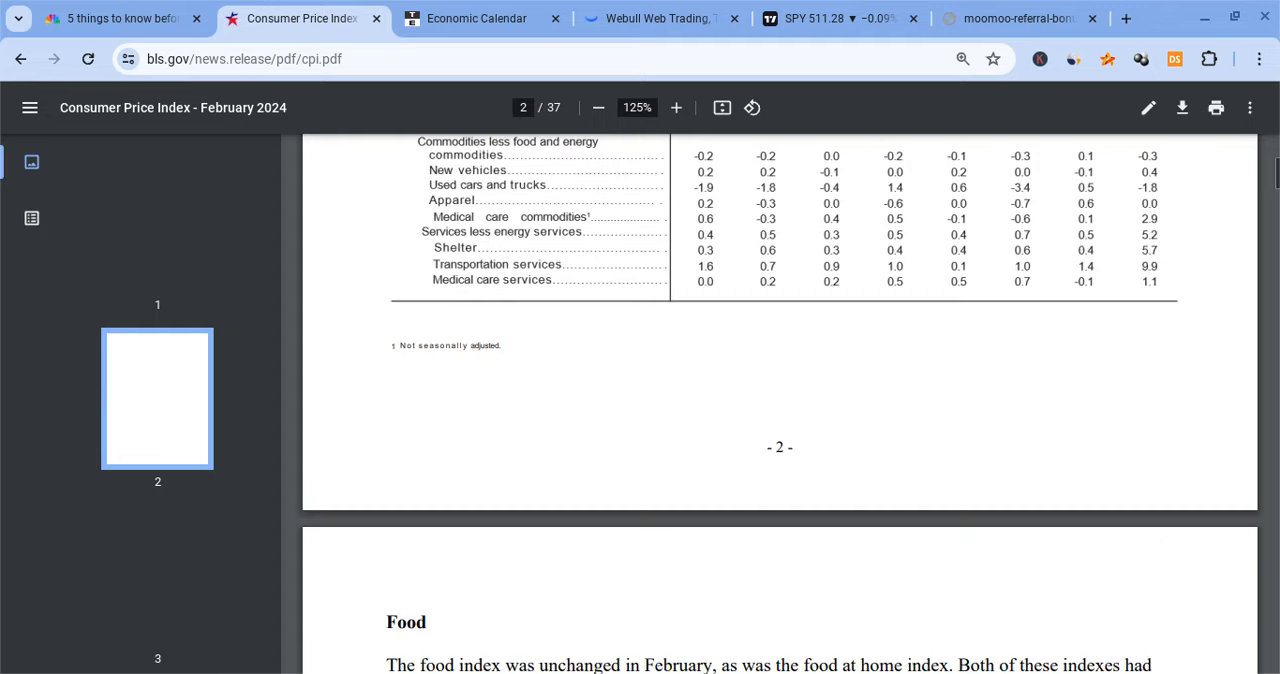
scroll("down", 3)
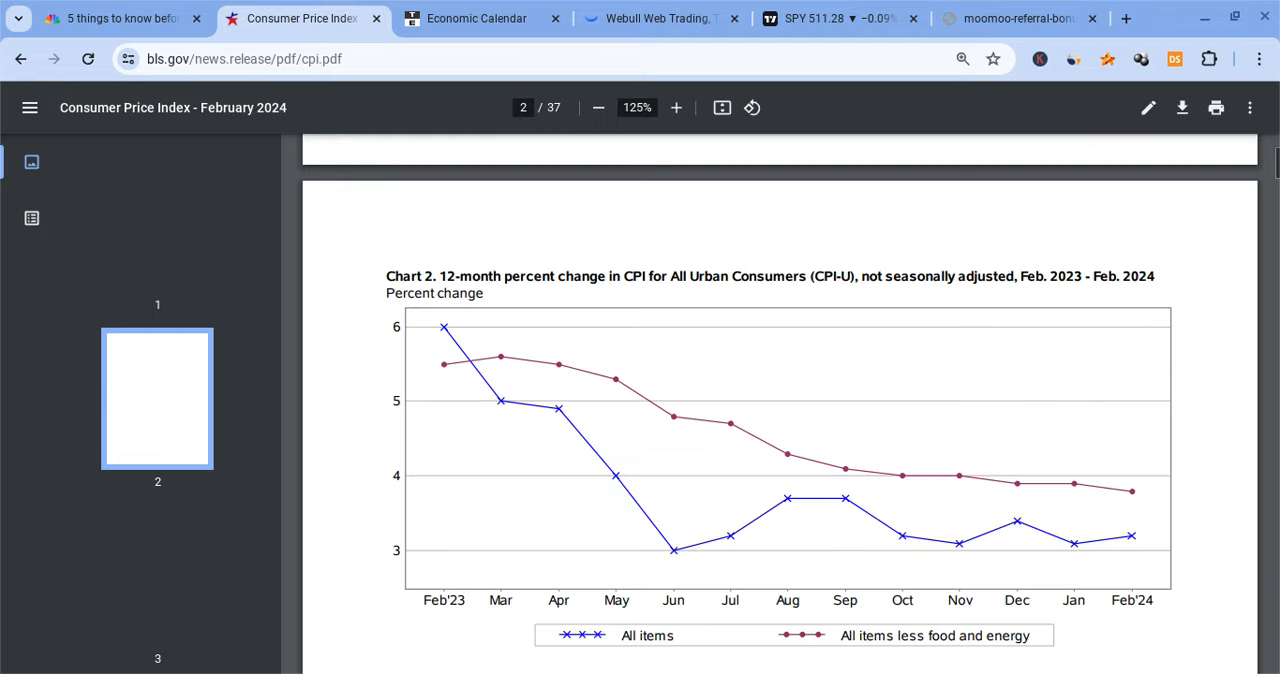
scroll("down", 3)
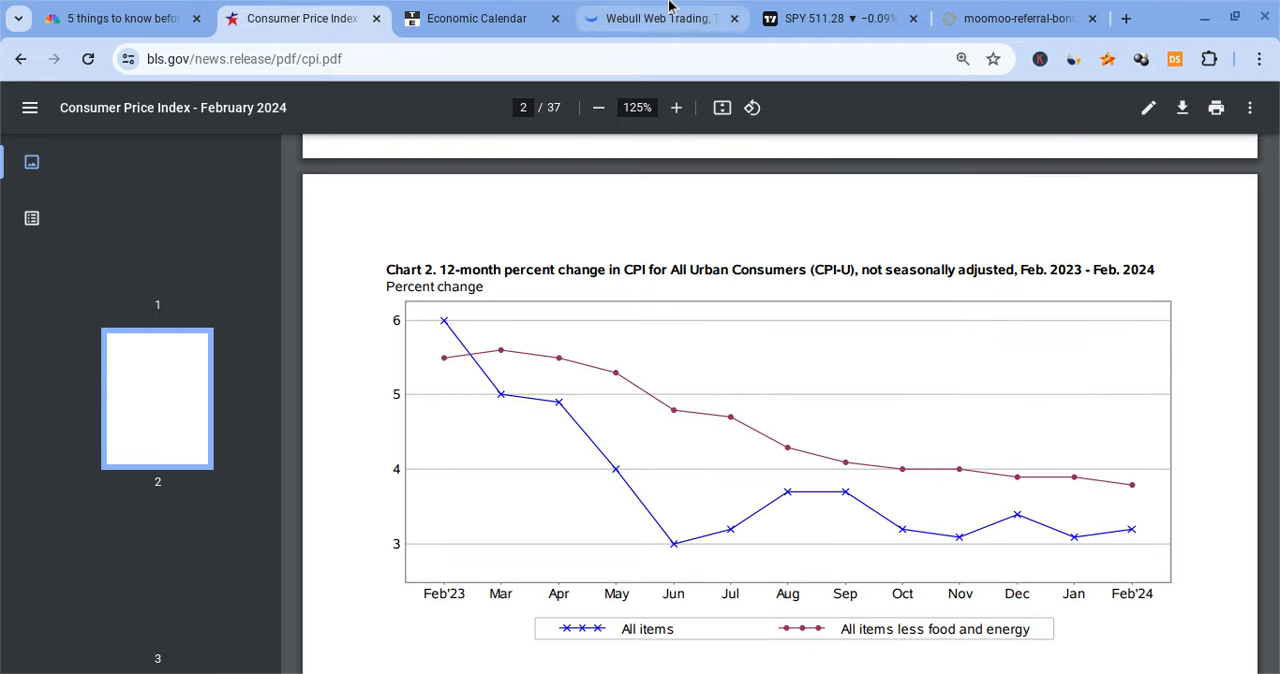
Return to the SPY hourly TradingView chart with the latest candle near 514.
left_click(840, 18)
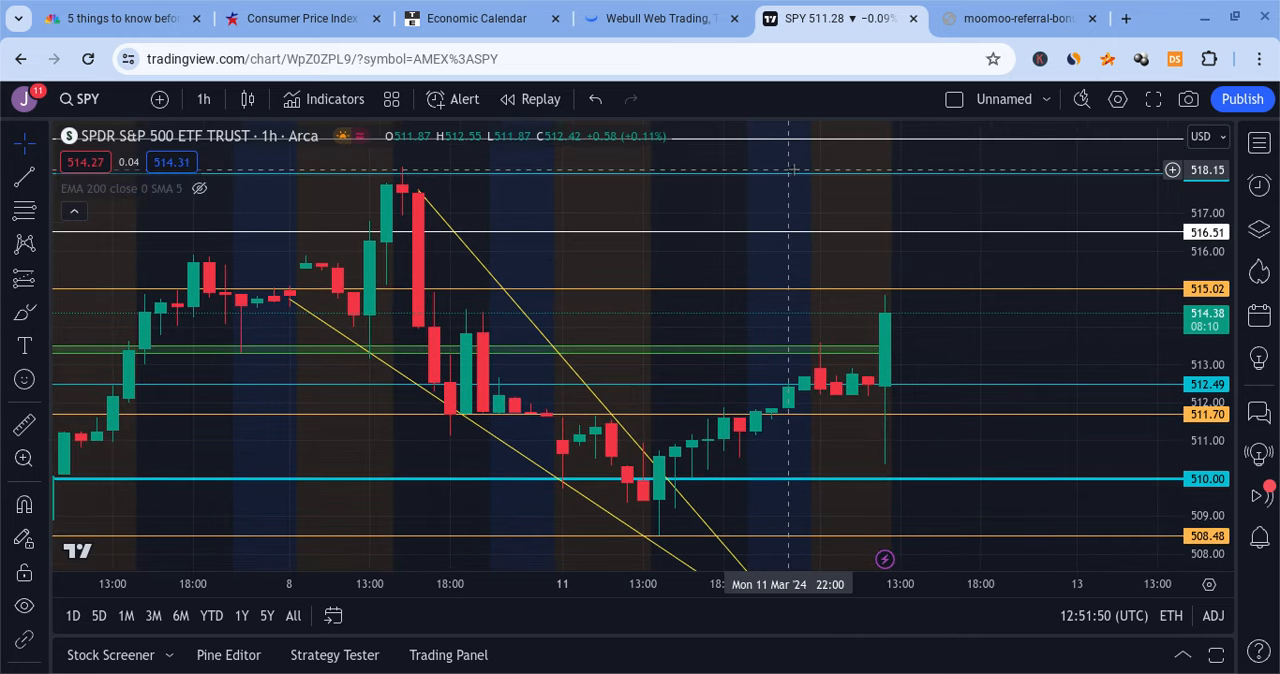
mouse_move(486, 190)
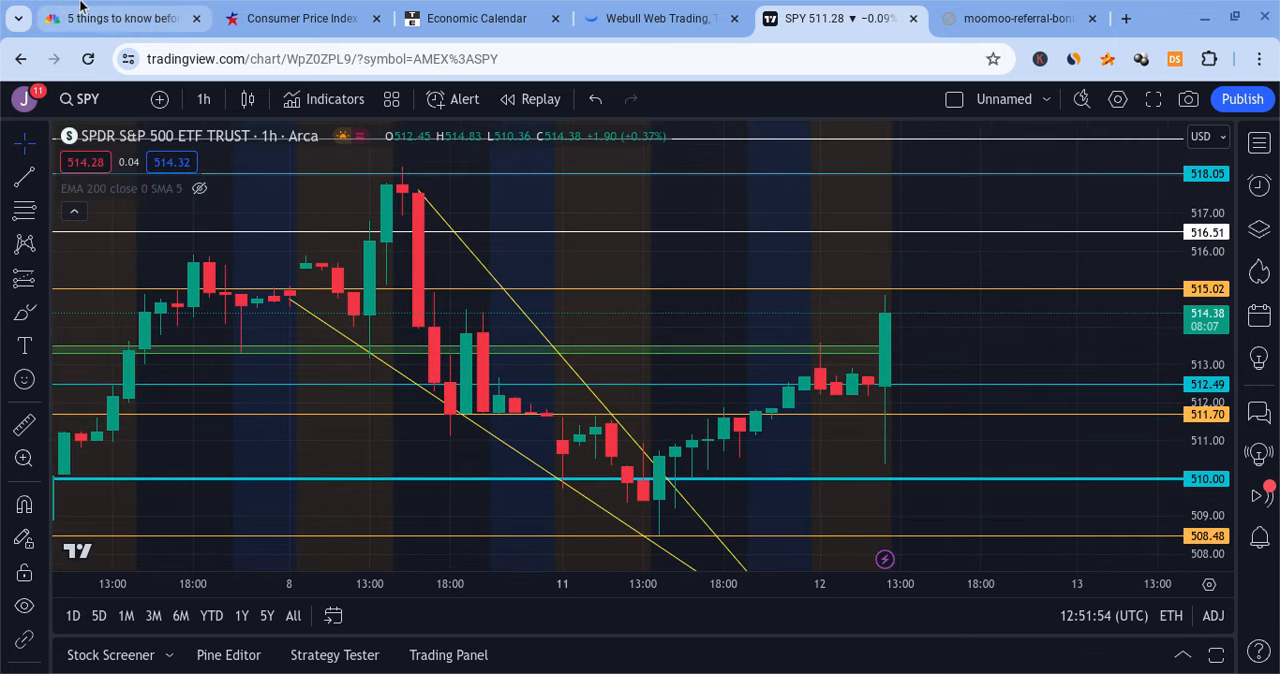
Read through CNBC's '5 things to know' article sections on inflation, Oracle and Boeing.
left_click(120, 20)
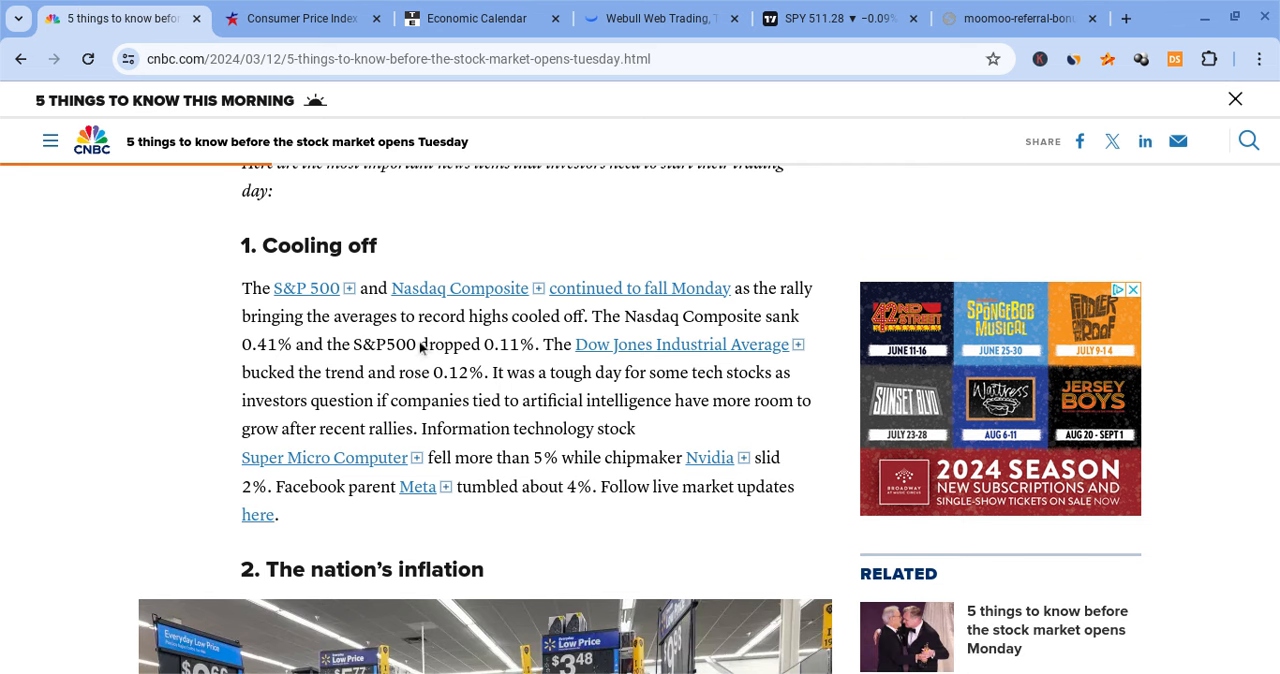
mouse_move(596, 300)
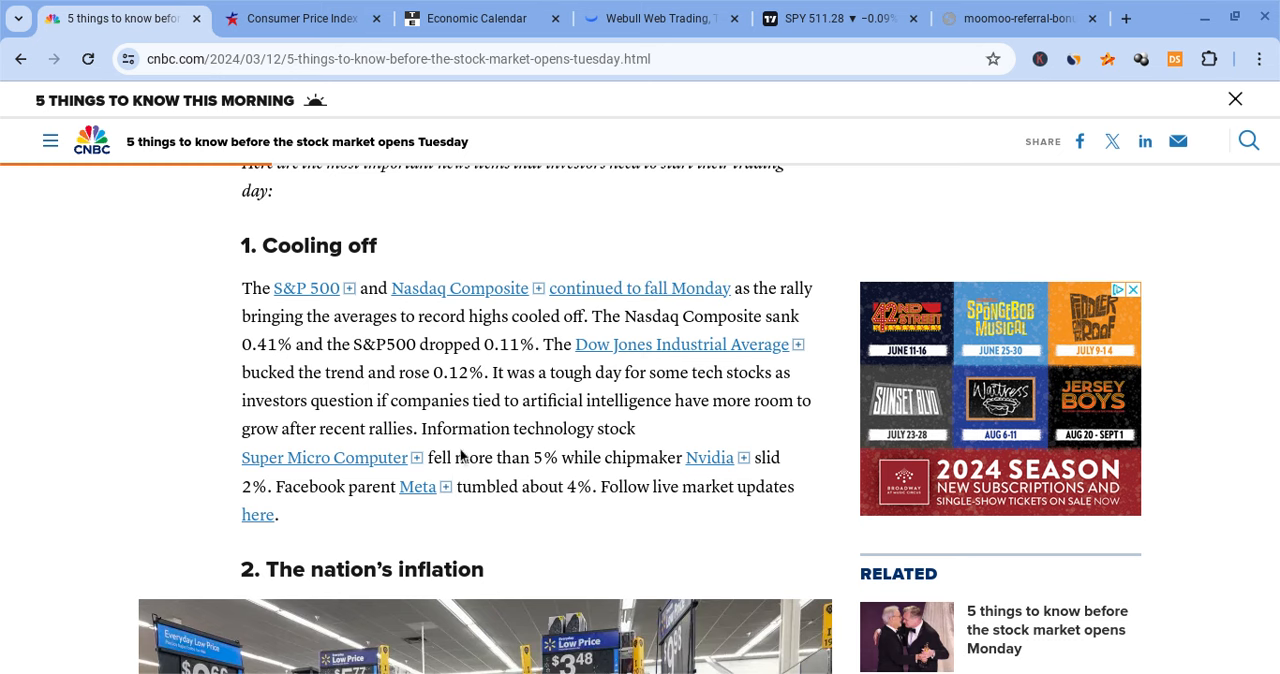
mouse_move(498, 338)
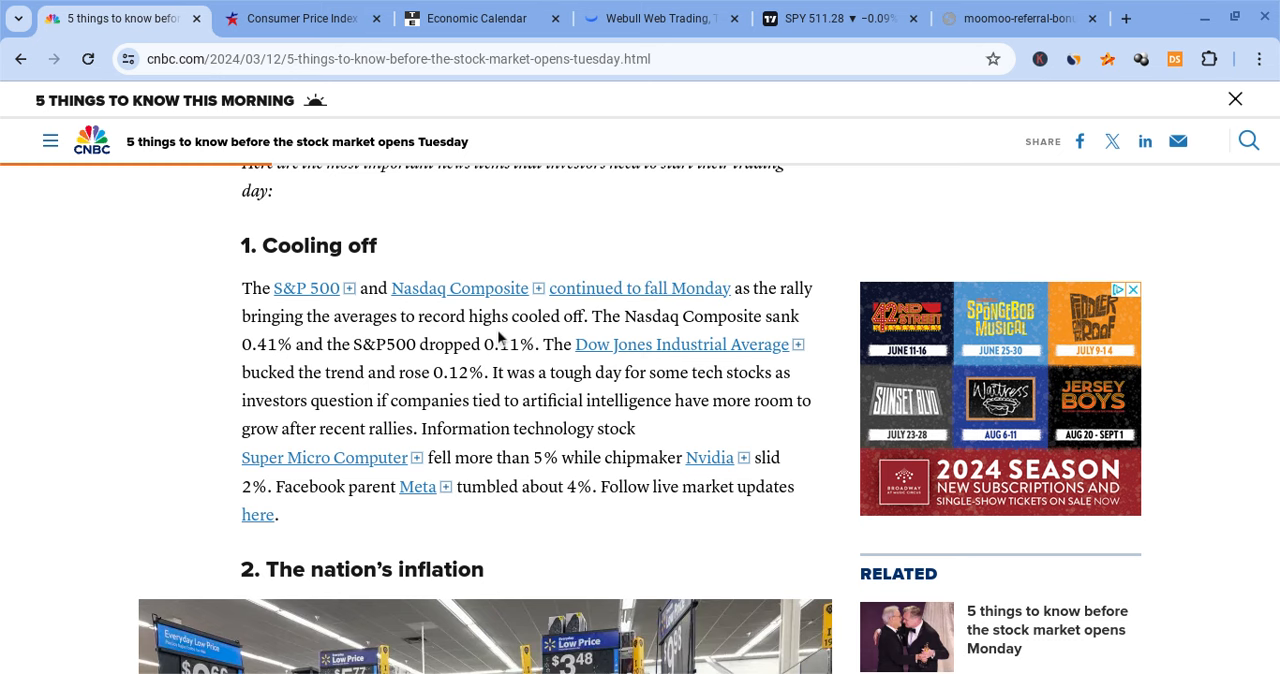
scroll("down", 3)
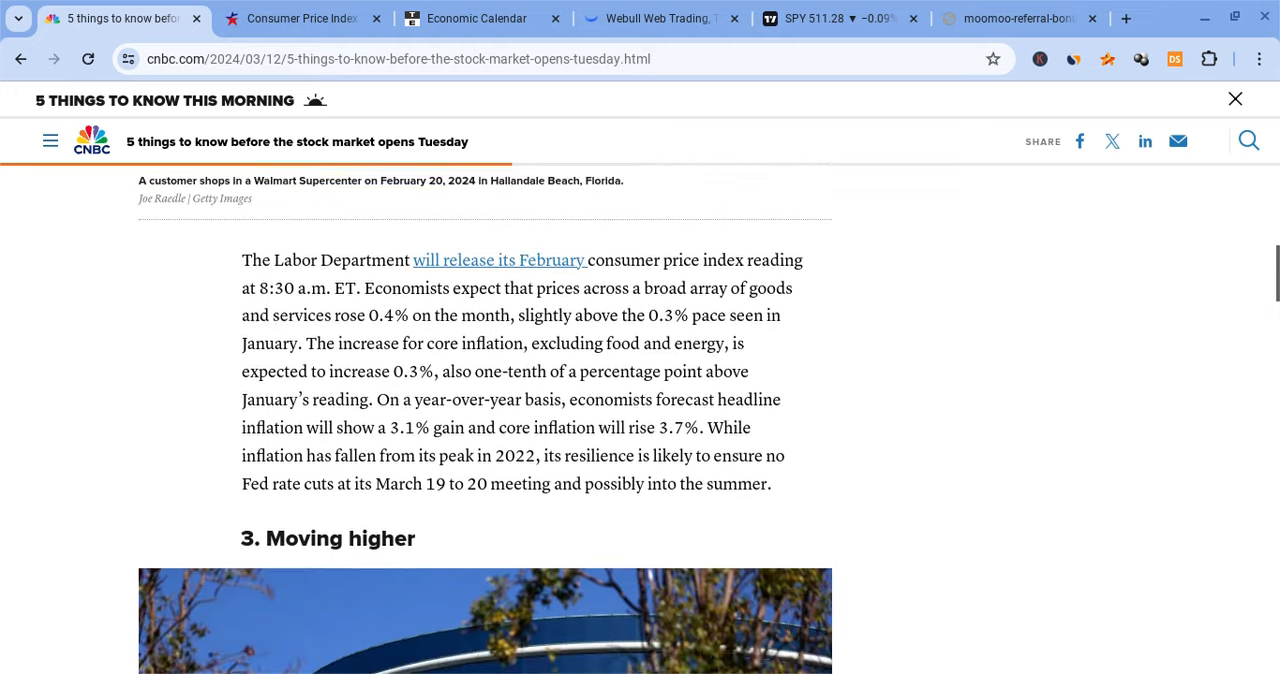
scroll("down", 3)
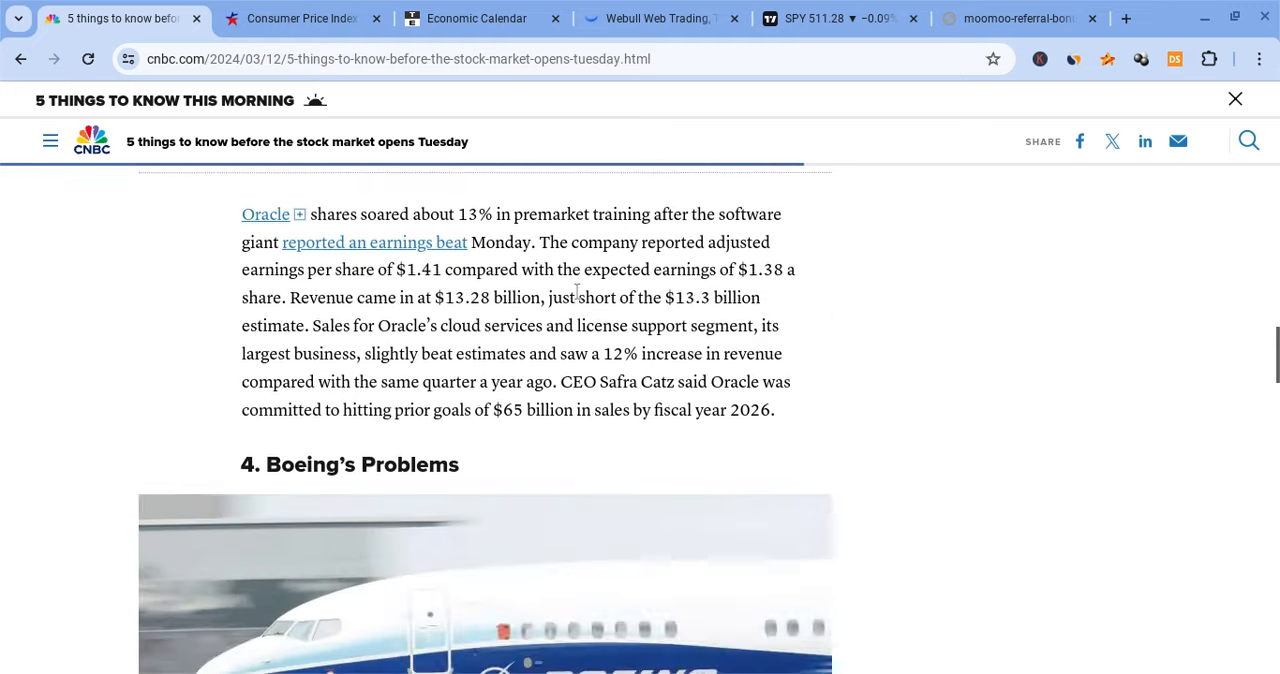
scroll("down", 3)
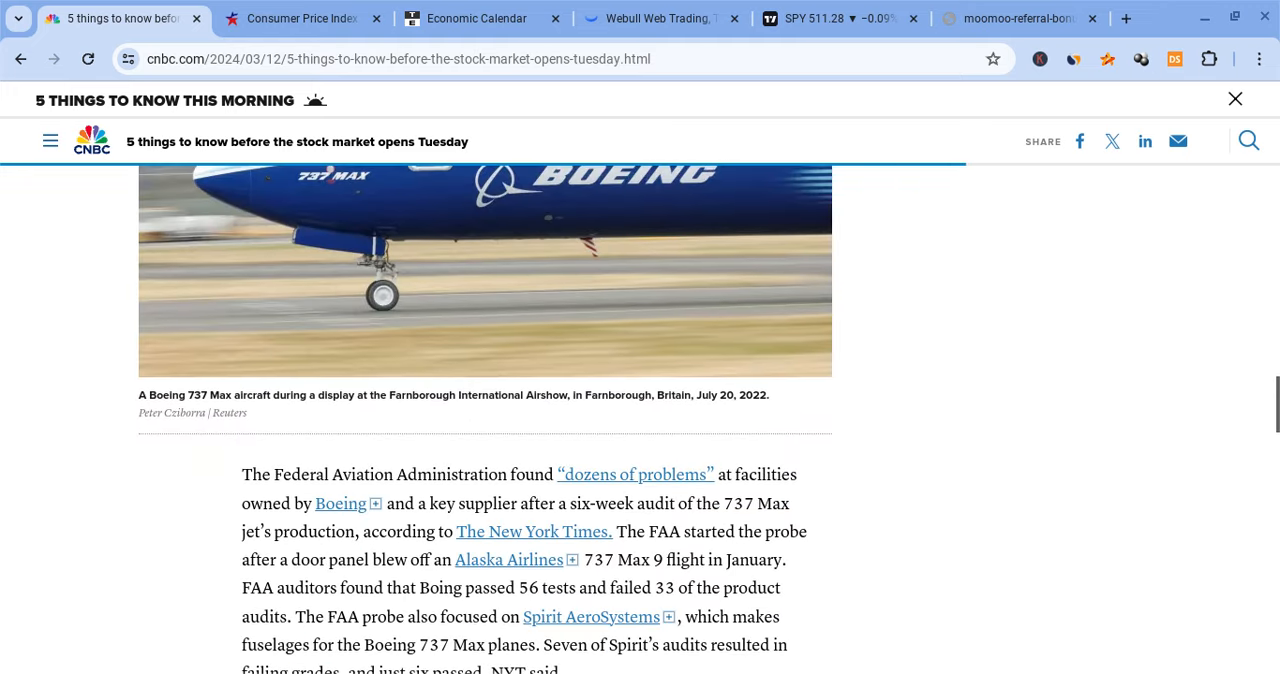
scroll("down", 3)
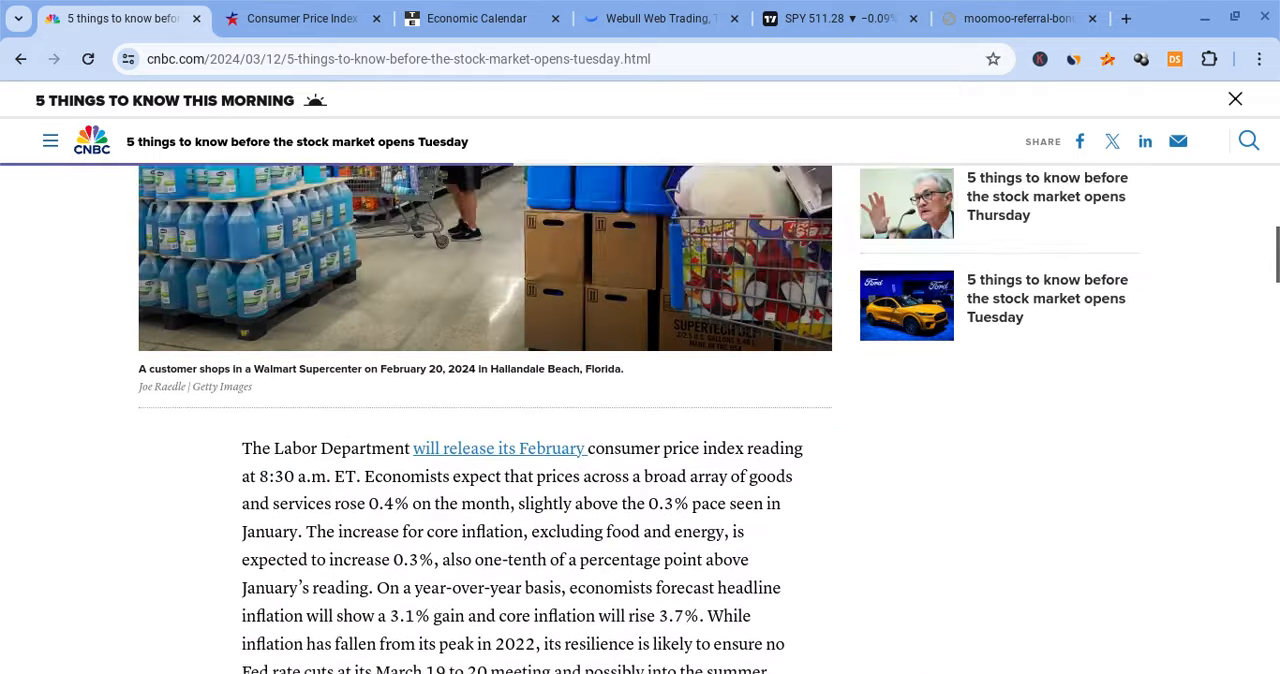
left_click(830, 18)
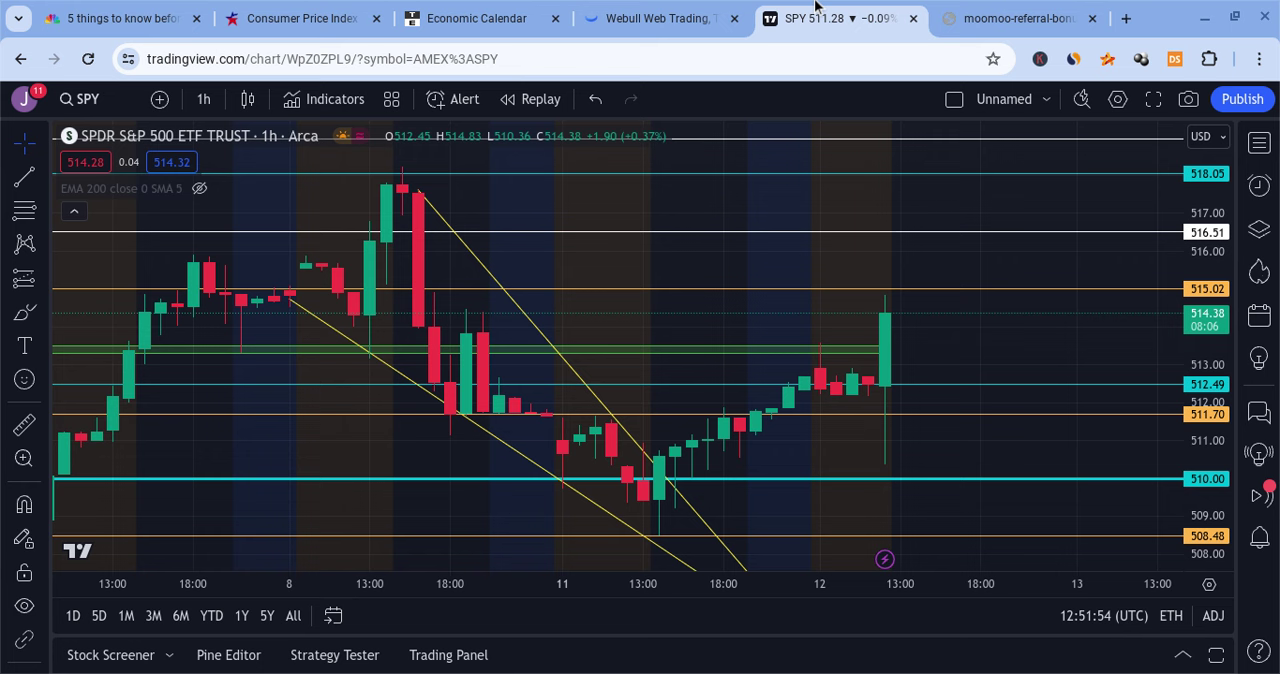
mouse_move(892, 342)
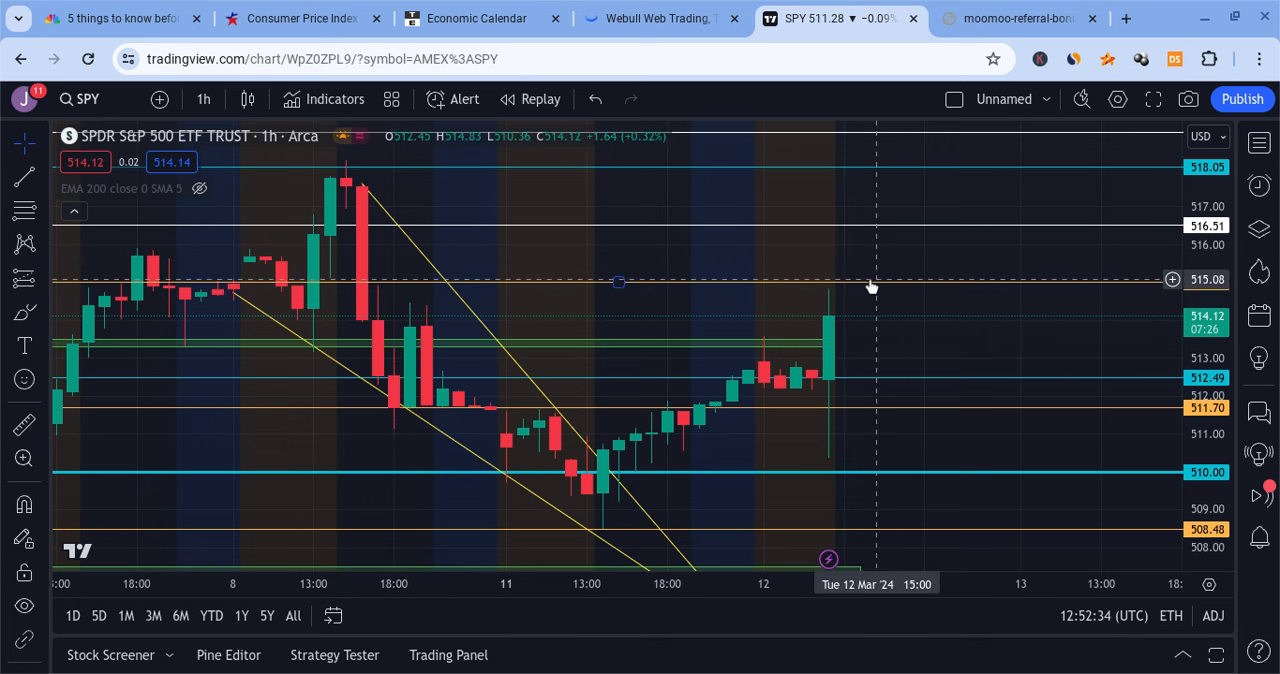
mouse_move(868, 294)
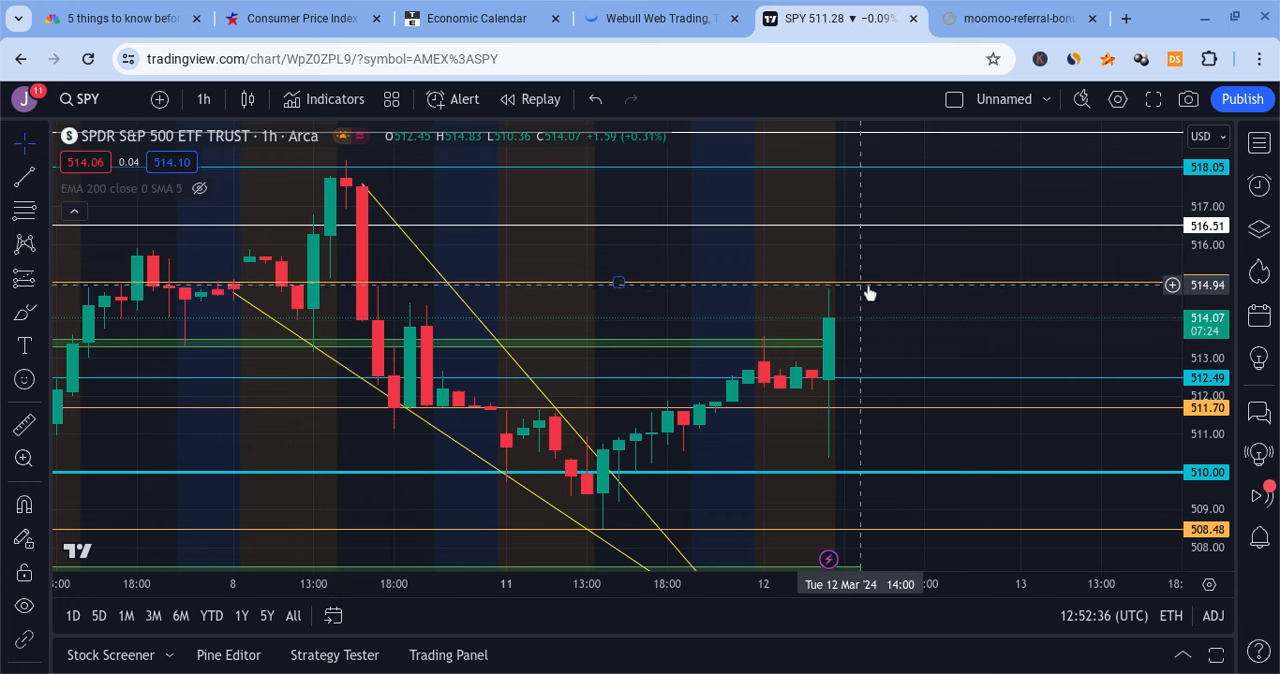
mouse_move(836, 290)
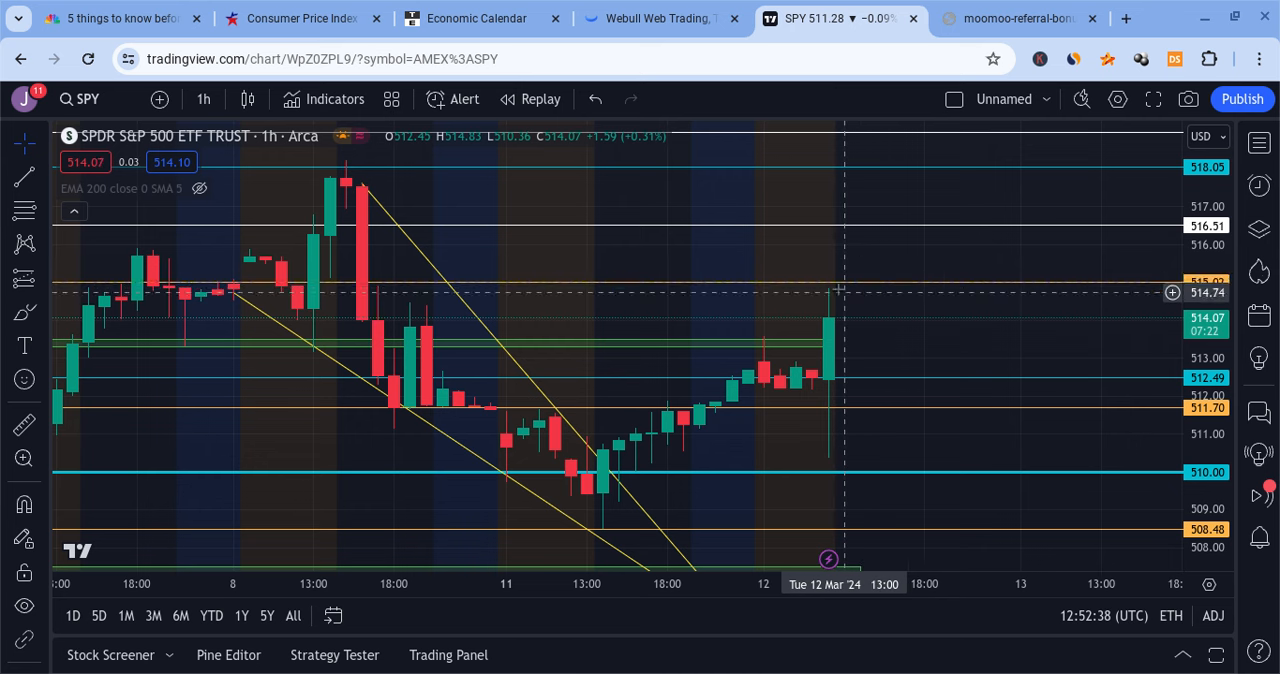
mouse_move(844, 288)
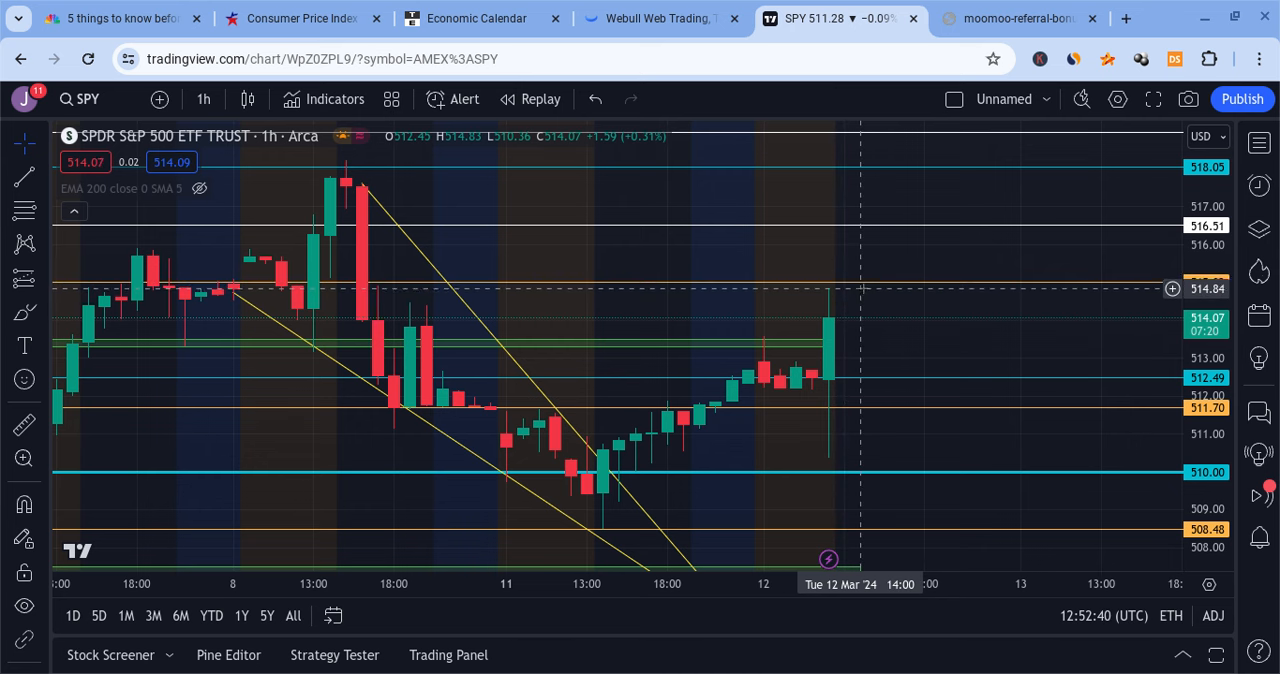
mouse_move(868, 288)
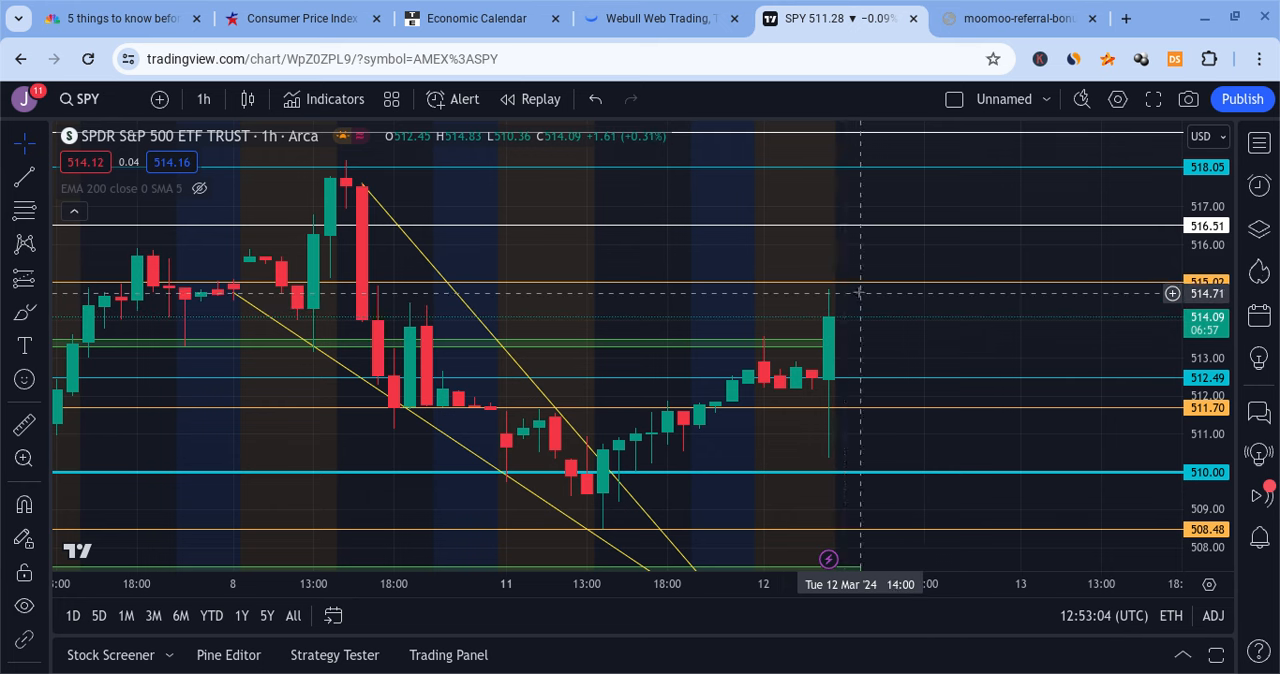
mouse_move(904, 250)
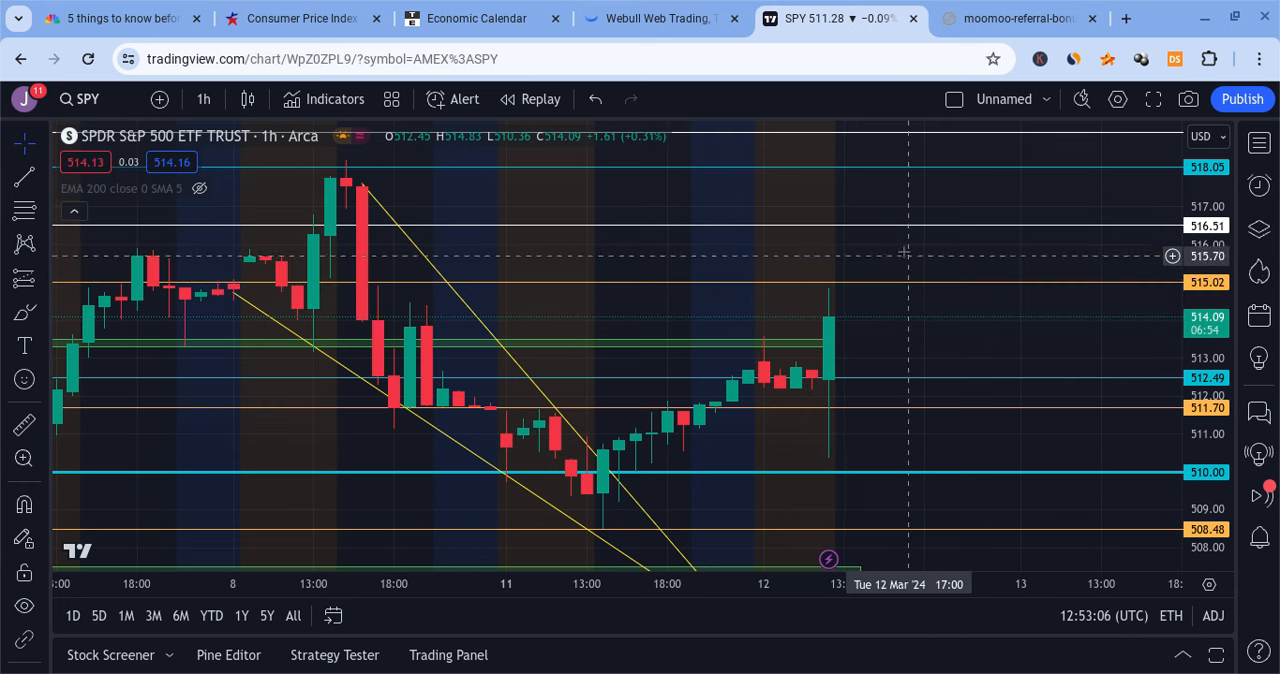
mouse_move(956, 288)
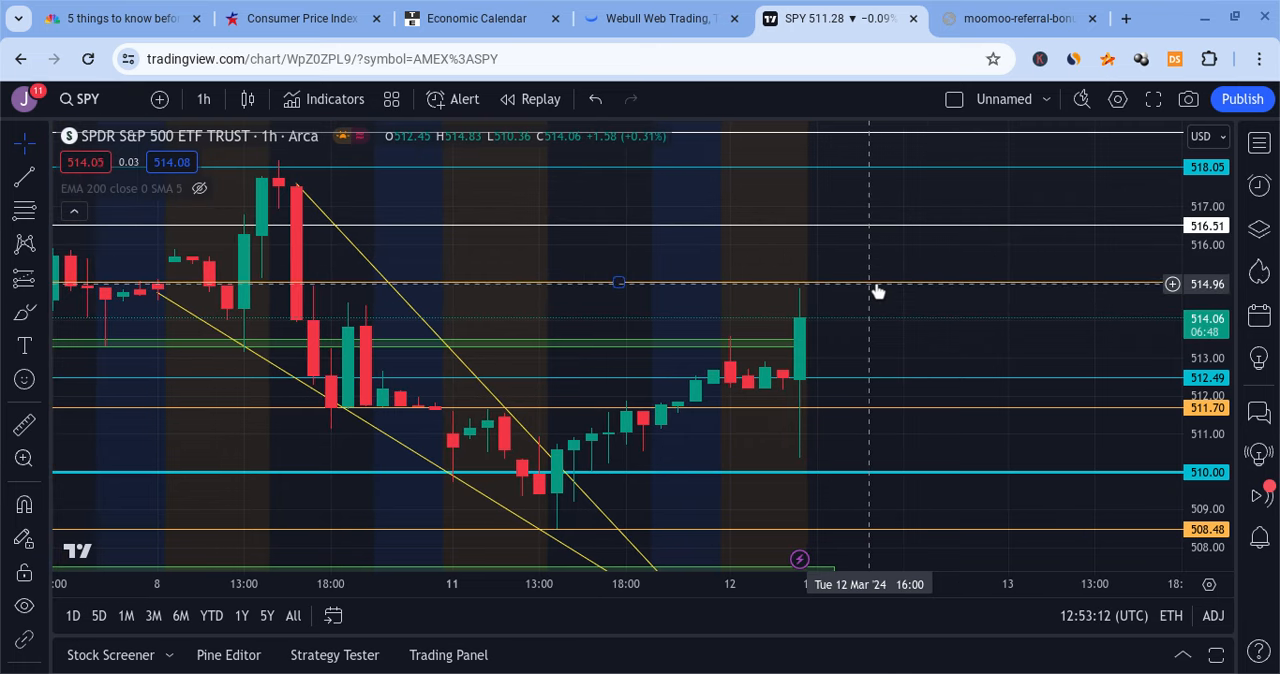
mouse_move(860, 242)
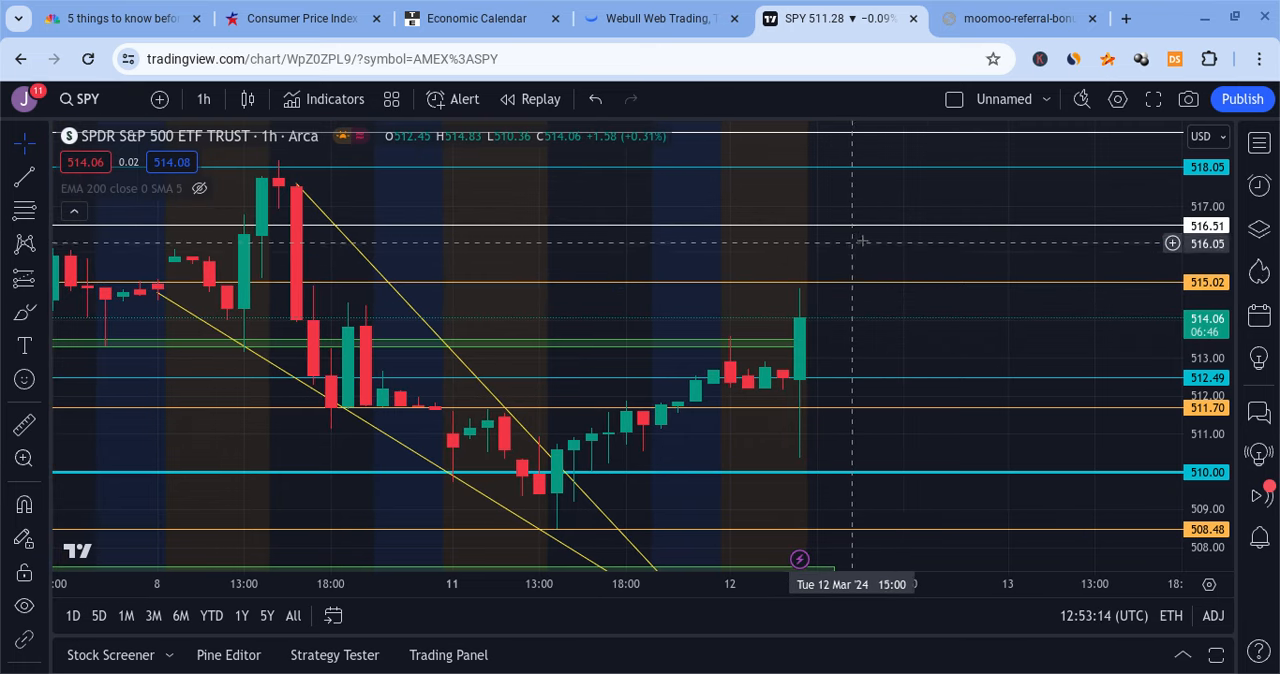
mouse_move(1028, 194)
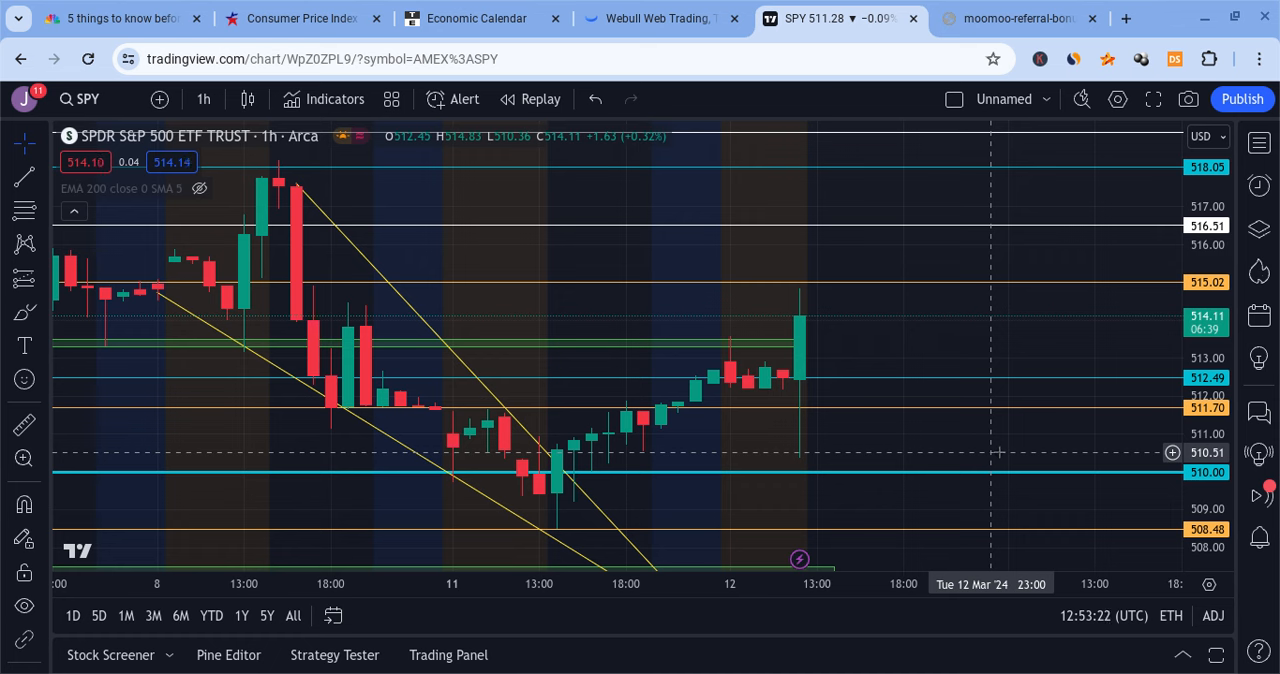
mouse_move(676, 32)
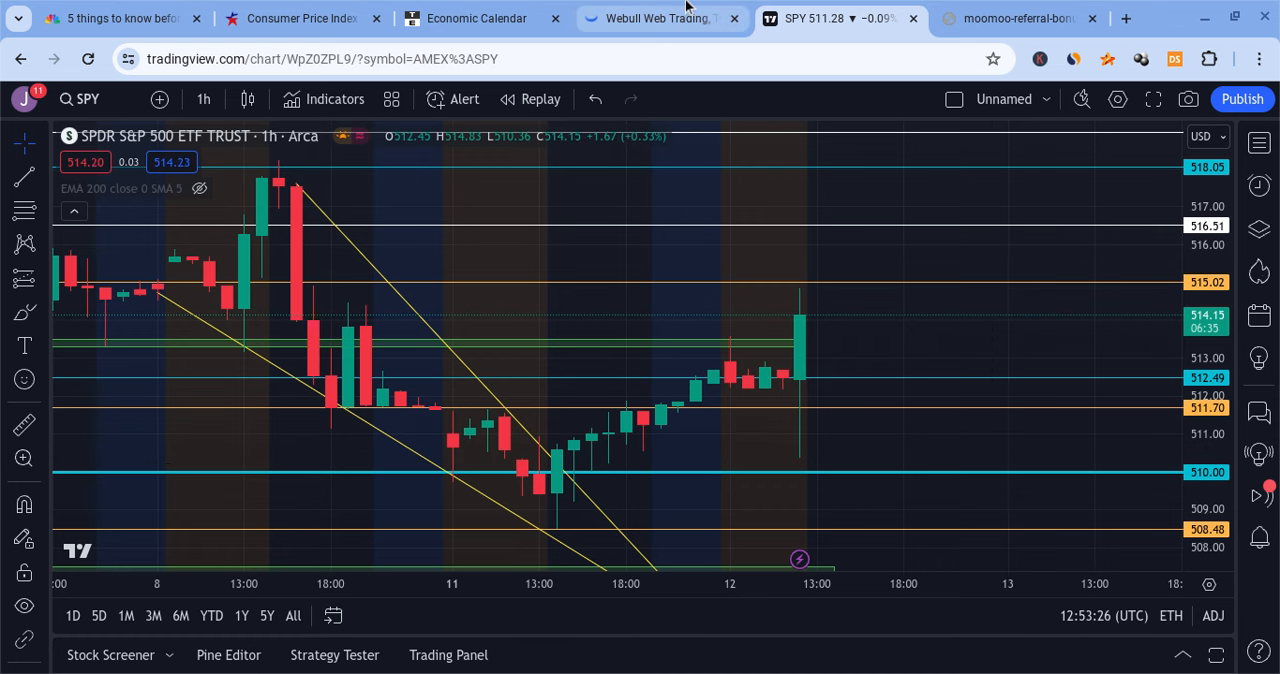
left_click(650, 18)
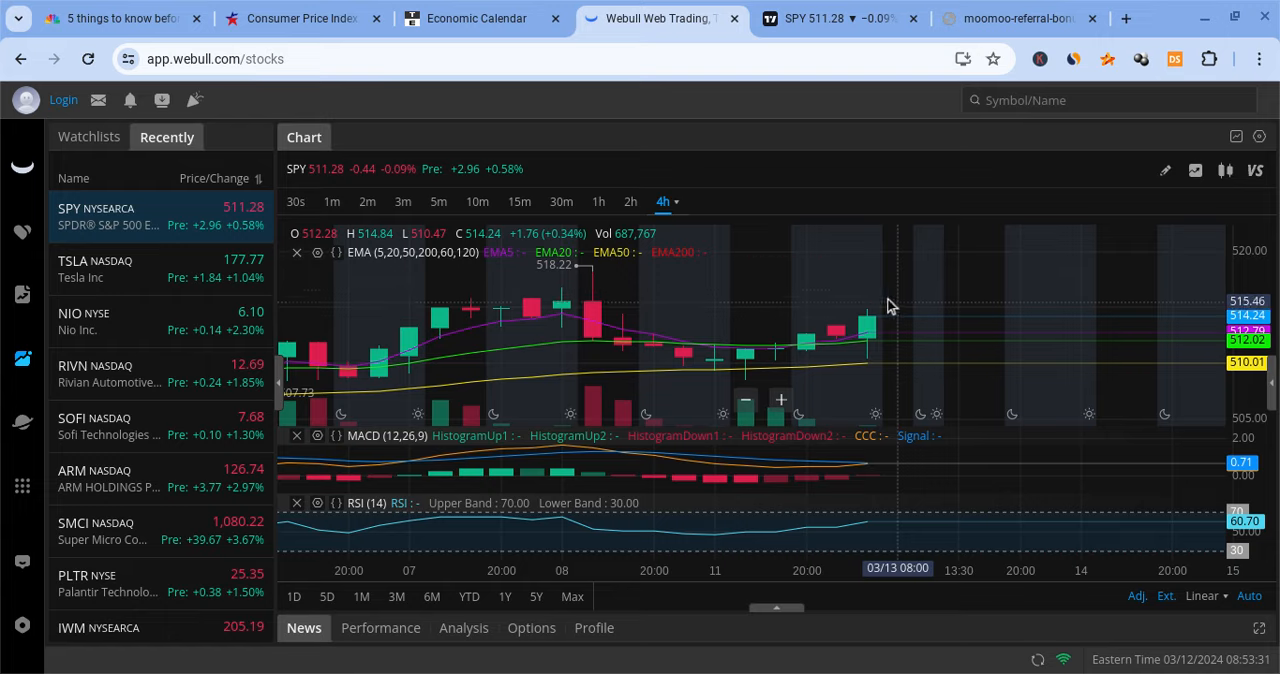
left_click(824, 18)
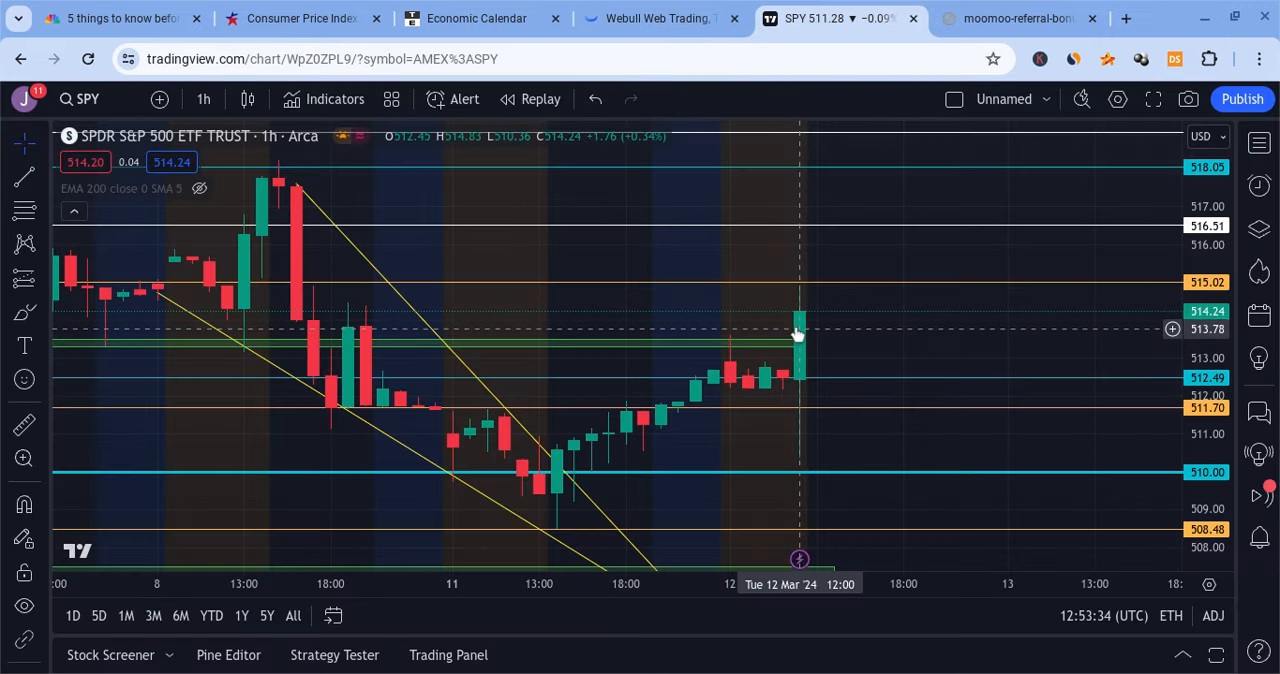
mouse_move(808, 308)
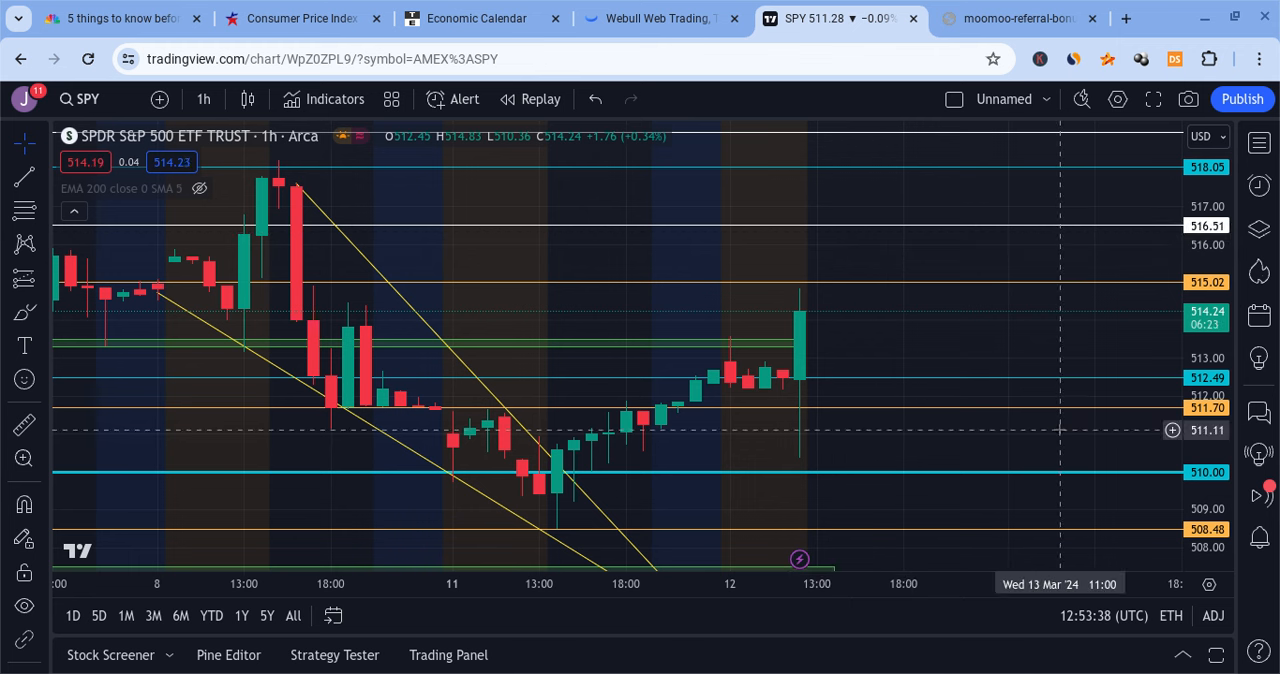
mouse_move(838, 380)
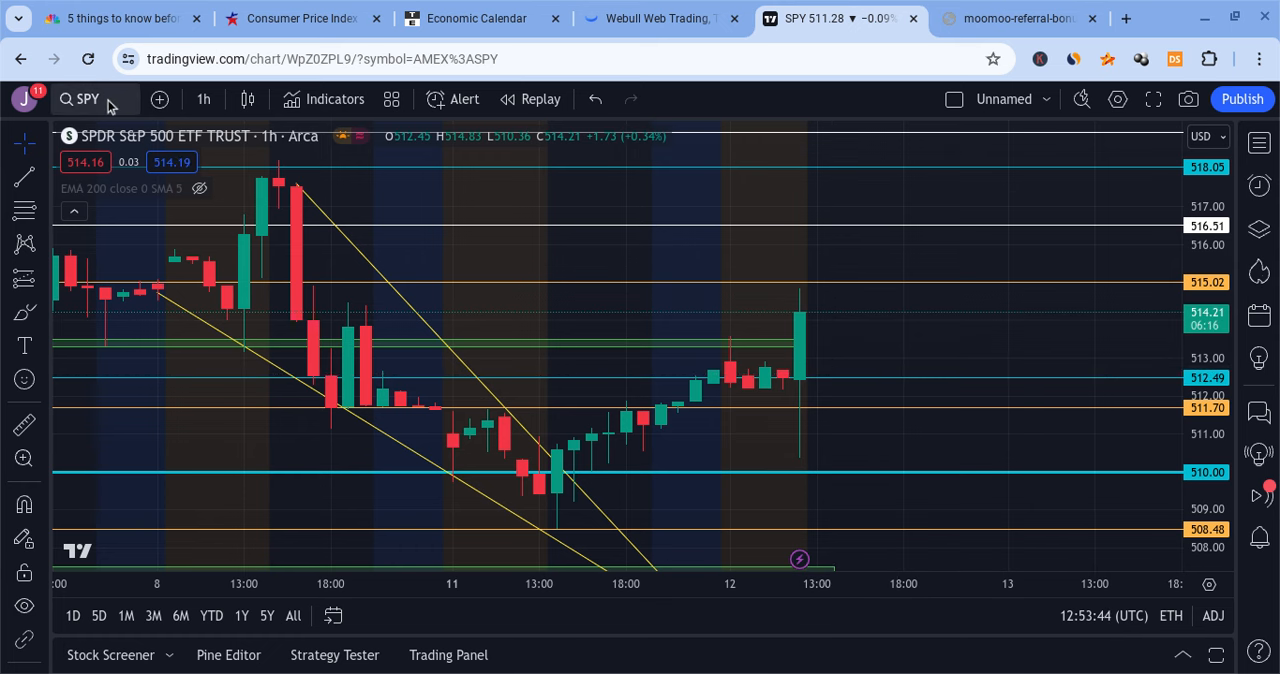
Load the Invesco QQQ Trust hourly chart with its own support and resistance levels.
left_click(84, 100)
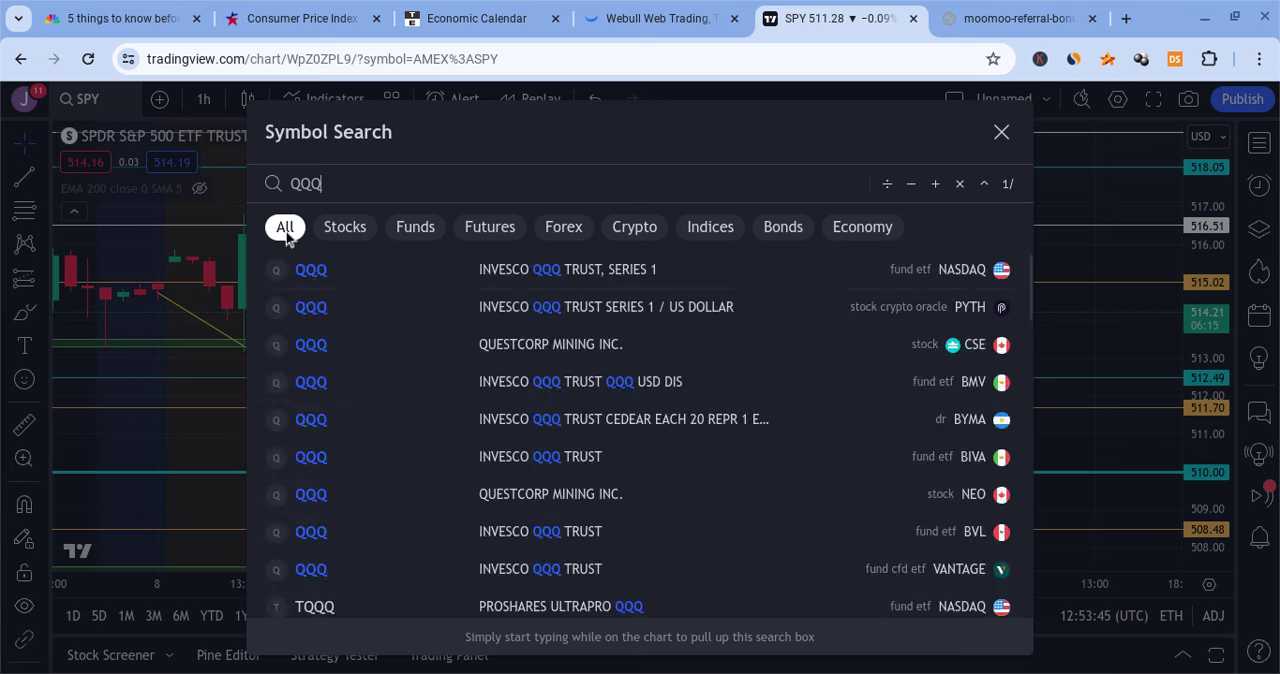
left_click(310, 268)
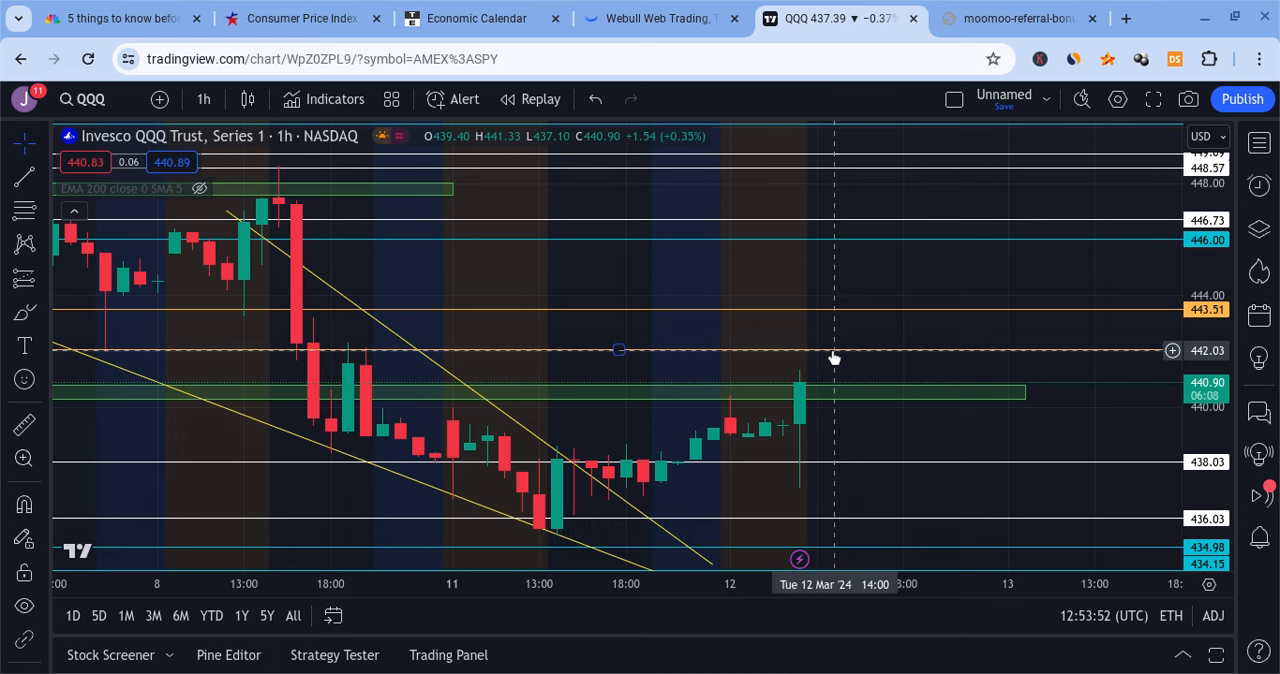
mouse_move(868, 336)
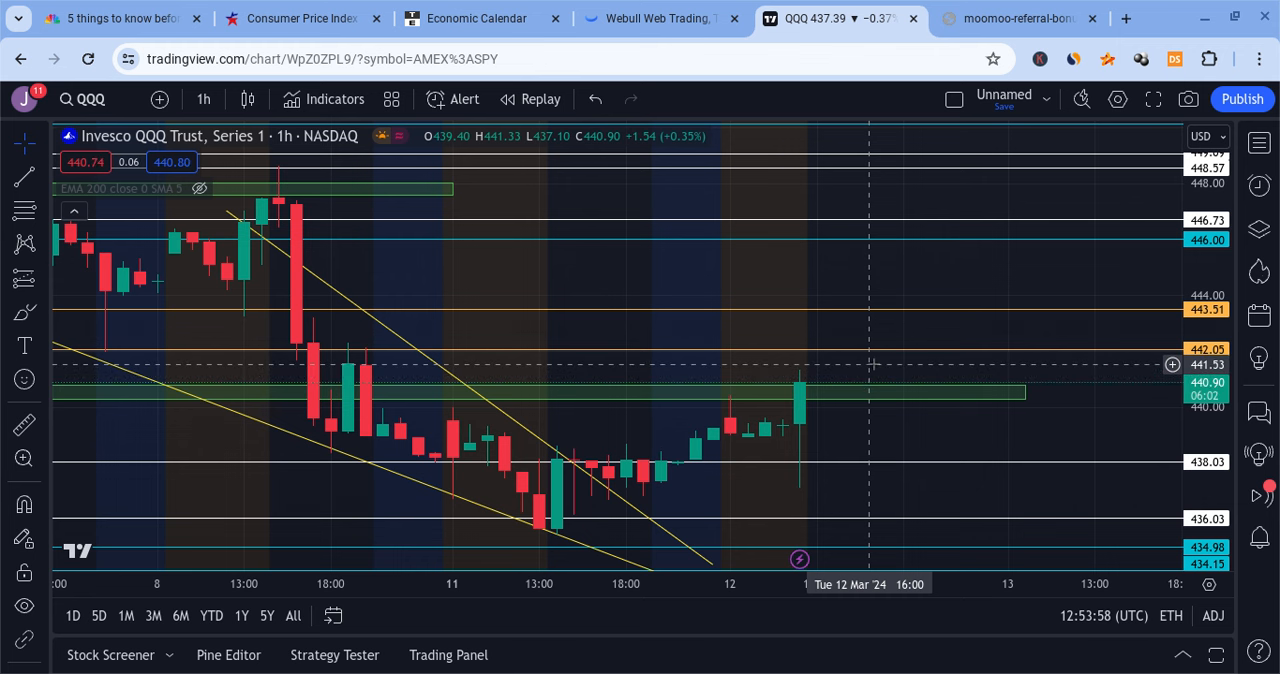
mouse_move(824, 348)
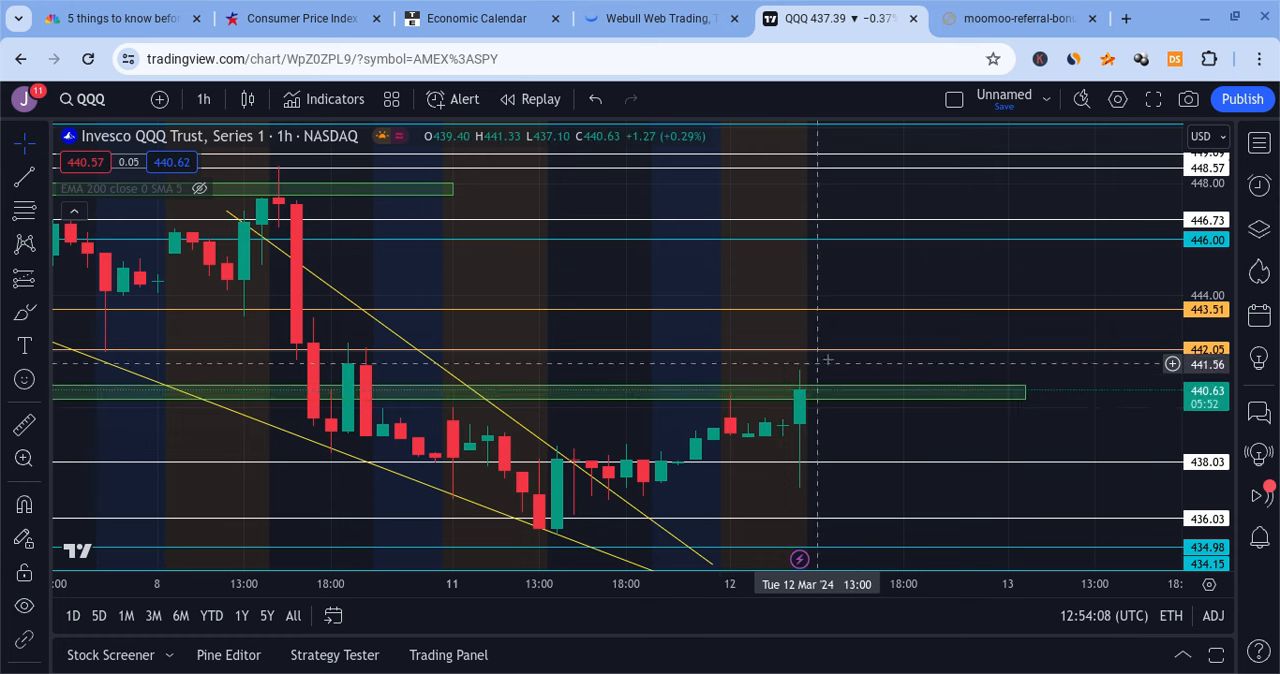
mouse_move(922, 194)
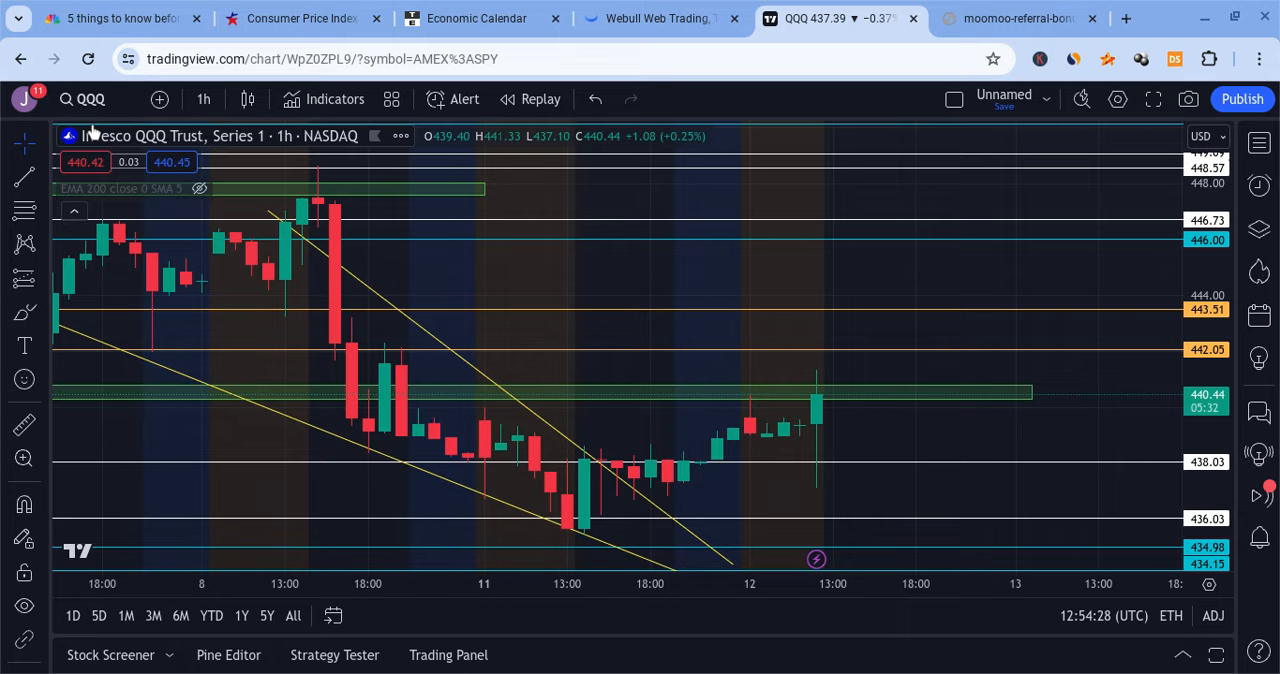
type("T")
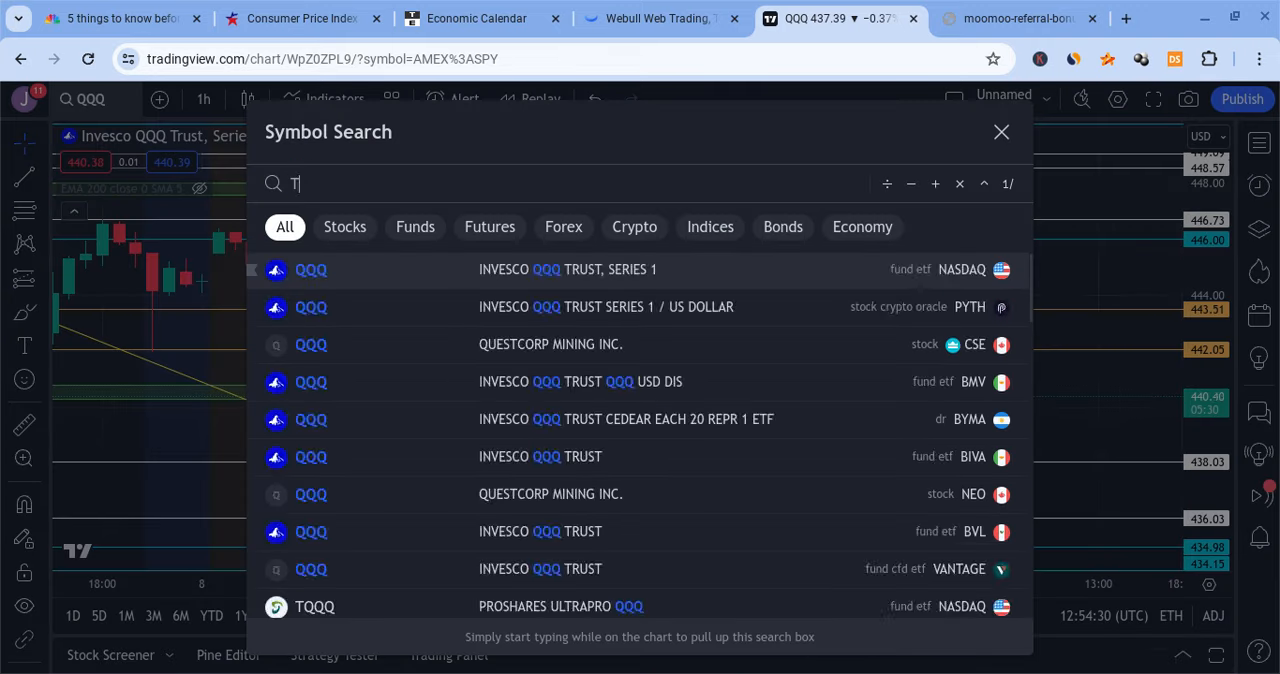
type("SLA")
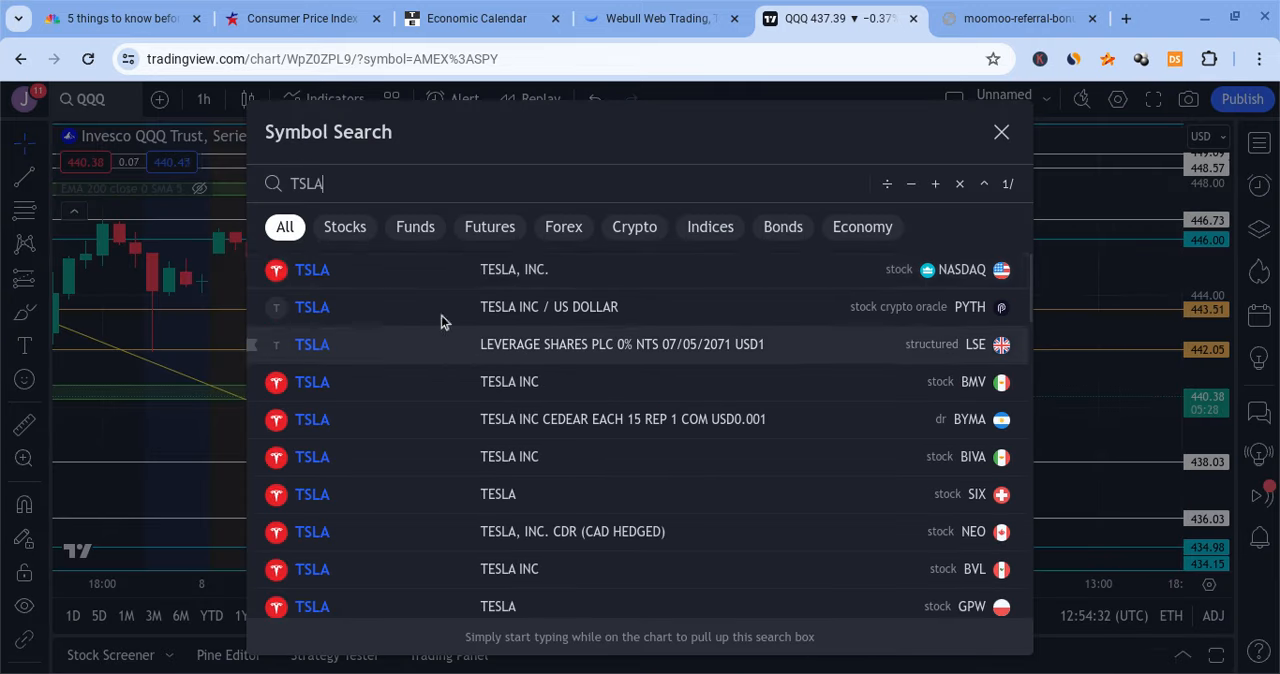
left_click(312, 268)
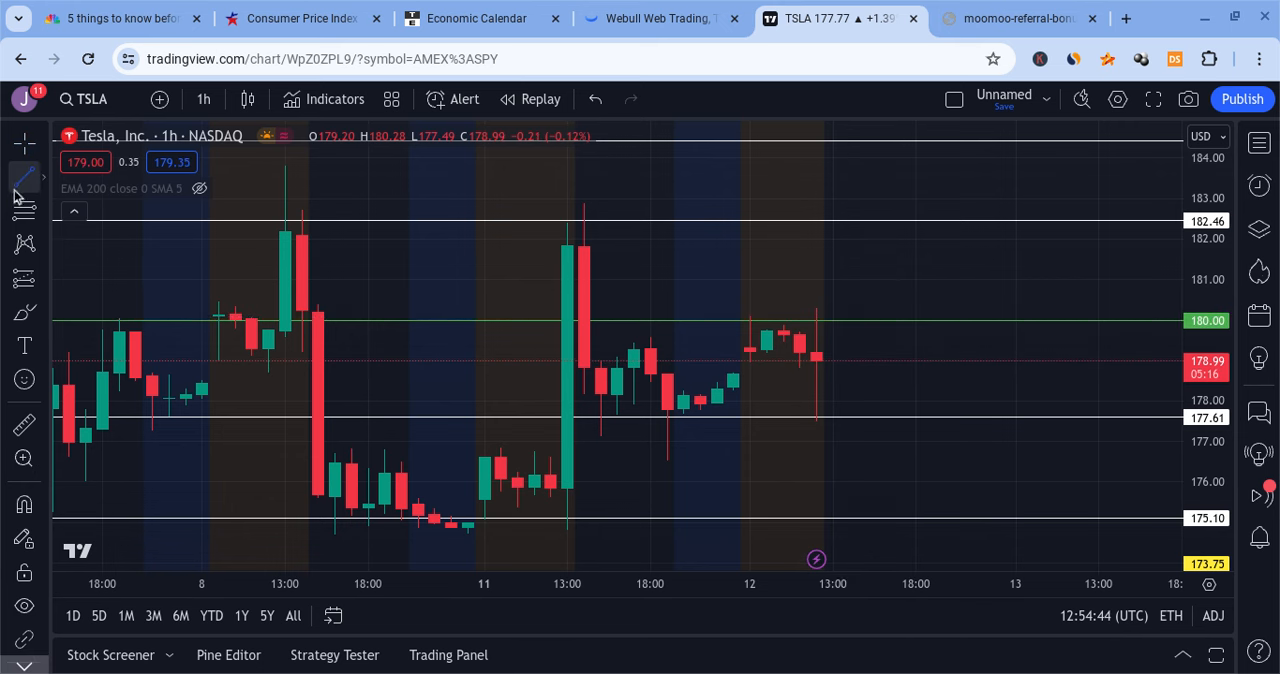
left_click_drag(302, 204, 690, 236)
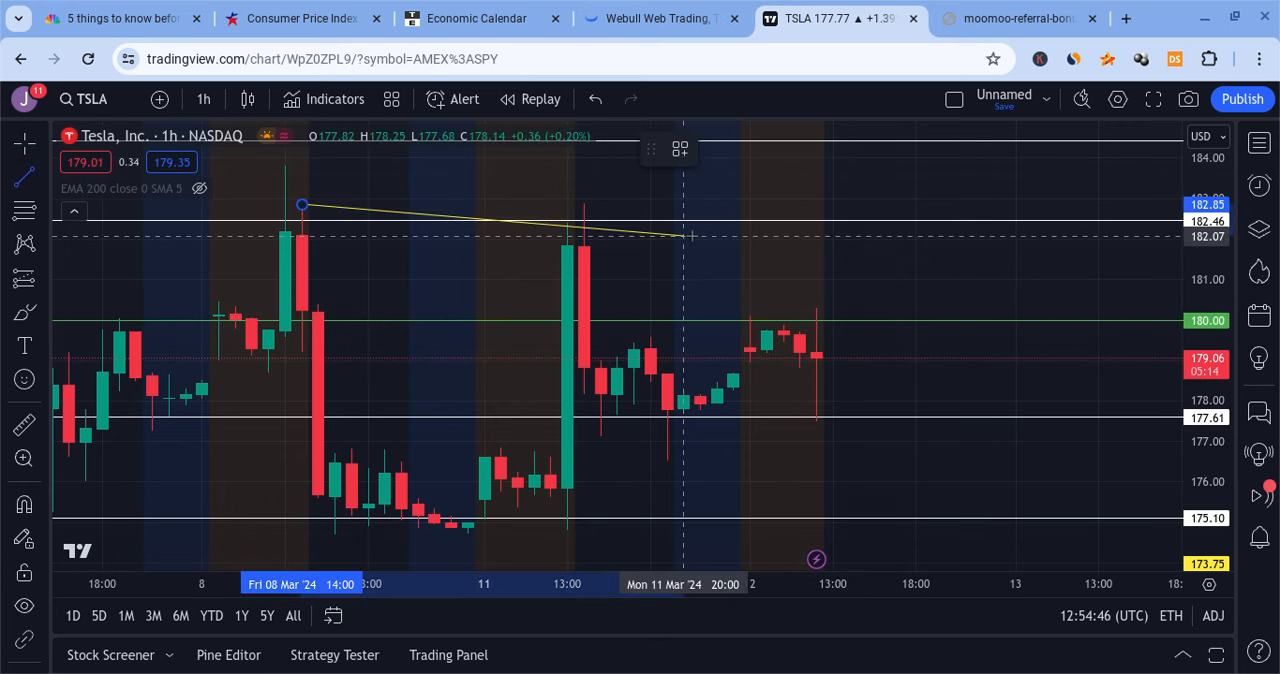
left_click_drag(690, 236, 1164, 312)
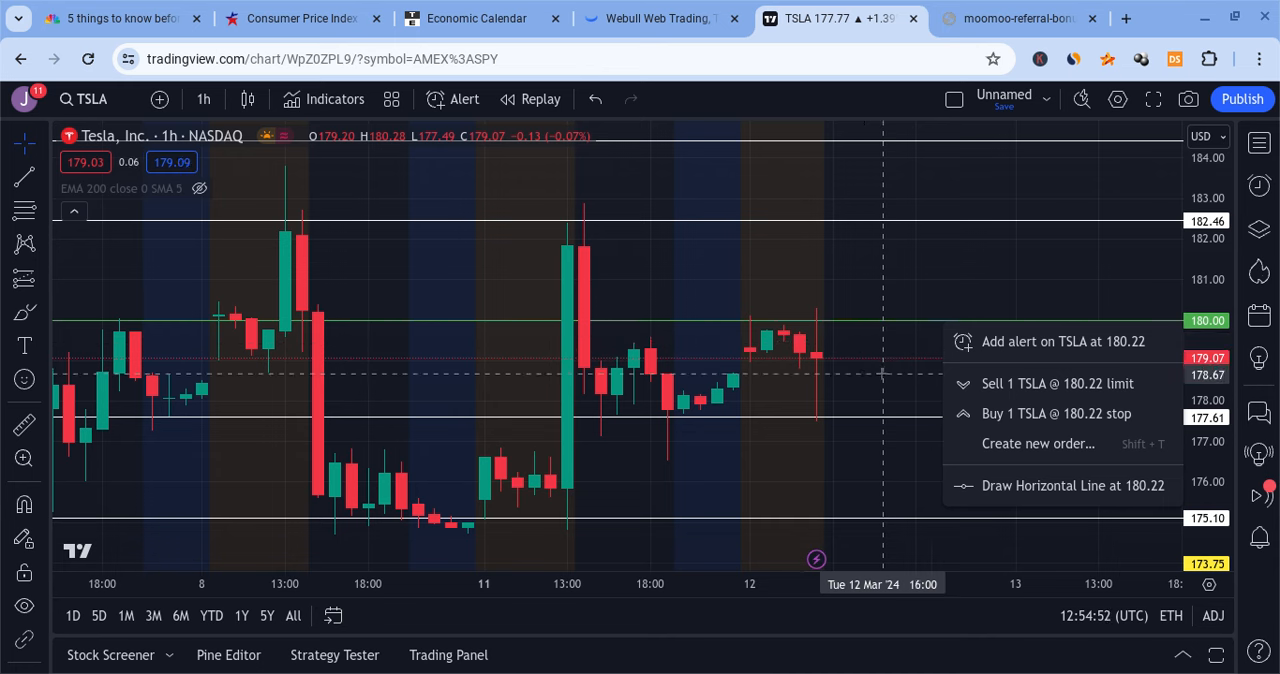
mouse_move(846, 328)
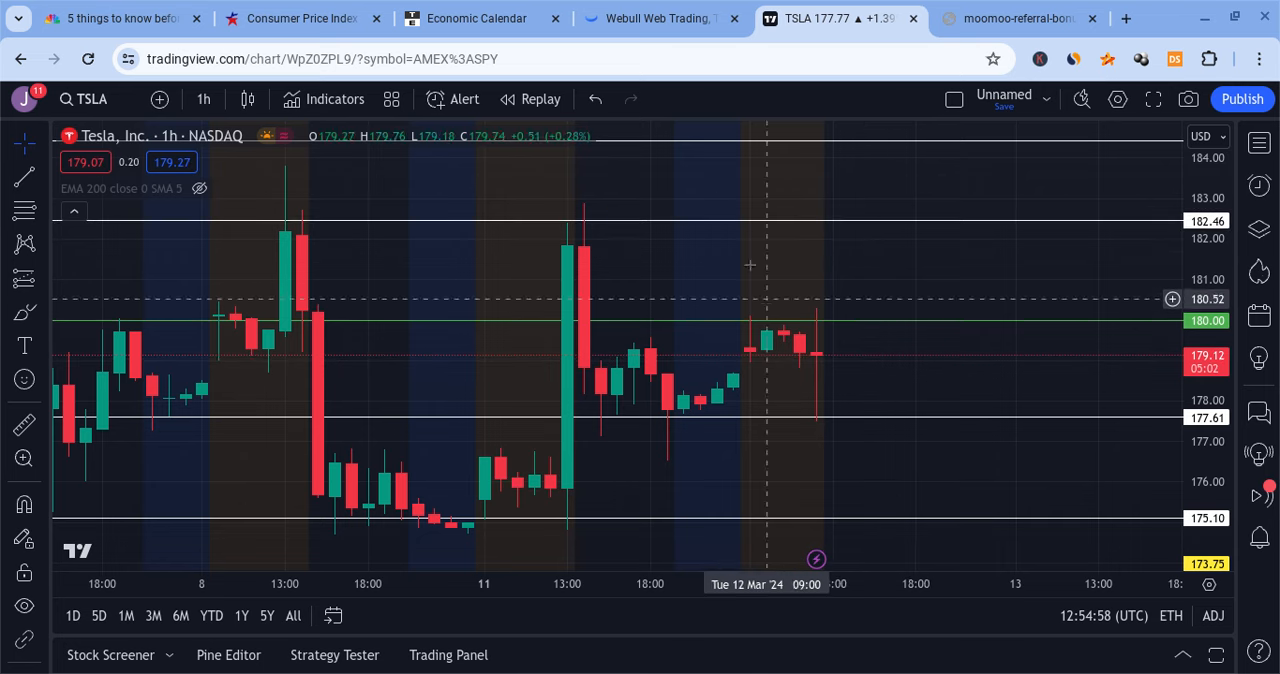
mouse_move(812, 380)
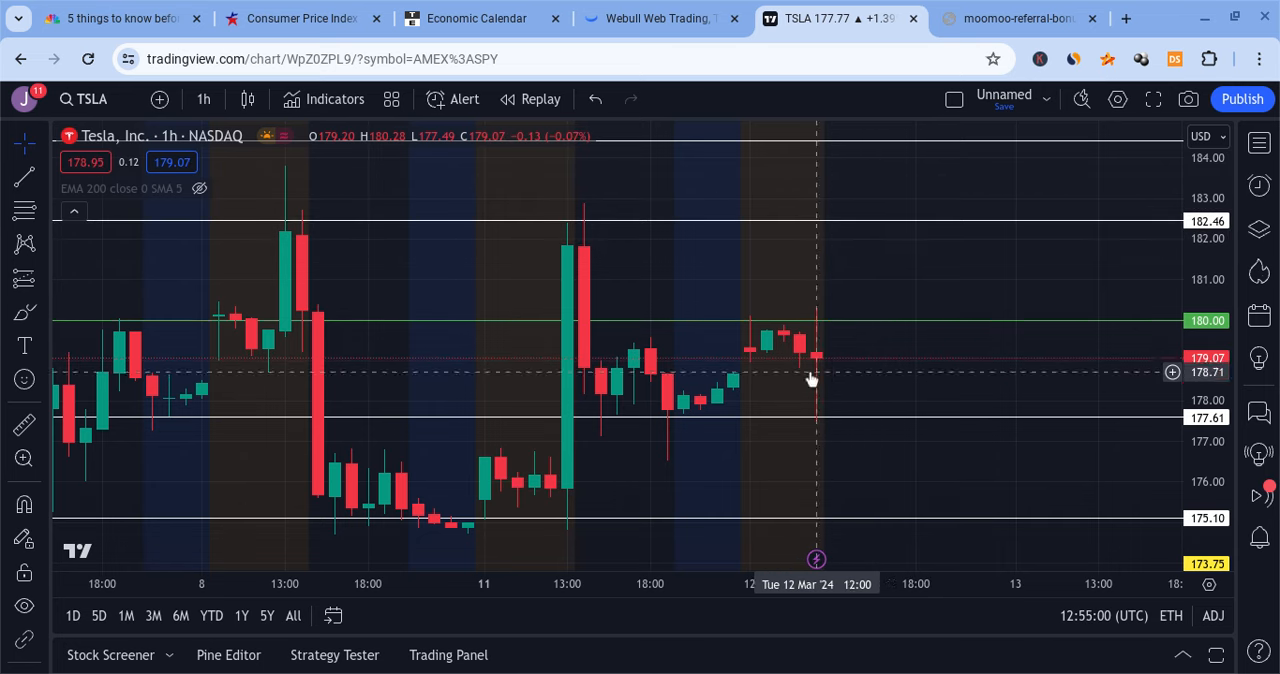
mouse_move(940, 272)
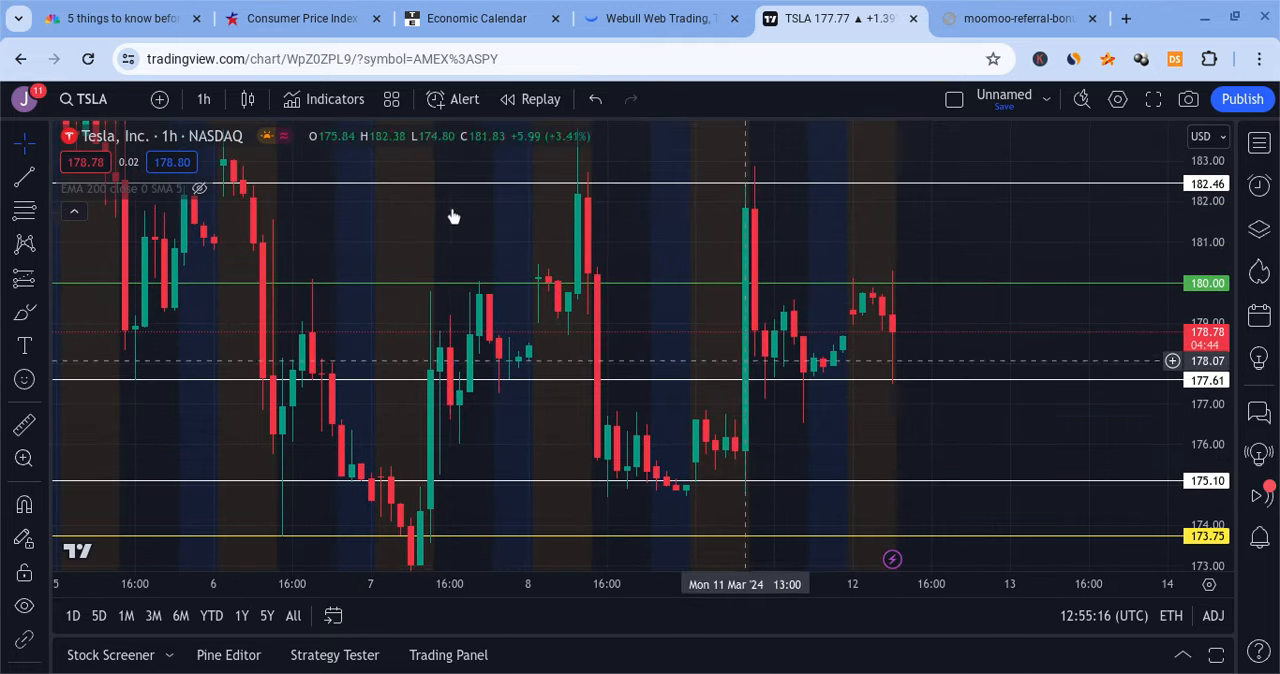
Load the Apple Inc. (AAPL) hourly chart and select its falling trendline for removal.
left_click(84, 100)
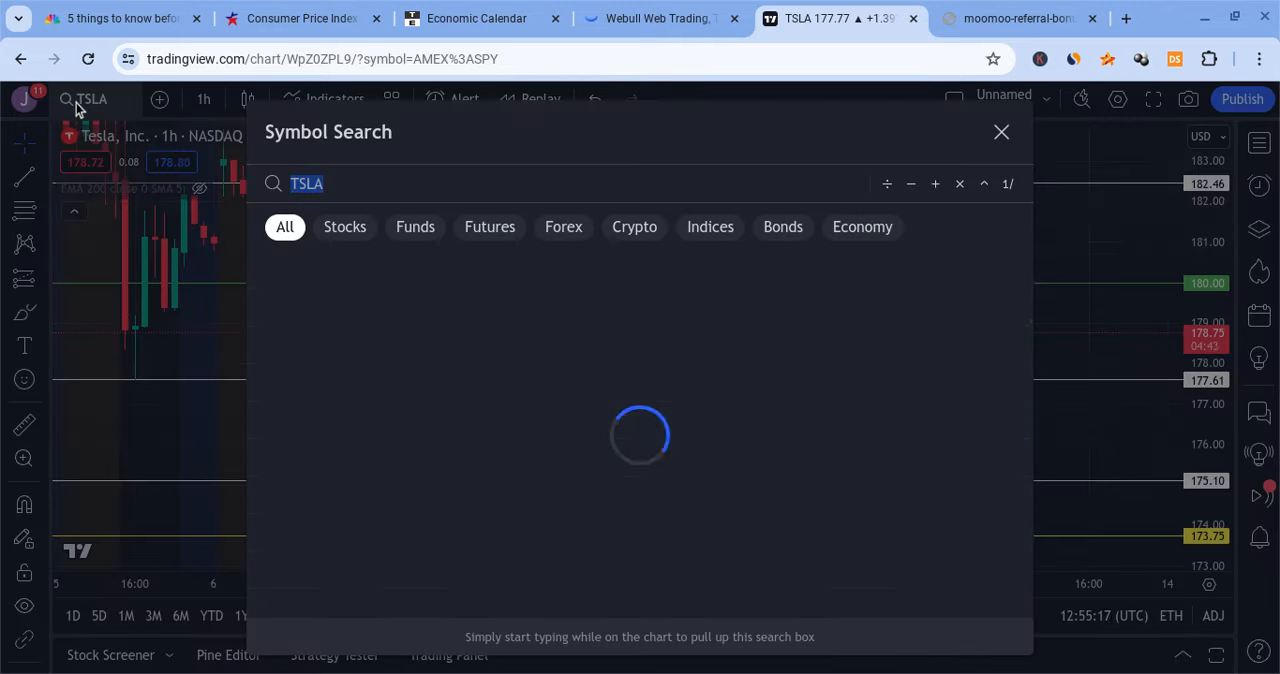
type("AAPL")
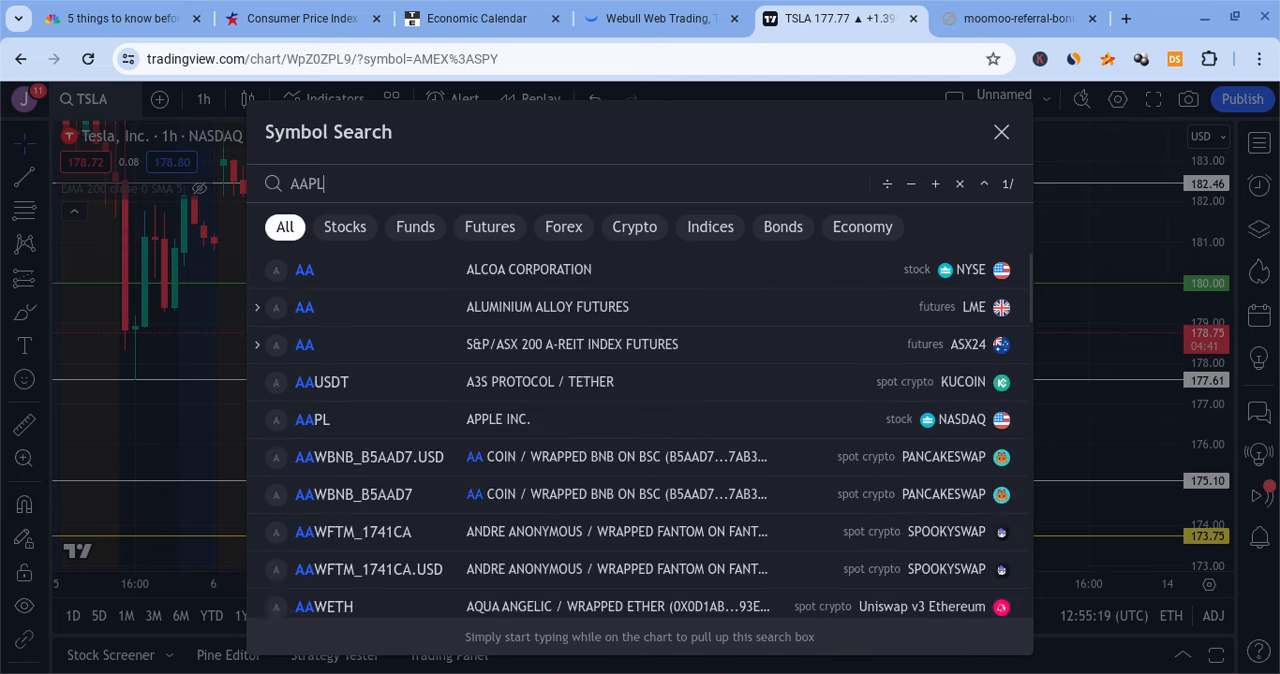
left_click(312, 420)
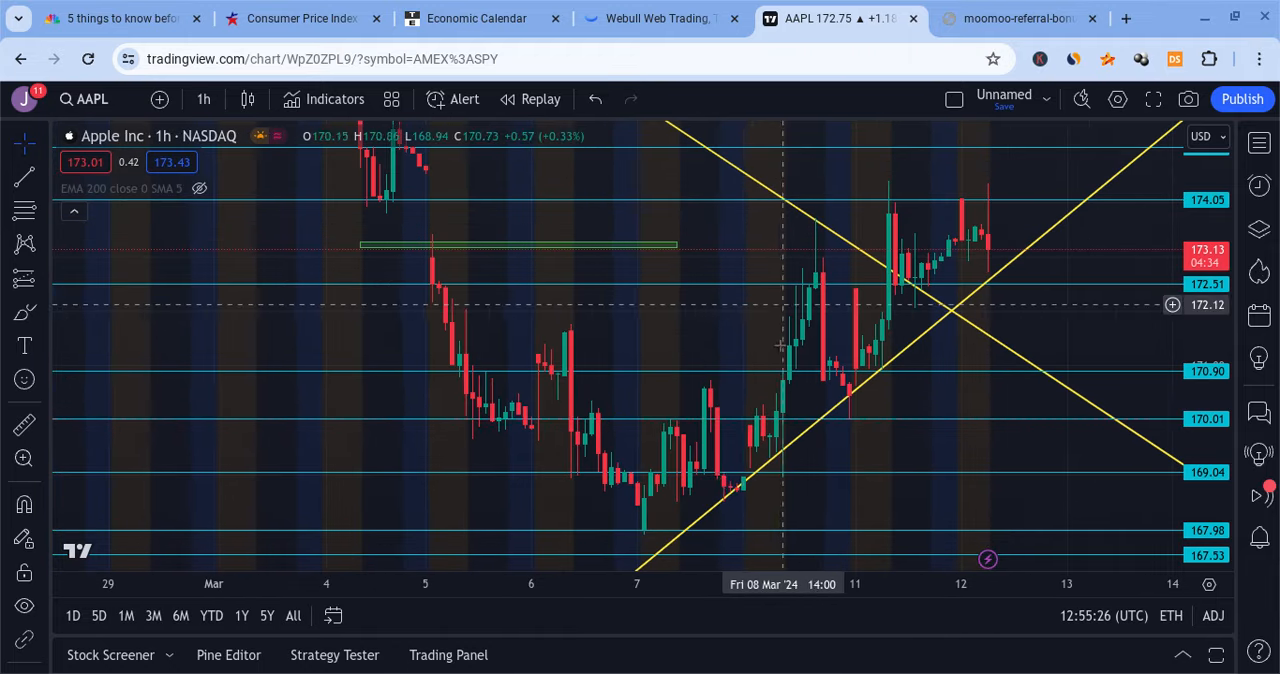
mouse_move(848, 264)
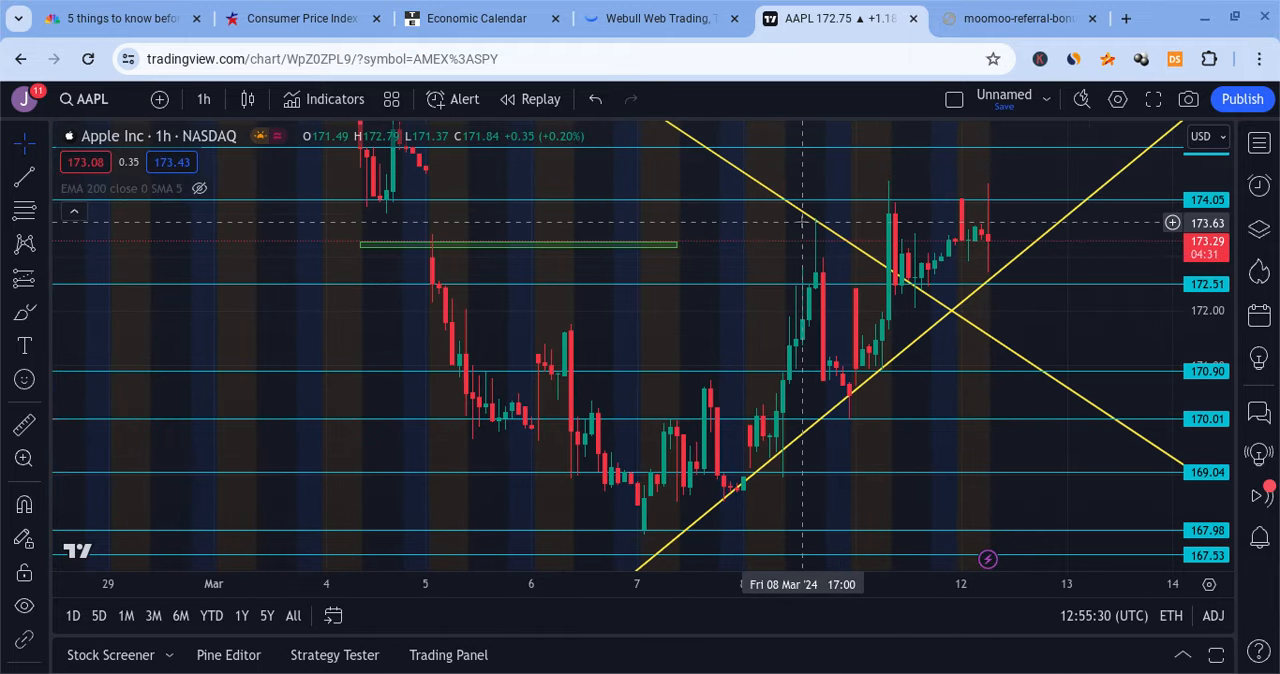
left_click(718, 148)
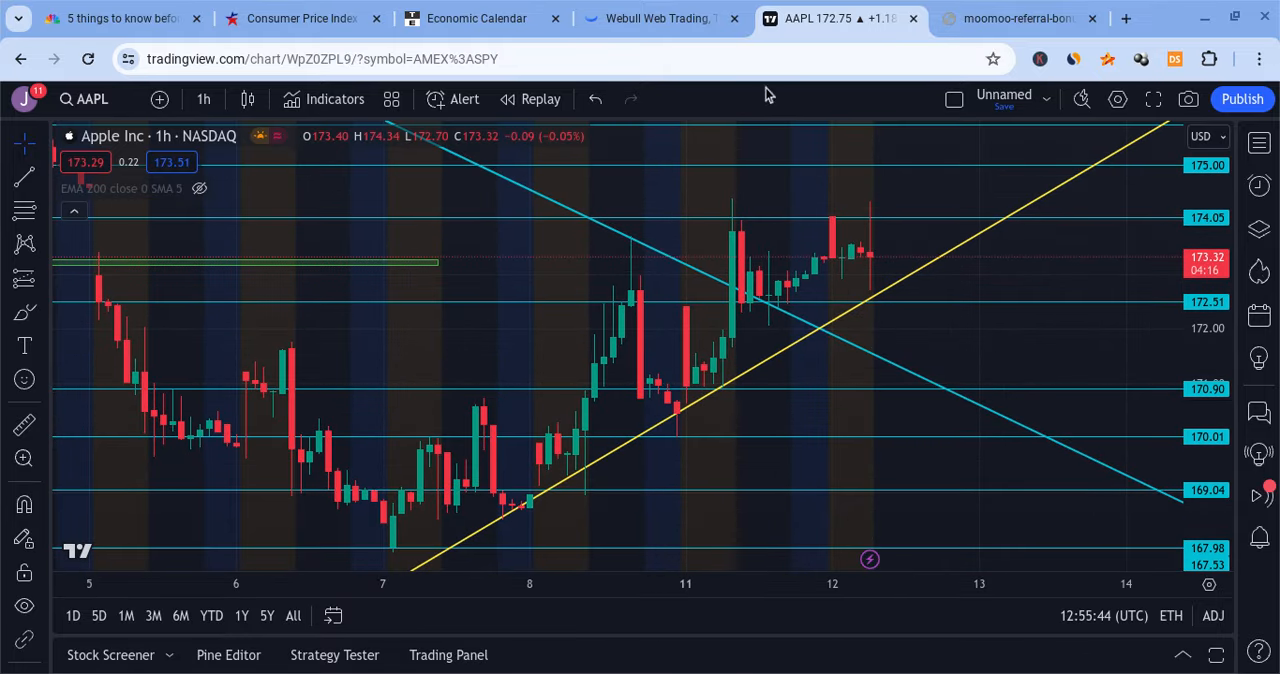
mouse_move(828, 308)
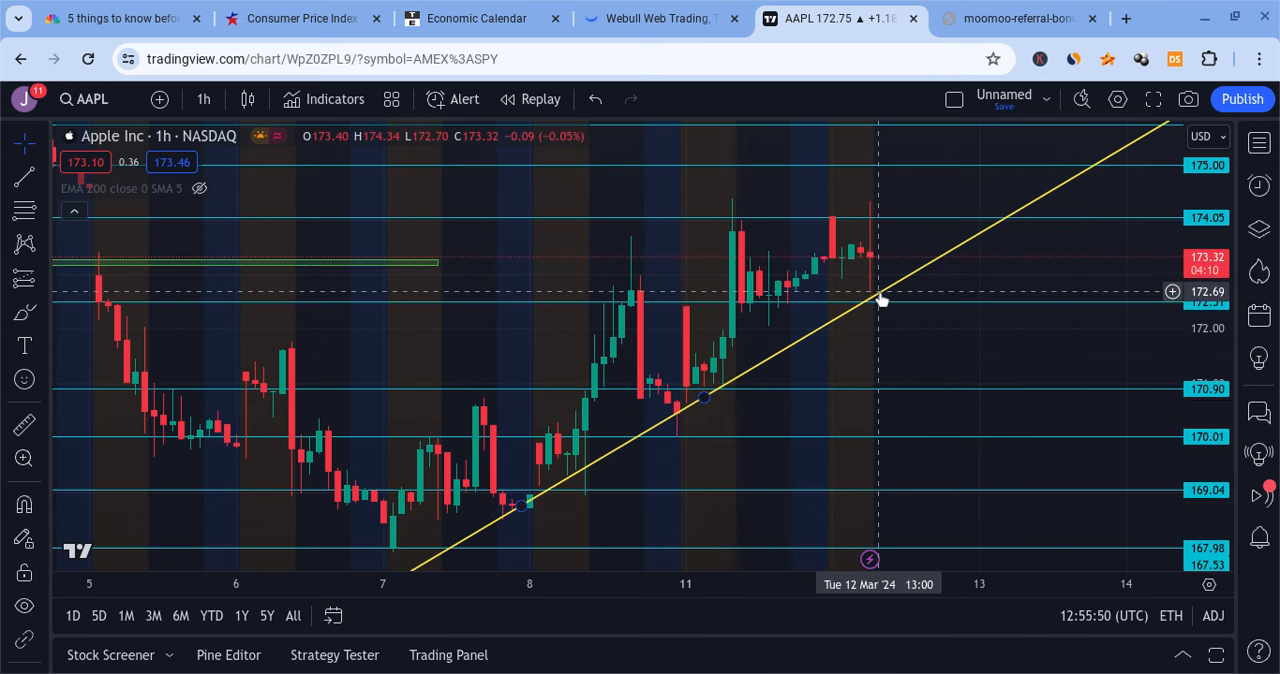
mouse_move(886, 308)
type("NVD")
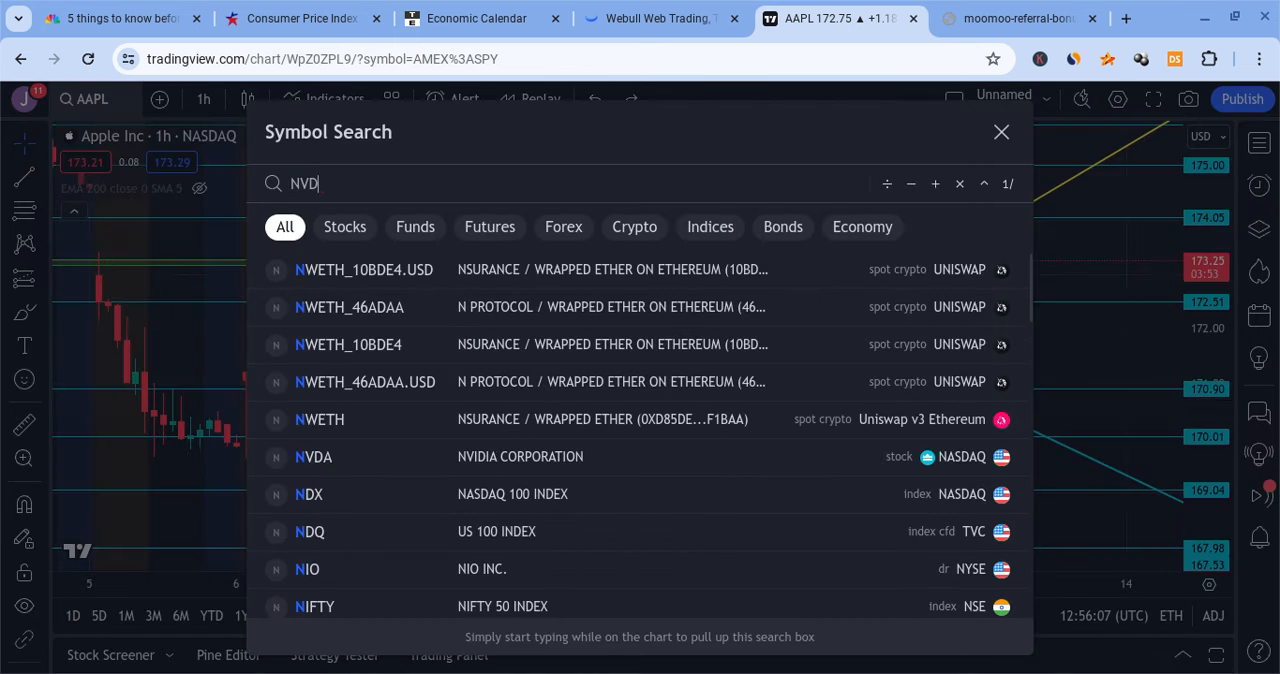
Review NVIDIA's hourly chart levels and falling trendline, then return to the Webull SPY chart.
left_click(314, 456)
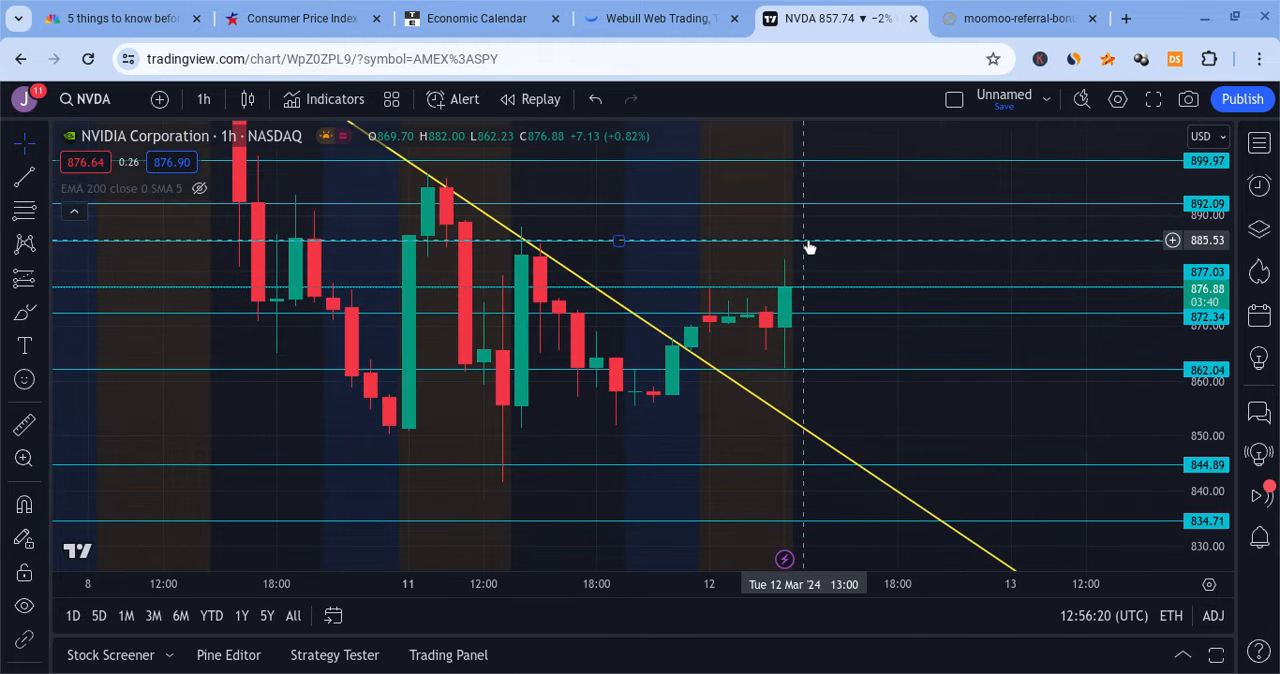
mouse_move(820, 242)
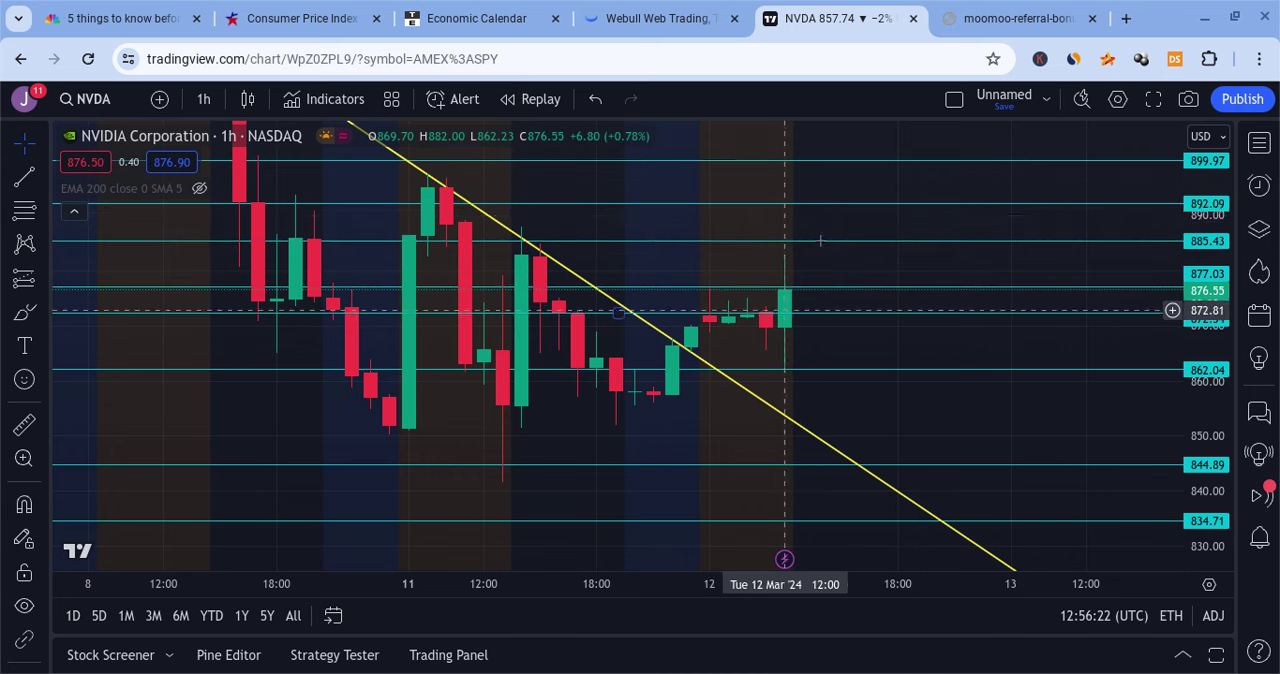
mouse_move(860, 160)
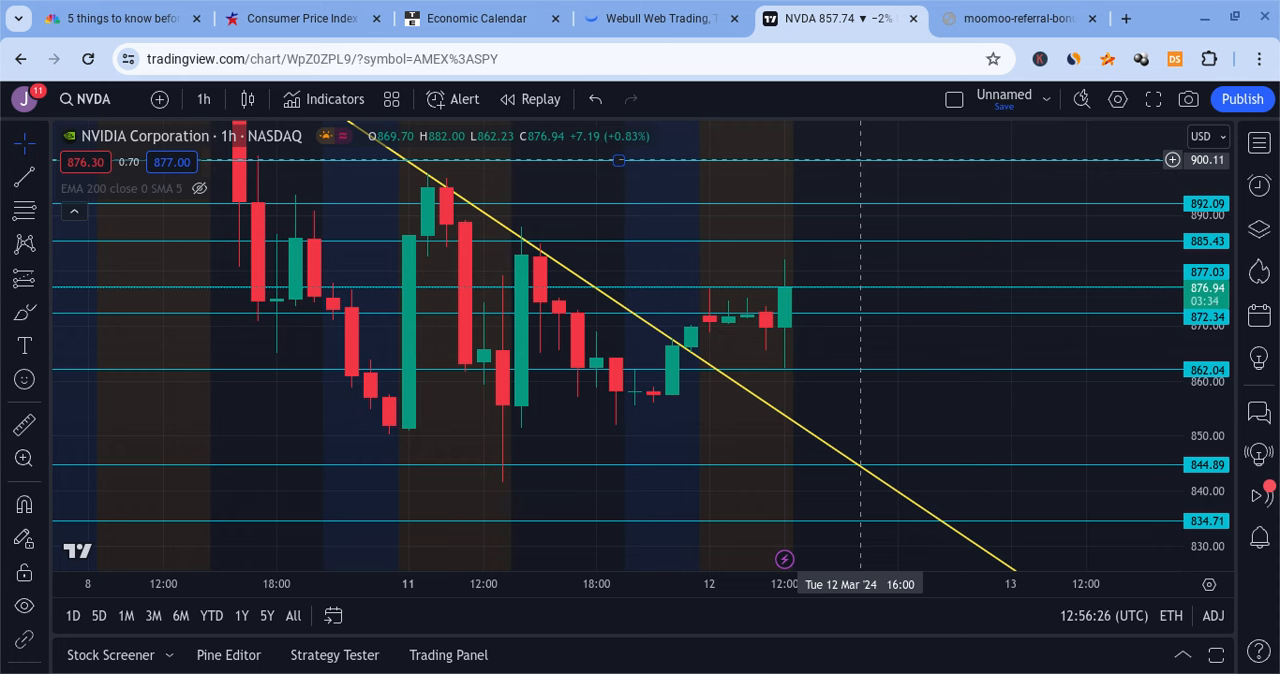
mouse_move(818, 304)
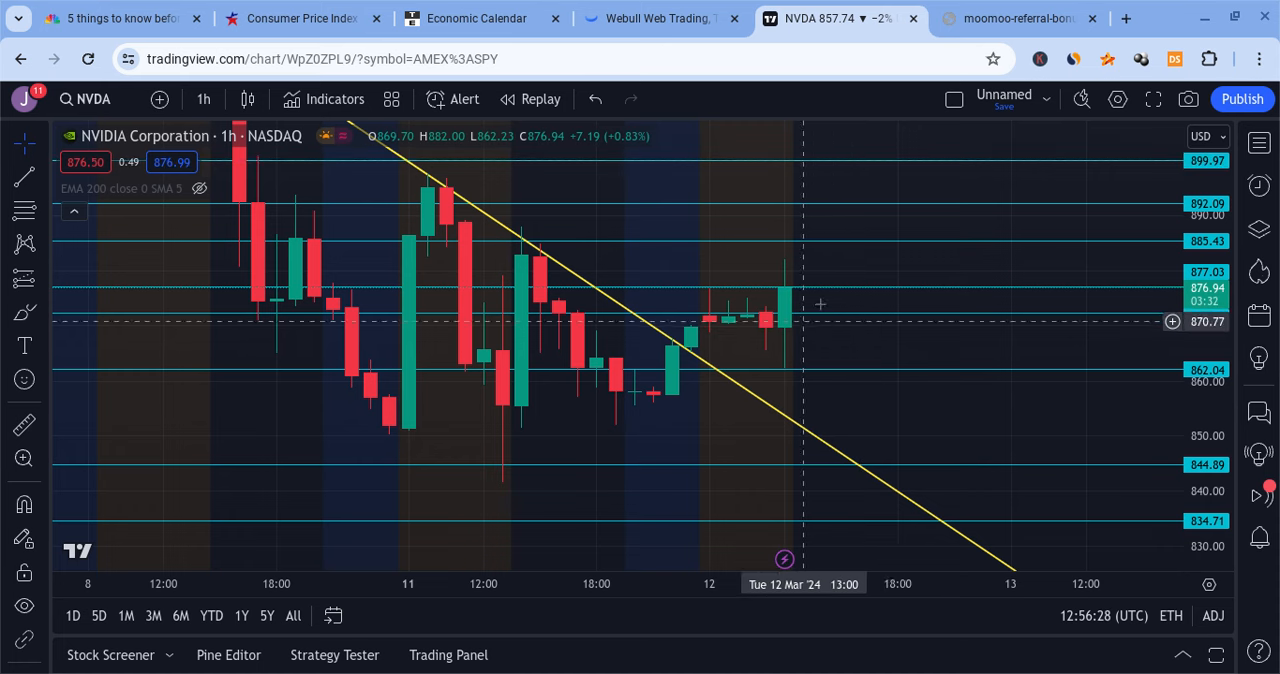
mouse_move(868, 188)
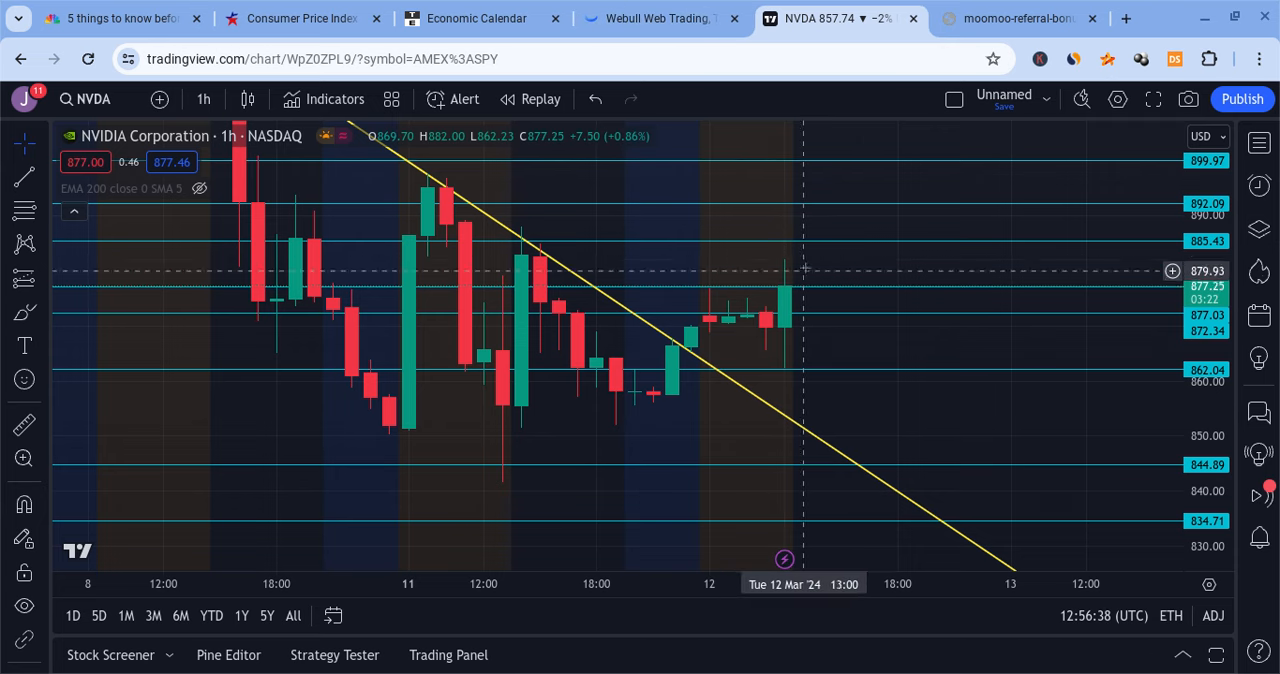
left_click(640, 18)
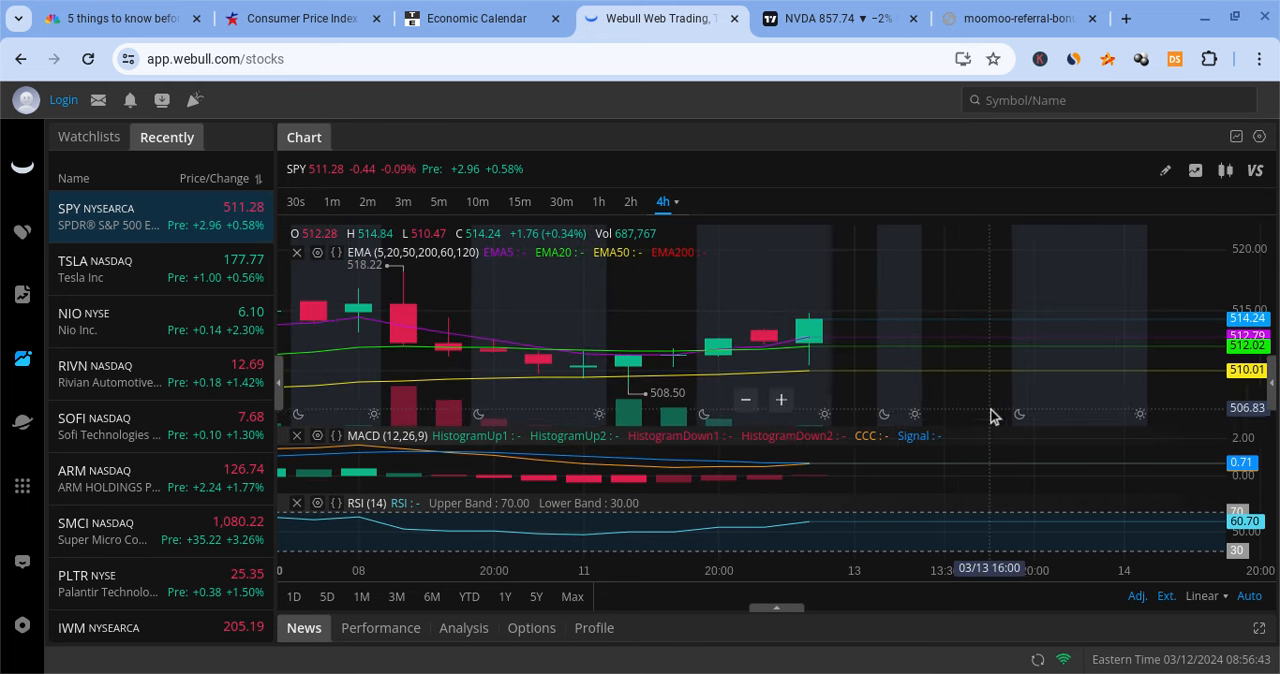
mouse_move(716, 348)
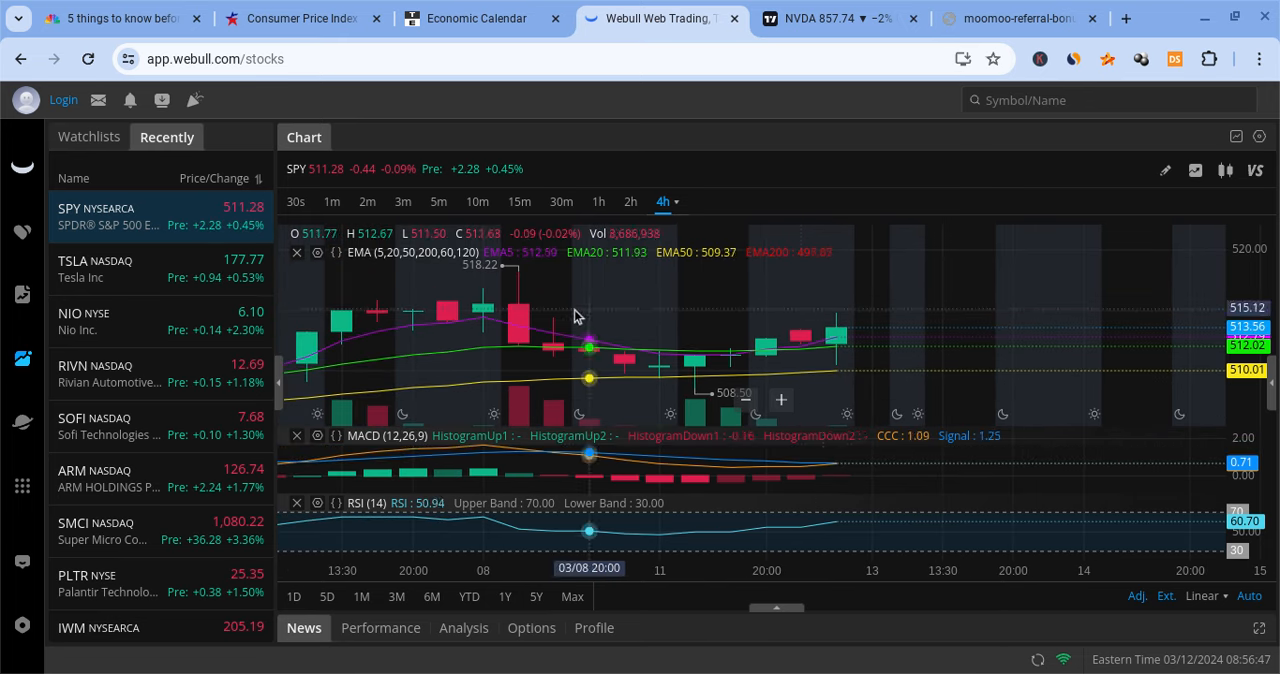
Switch to the Trading Economics calendar for March 12, 2024.
left_click(476, 18)
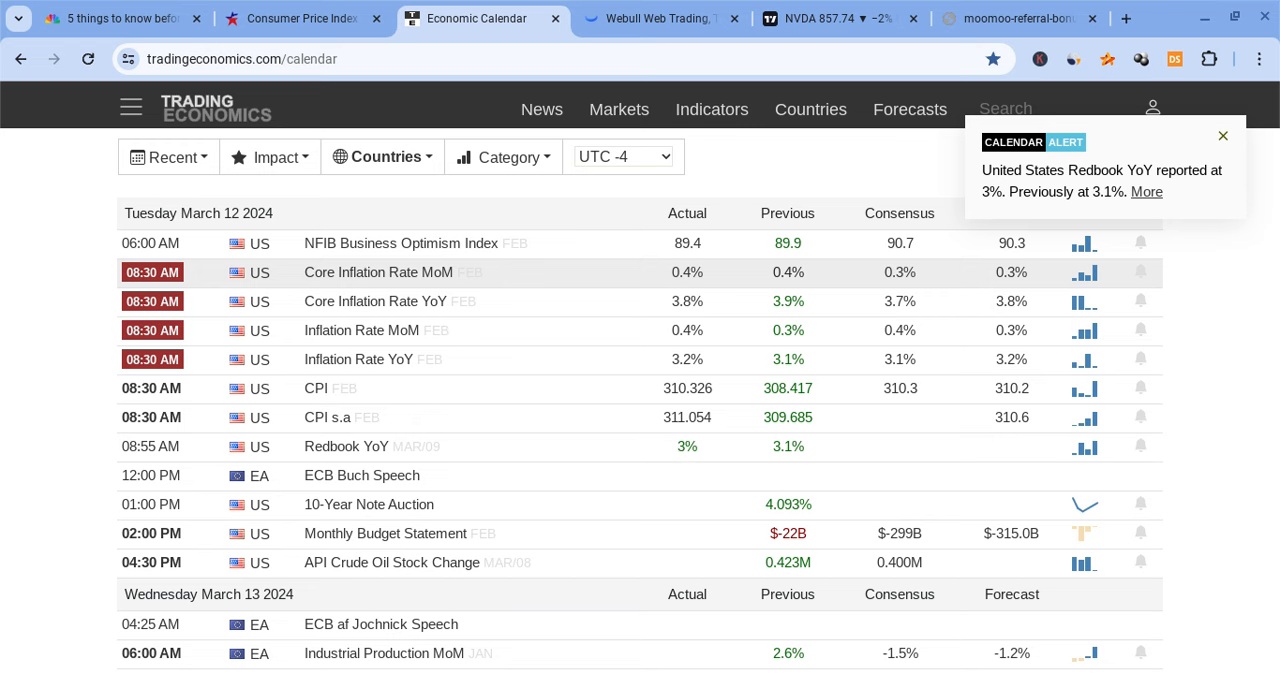
mouse_move(866, 304)
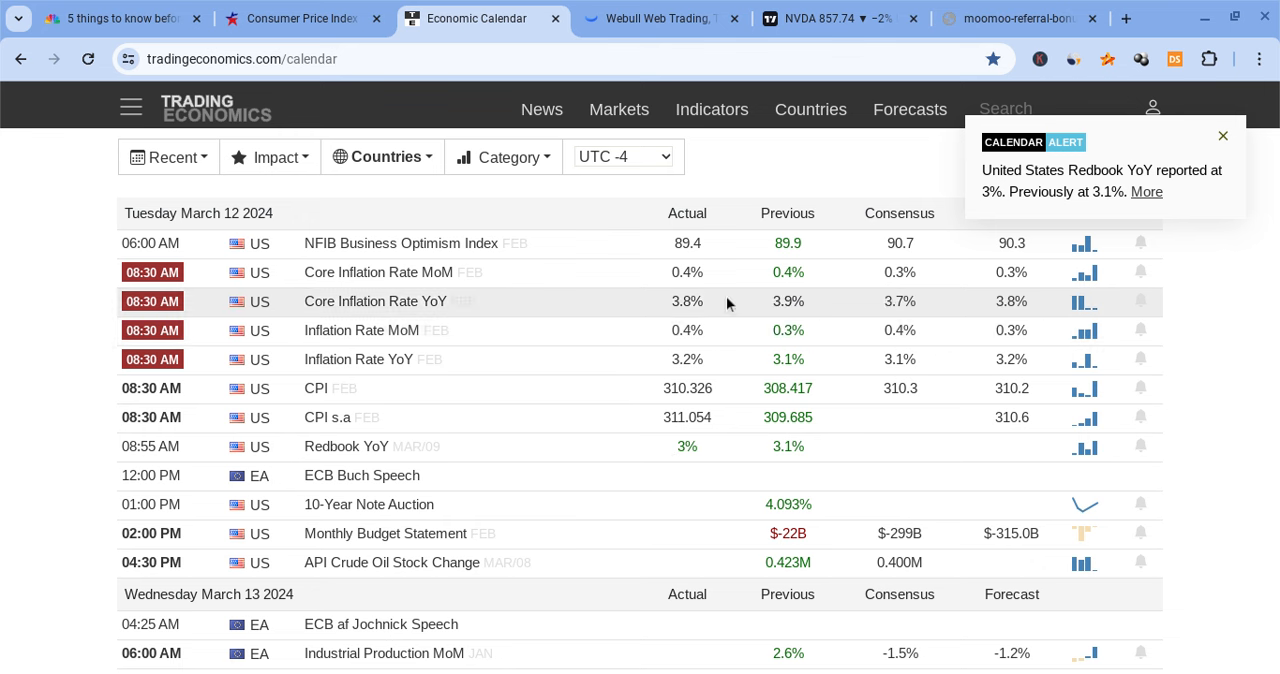
mouse_move(776, 354)
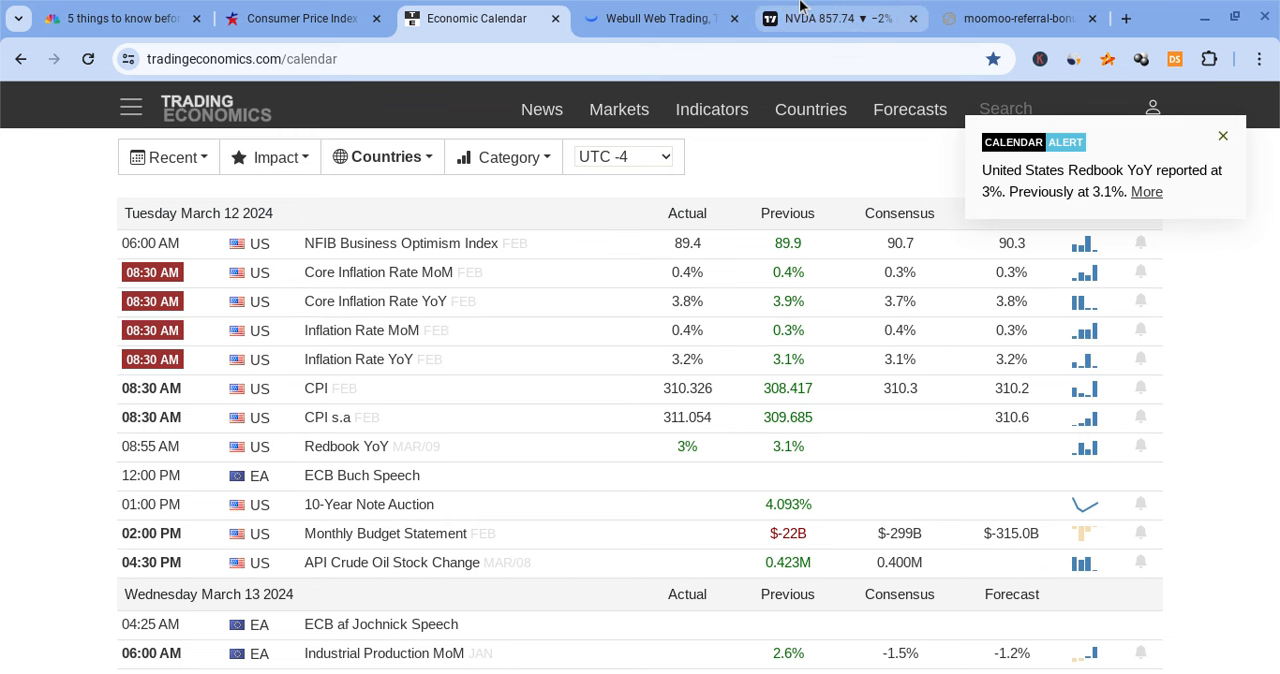
Return to the TradingView hourly NVIDIA chart.
left_click(850, 18)
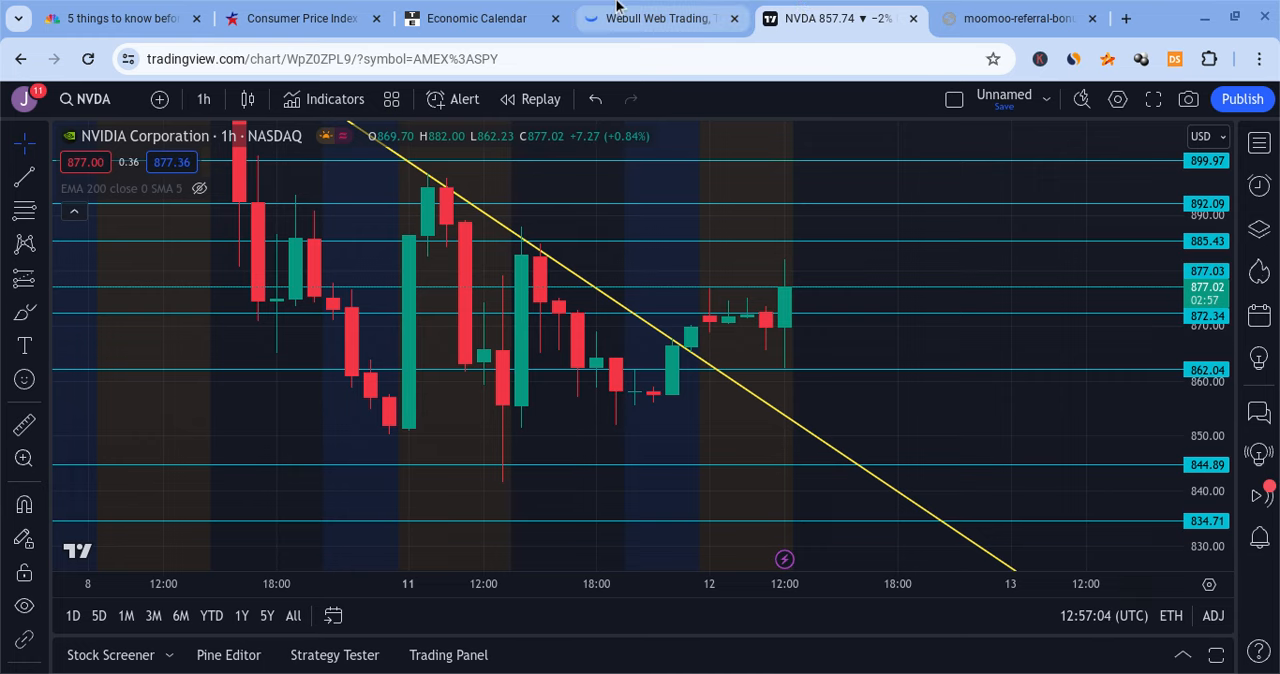
Bring back the Webull SPY 4-hour chart.
left_click(656, 18)
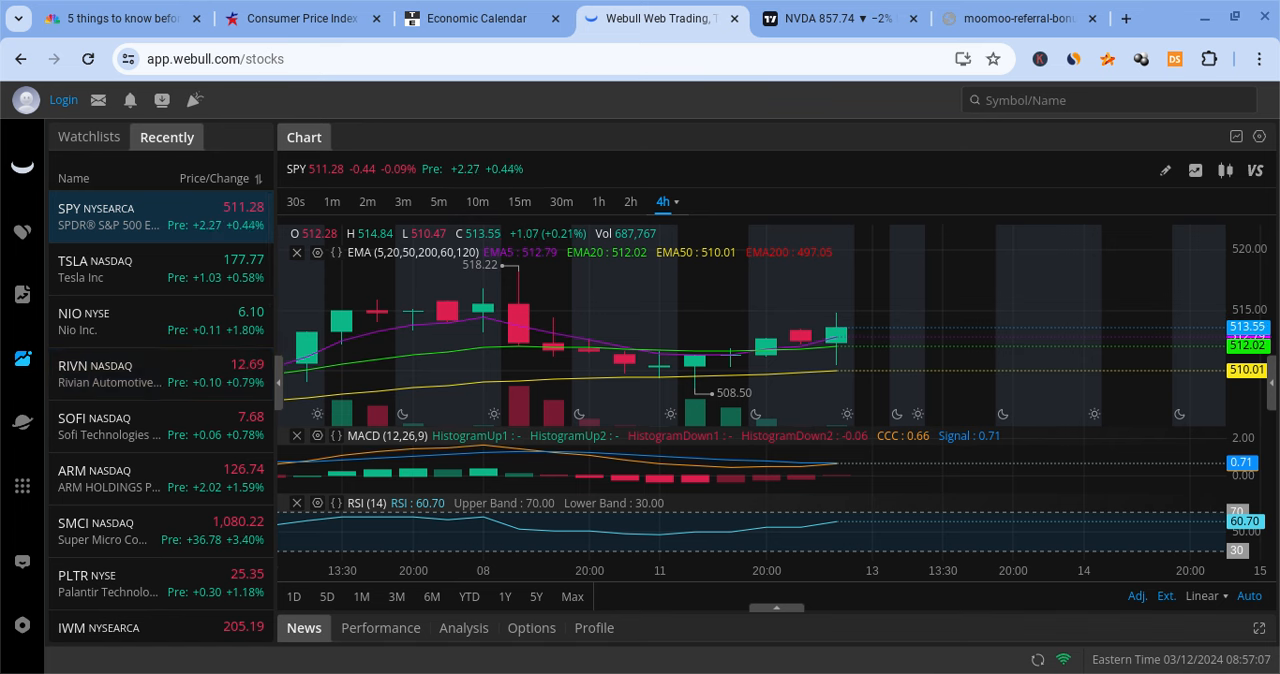
mouse_move(812, 424)
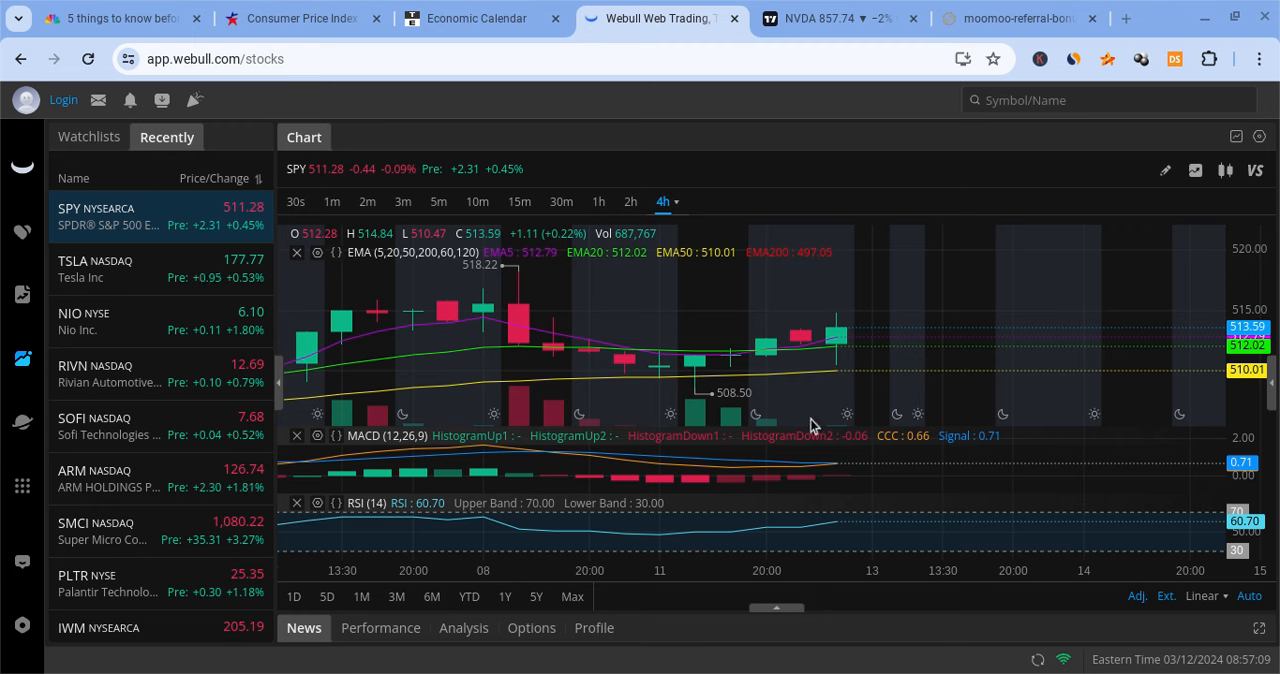